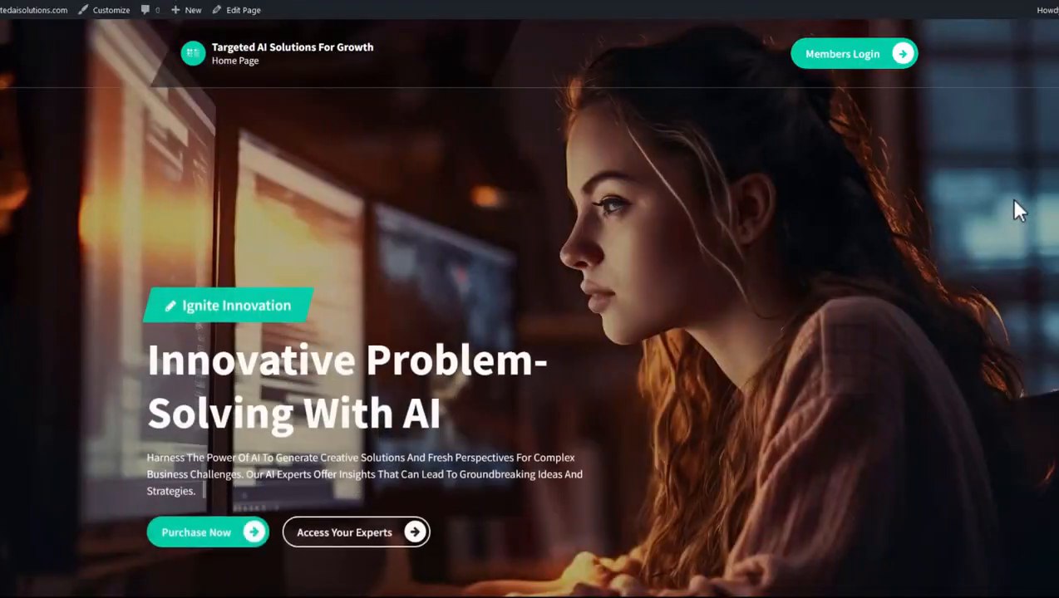
pyautogui.moveTo(842, 296)
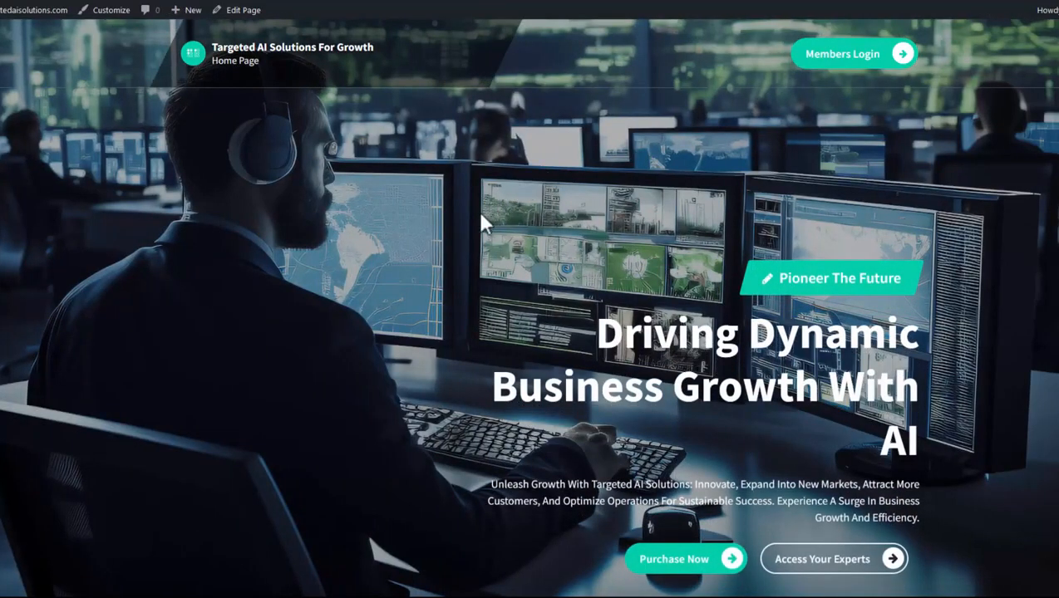
pyautogui.moveTo(842, 89)
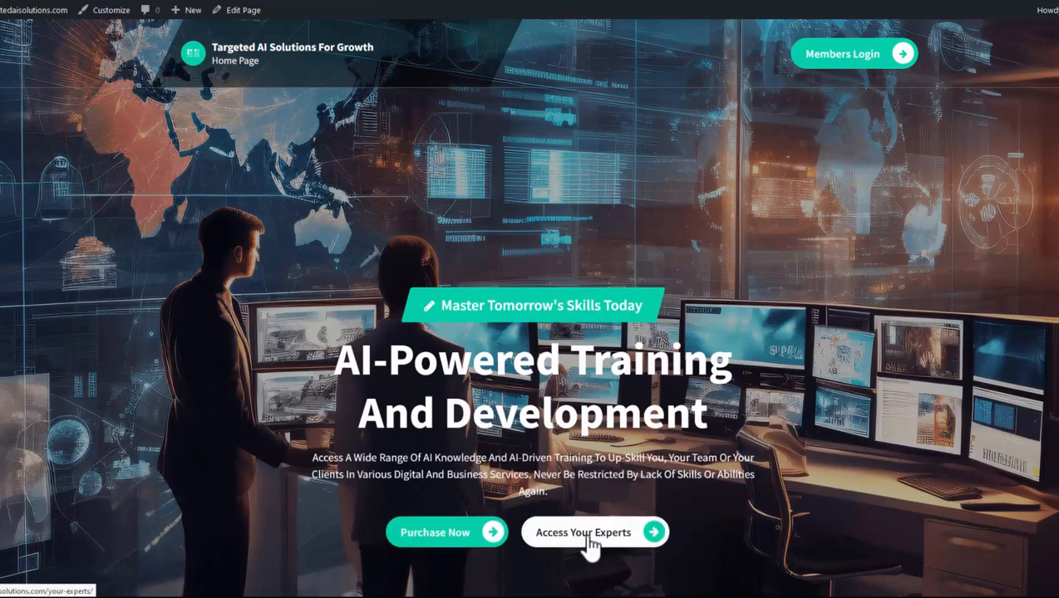
pyautogui.click(582, 533)
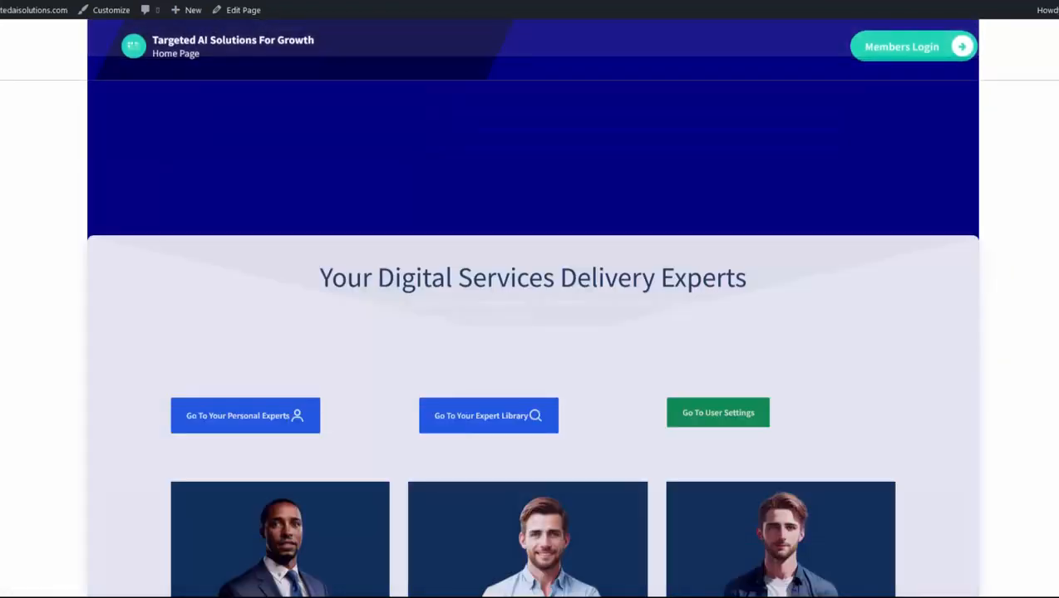
pyautogui.scroll(-3)
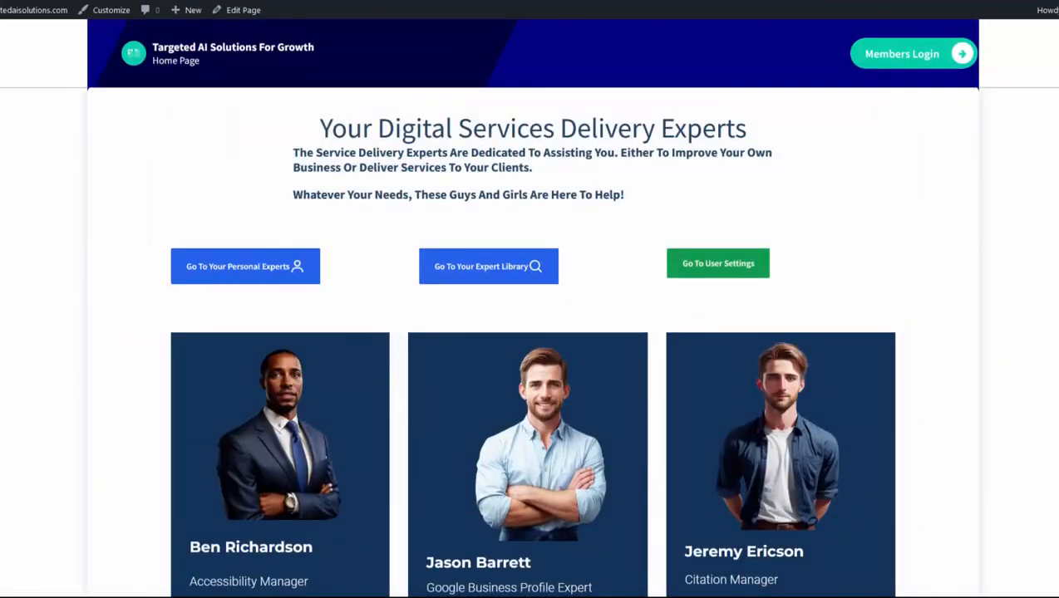
pyautogui.scroll(-3)
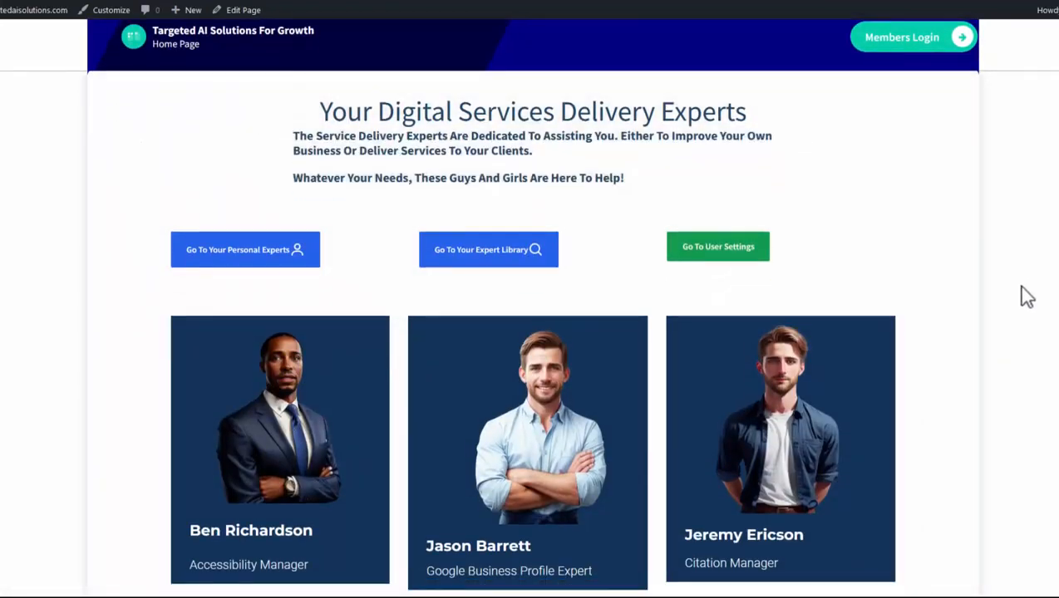
pyautogui.scroll(-3)
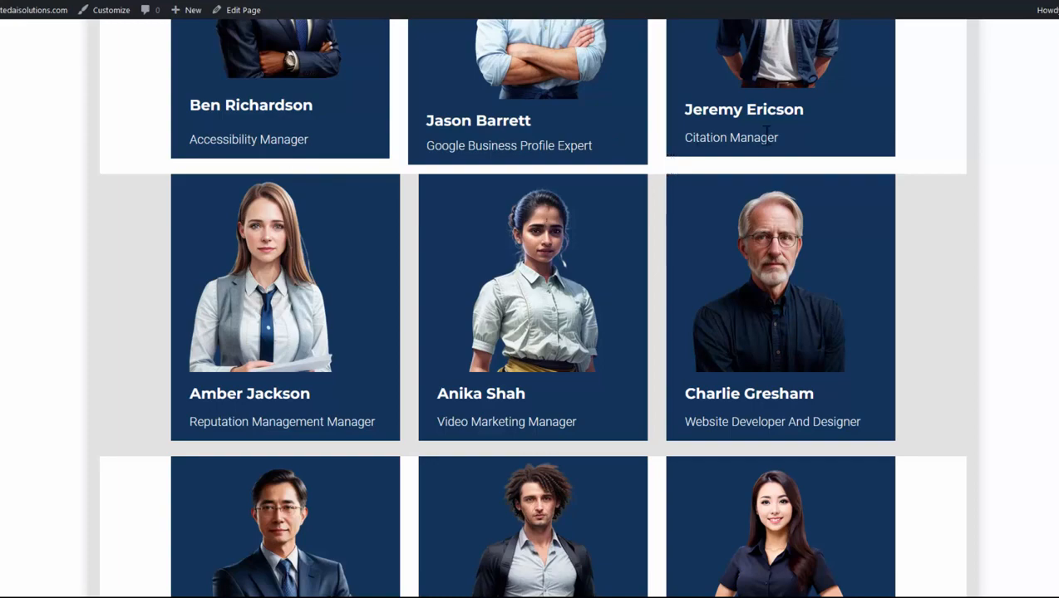
pyautogui.scroll(-3)
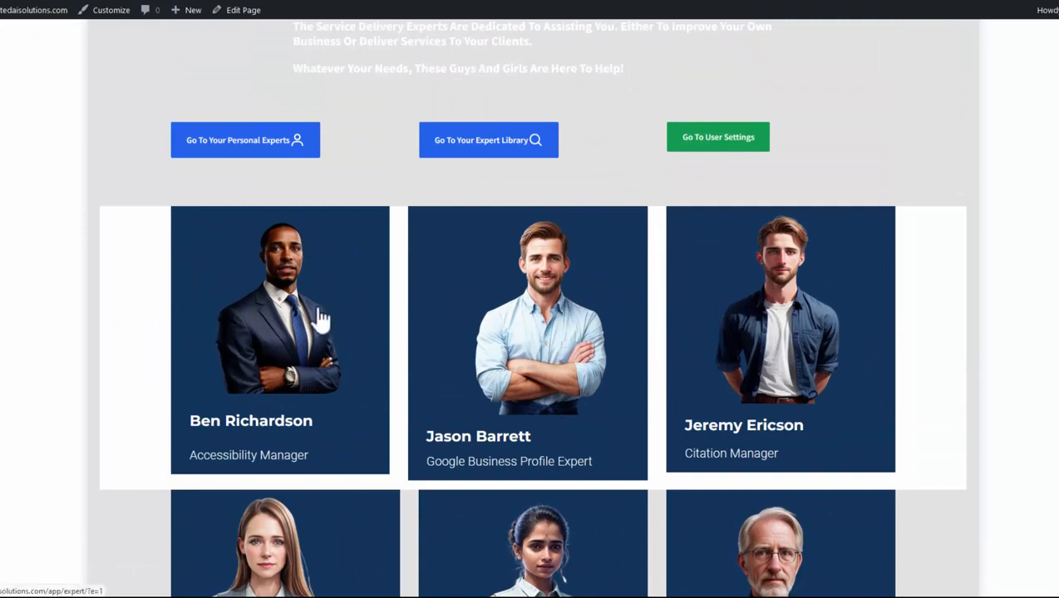
pyautogui.moveTo(343, 333)
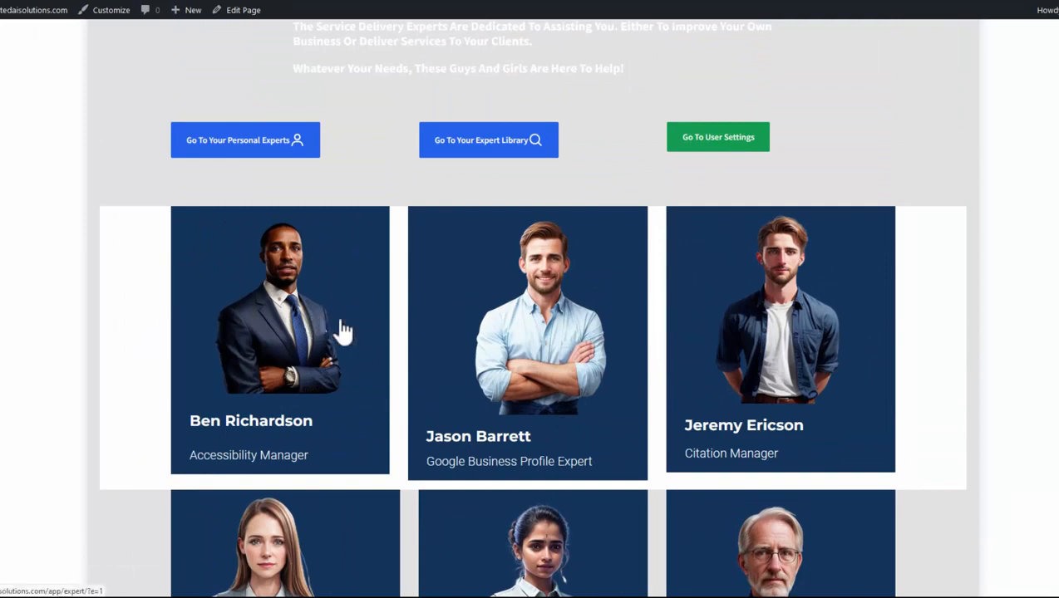
pyautogui.scroll(-3)
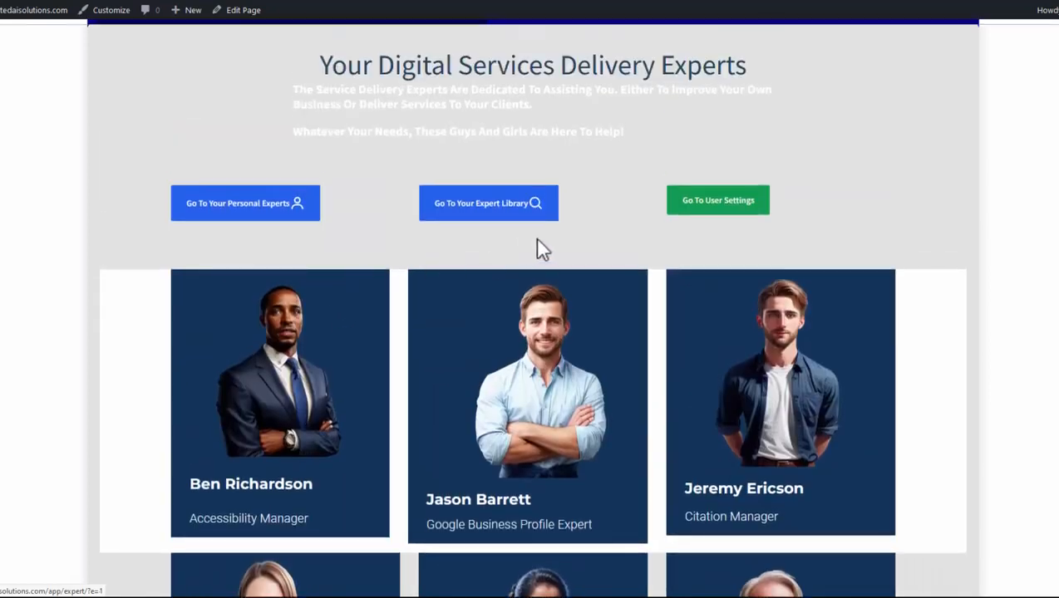
pyautogui.moveTo(490, 105)
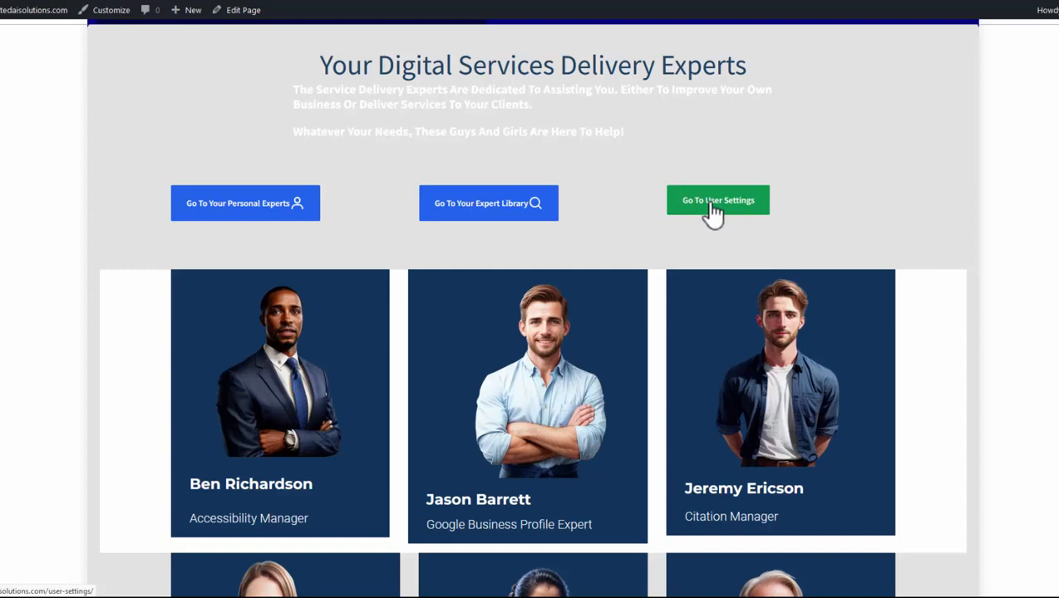
# Show User Settings with the lifetime licence enabled and an empty OpenAI API key field.
pyautogui.click(717, 199)
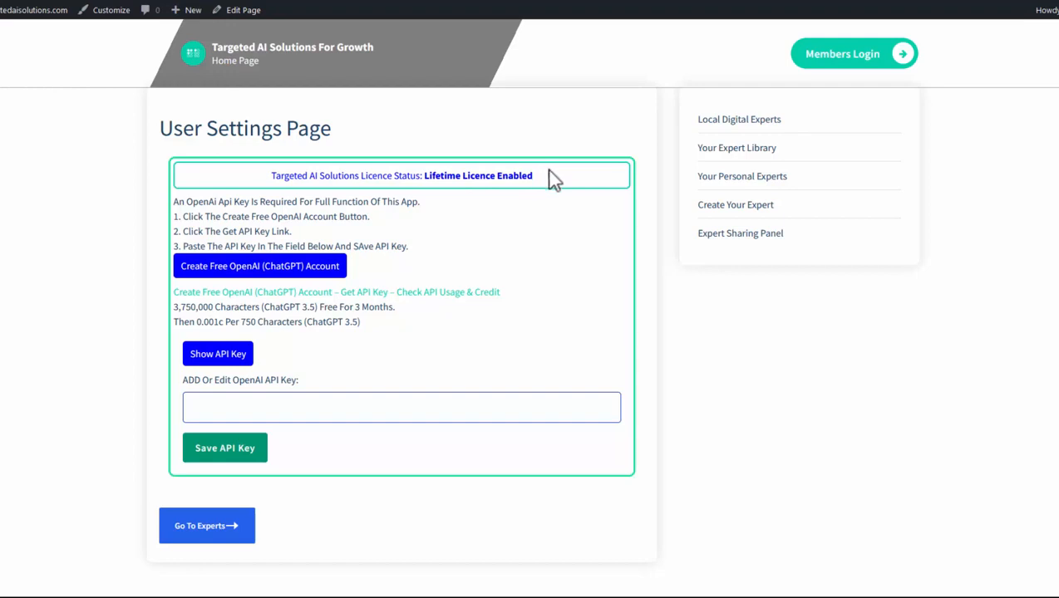
pyautogui.moveTo(453, 259)
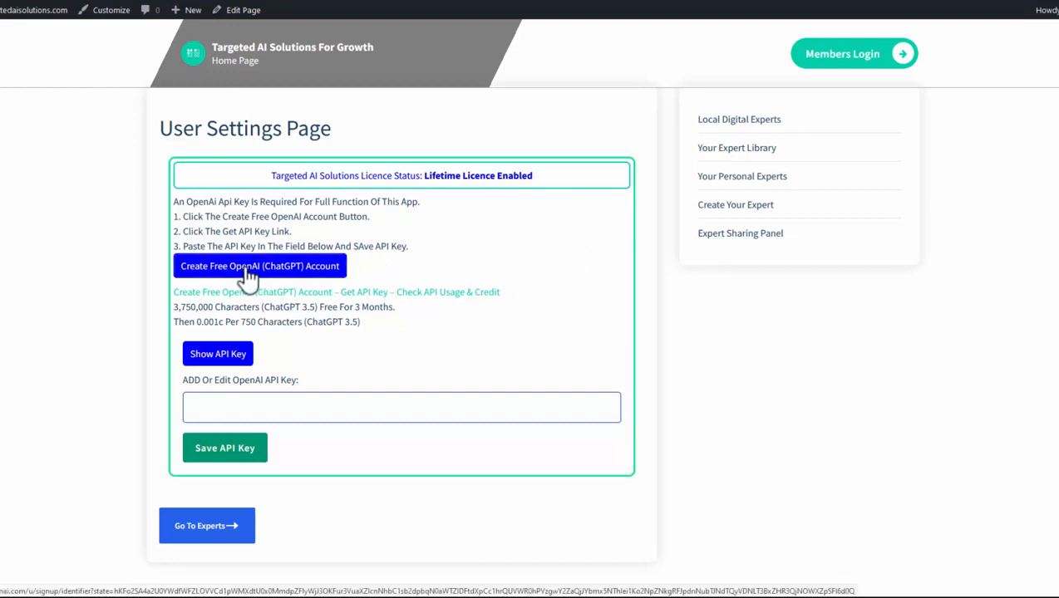
pyautogui.moveTo(472, 280)
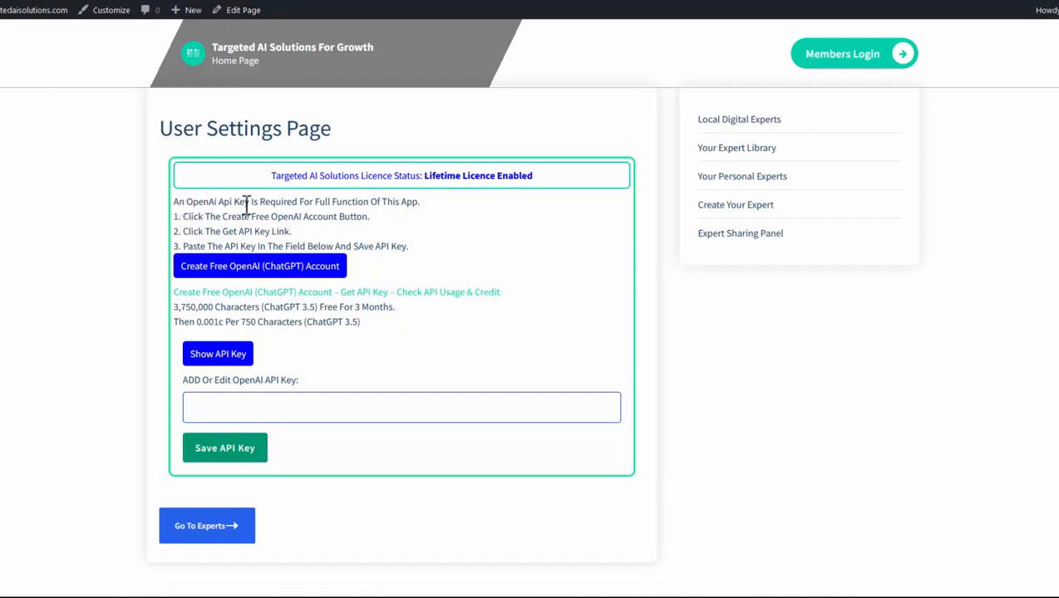
pyautogui.moveTo(244, 234)
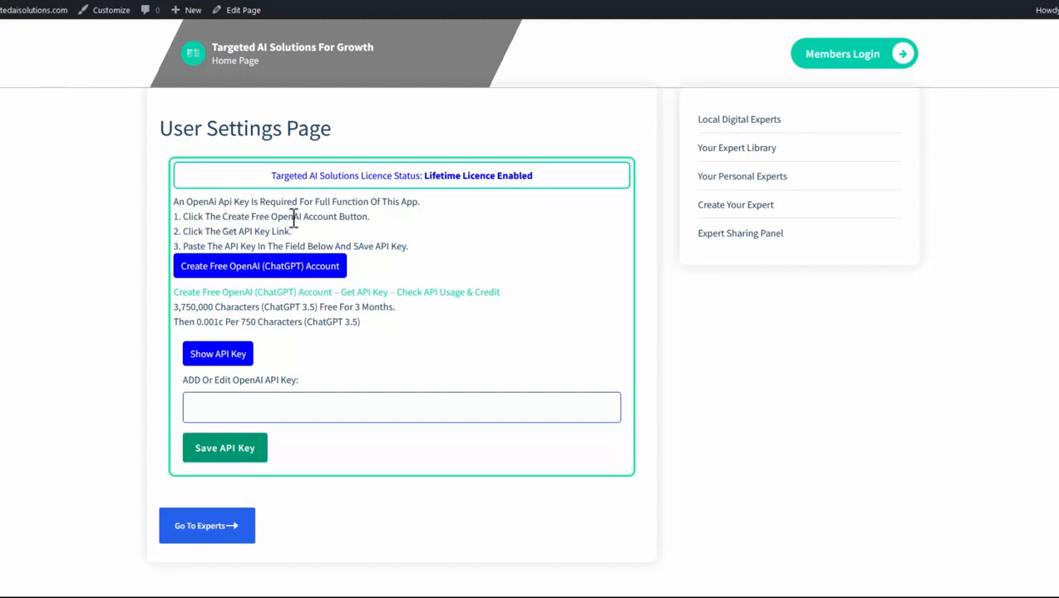
pyautogui.moveTo(219, 234)
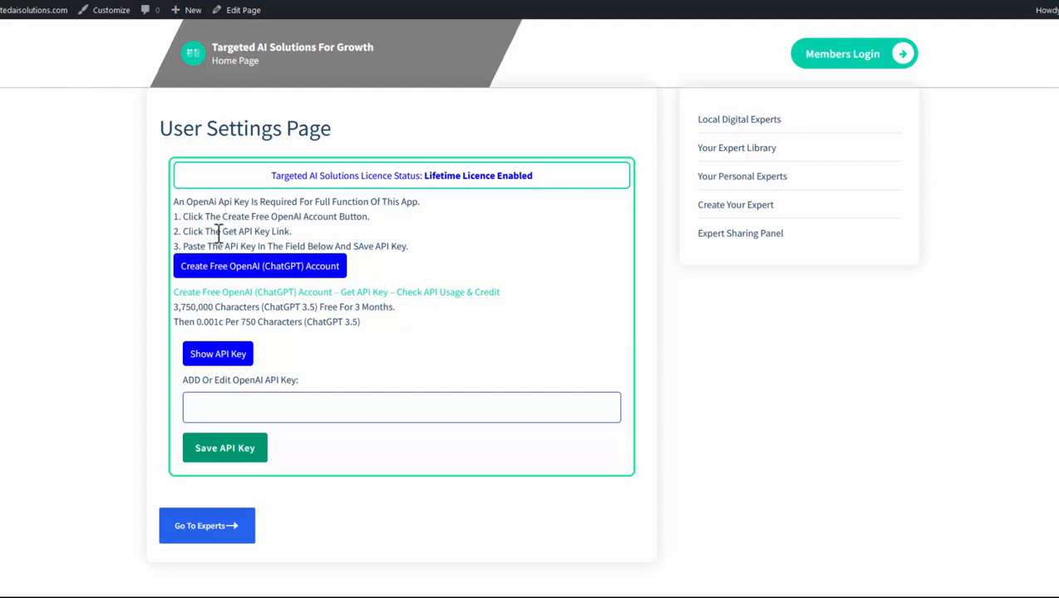
pyautogui.moveTo(223, 245)
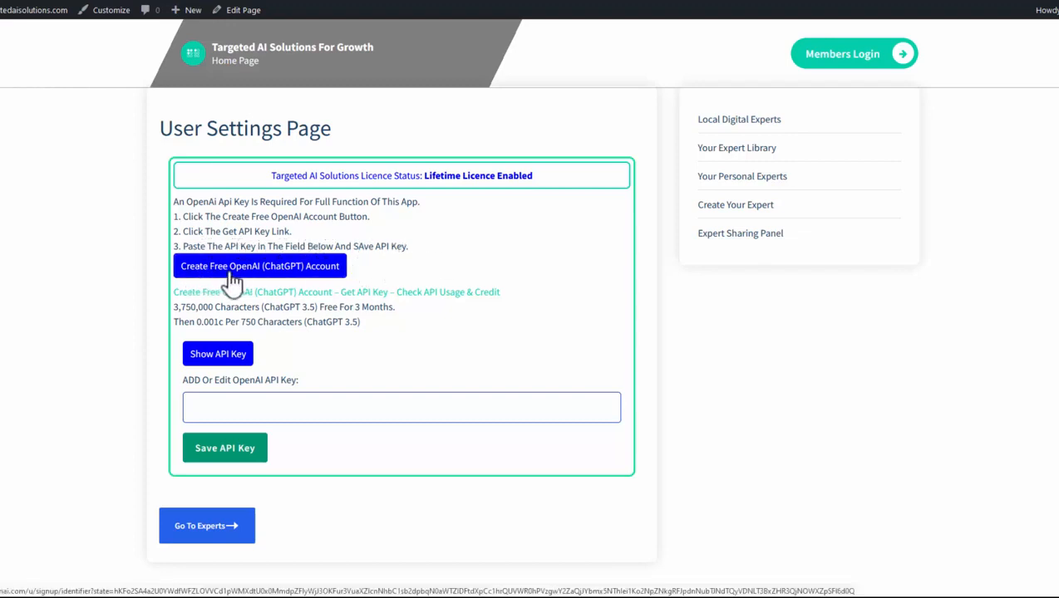
# Sign in to the OpenAI Platform account with the email and password.
pyautogui.click(259, 266)
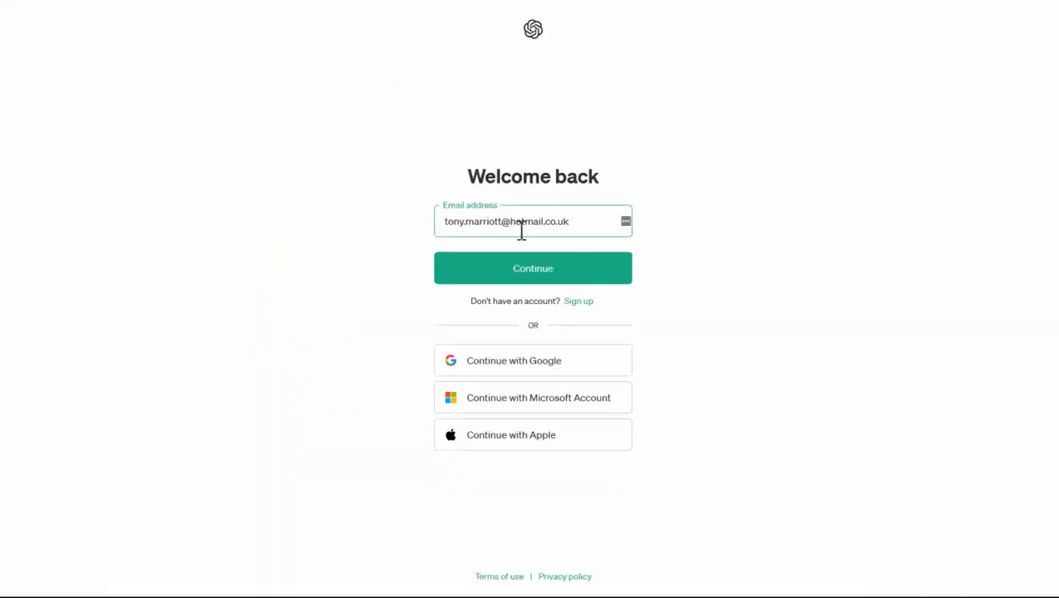
pyautogui.click(532, 221)
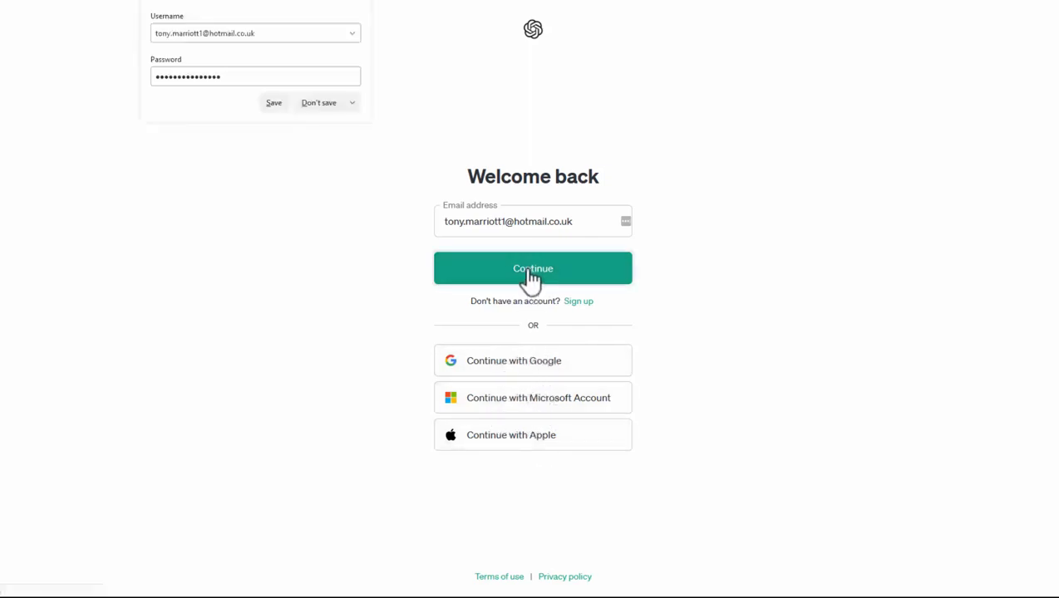
pyautogui.click(533, 268)
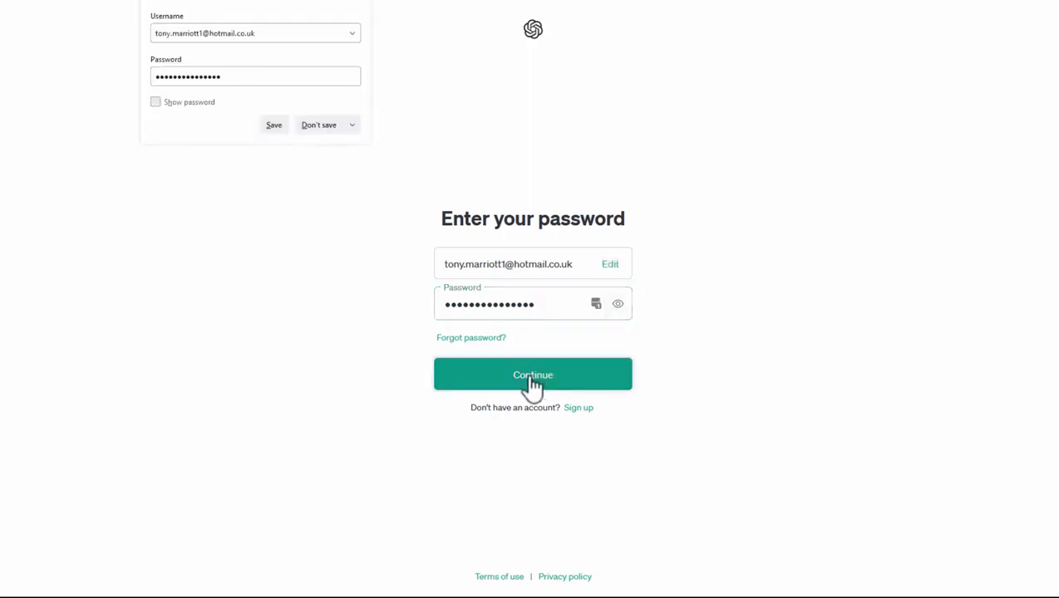
pyautogui.click(532, 375)
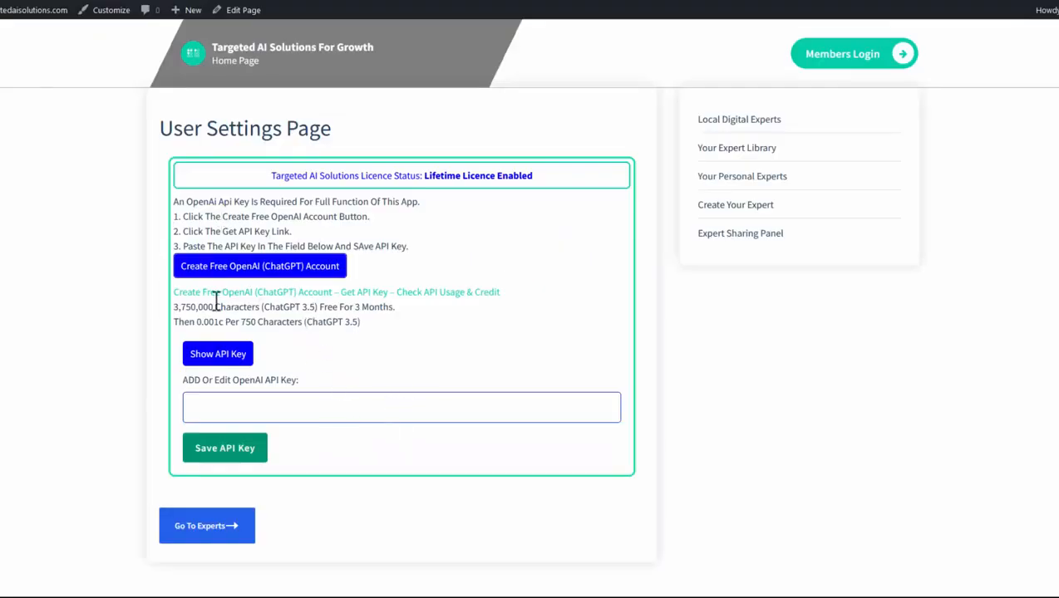
pyautogui.moveTo(470, 283)
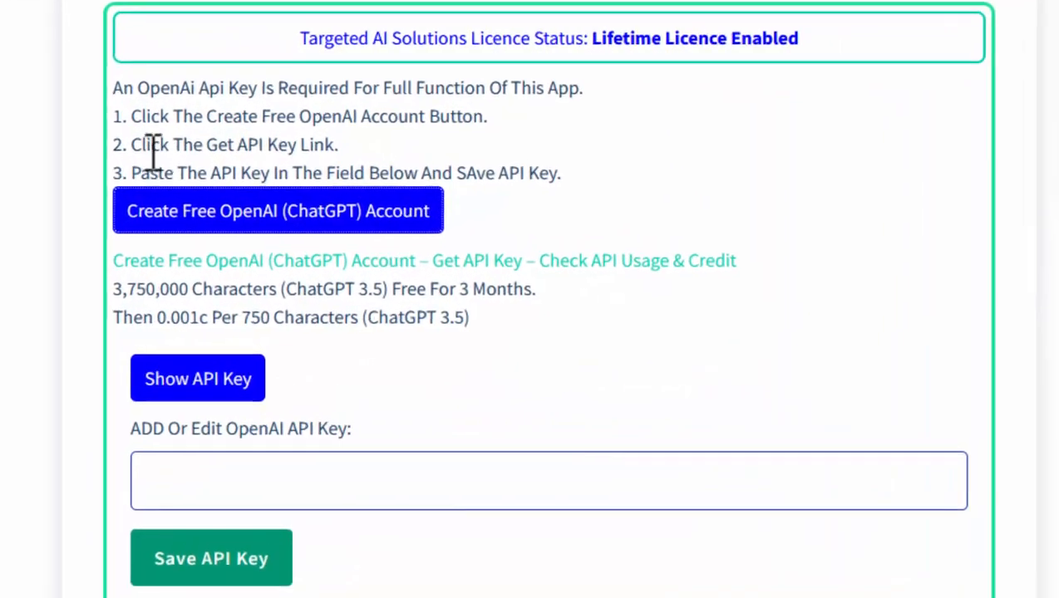
pyautogui.moveTo(622, 384)
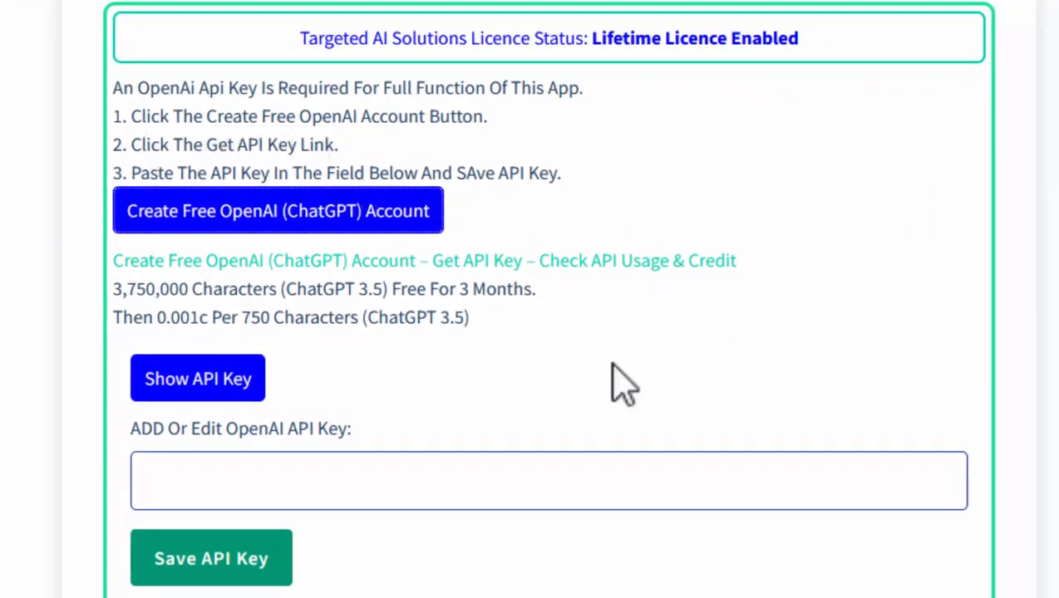
pyautogui.moveTo(316, 287)
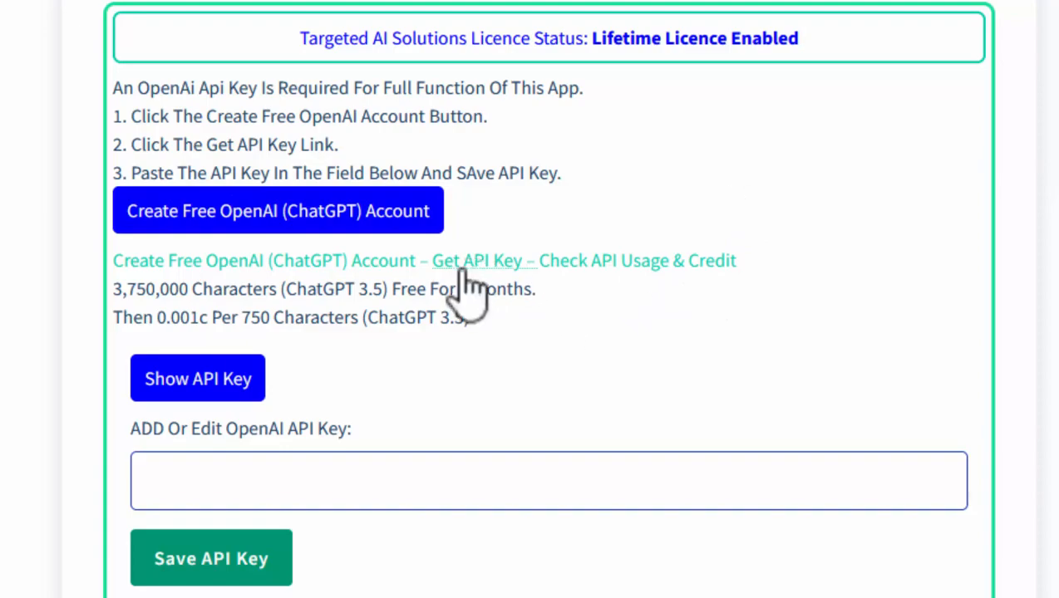
# Follow the Get API Key link to OpenAI's API keys page.
pyautogui.click(483, 260)
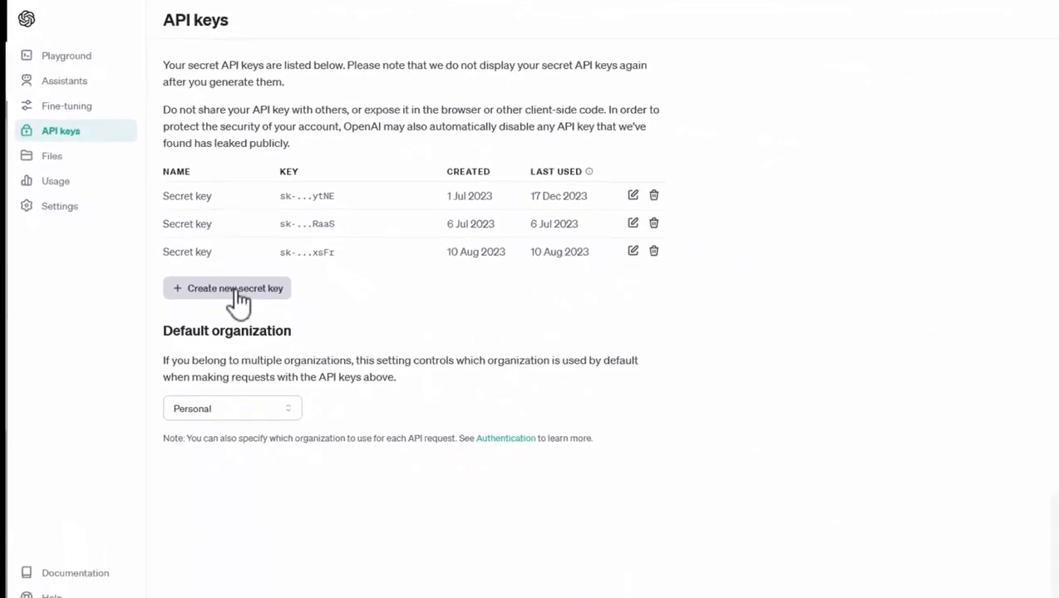
# Generate a secret key named 'tais' and copy its value.
pyautogui.click(227, 287)
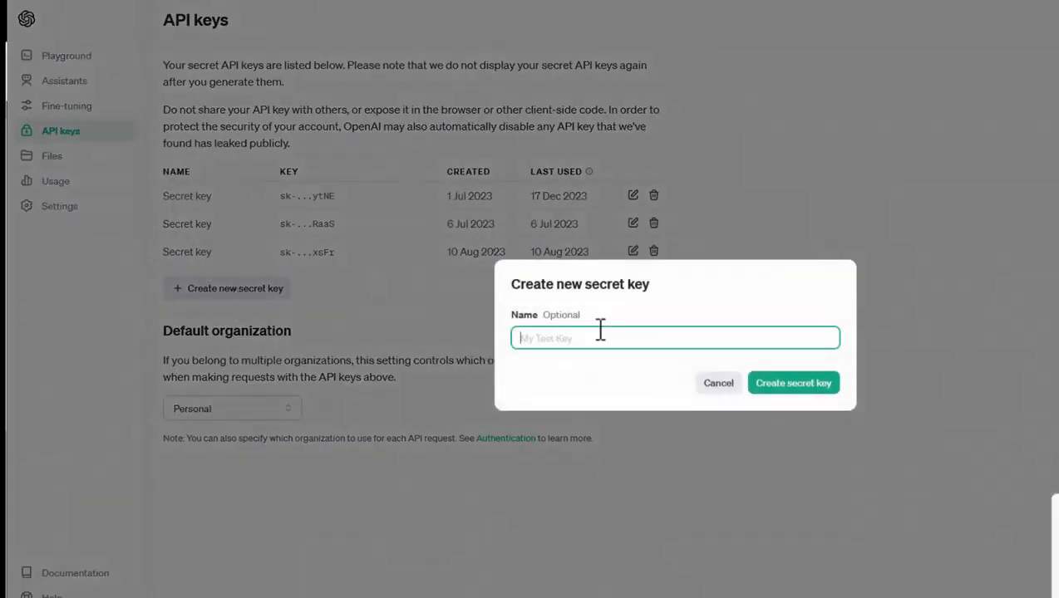
pyautogui.write('tais')
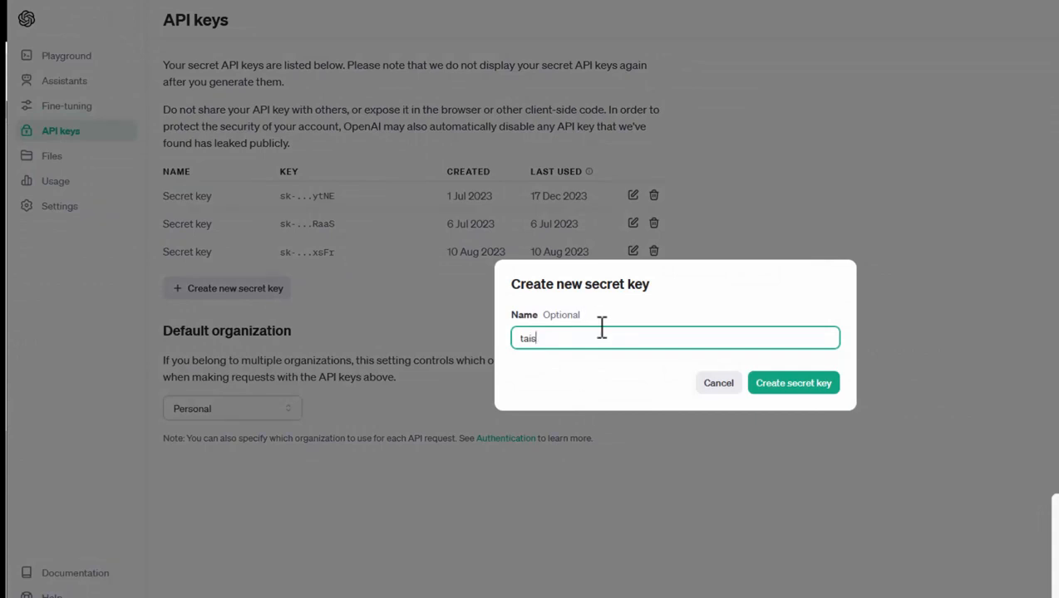
pyautogui.moveTo(773, 408)
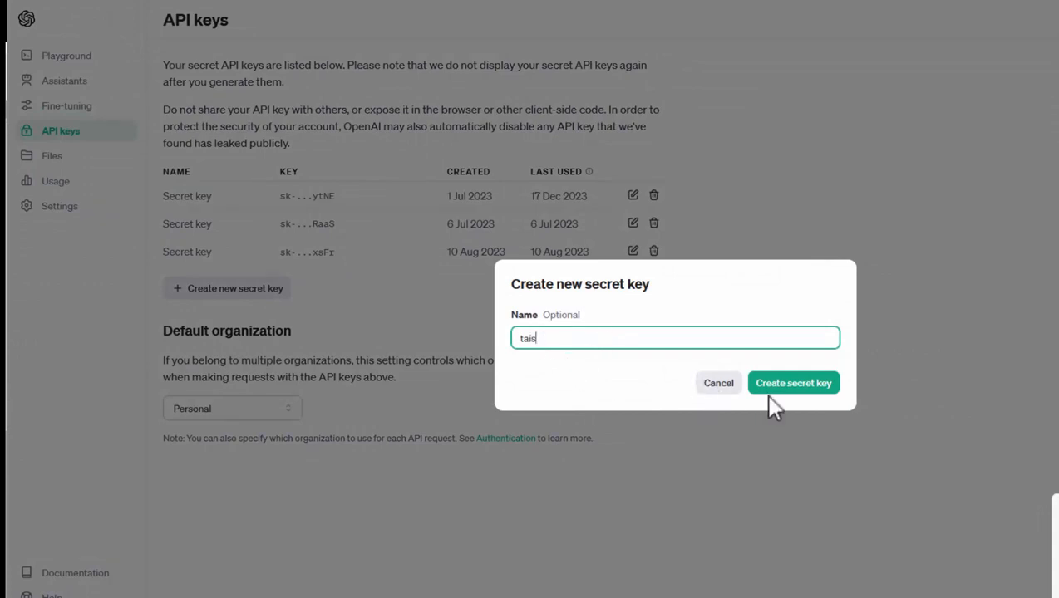
pyautogui.click(792, 382)
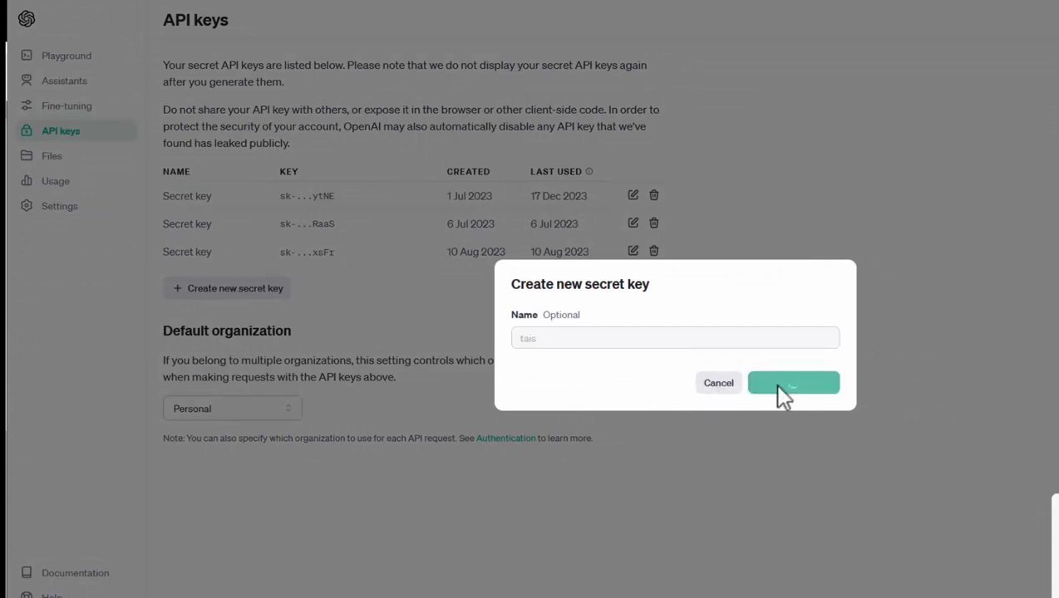
pyautogui.click(793, 382)
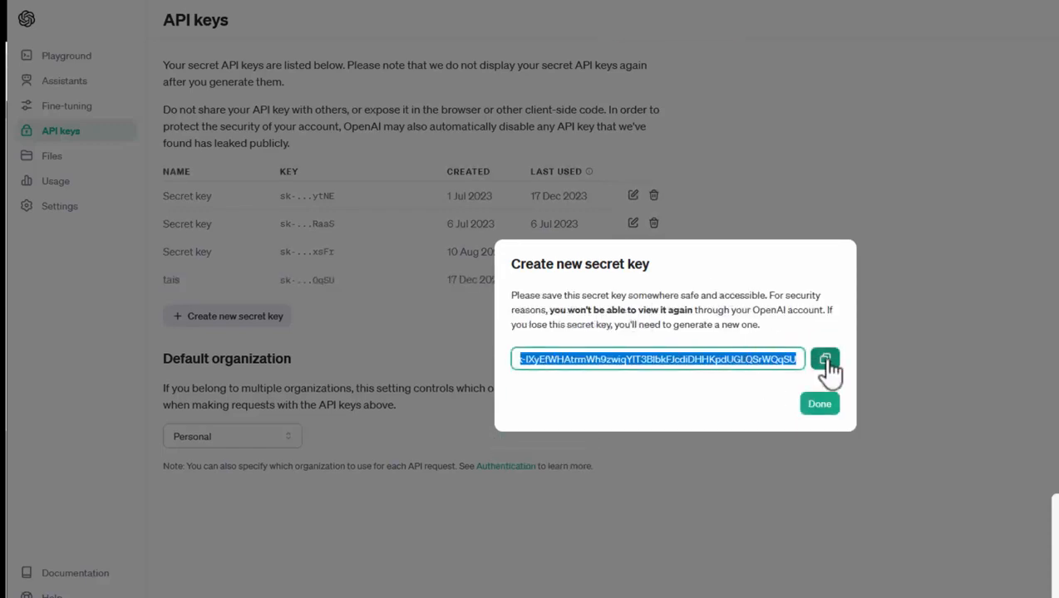
pyautogui.click(819, 404)
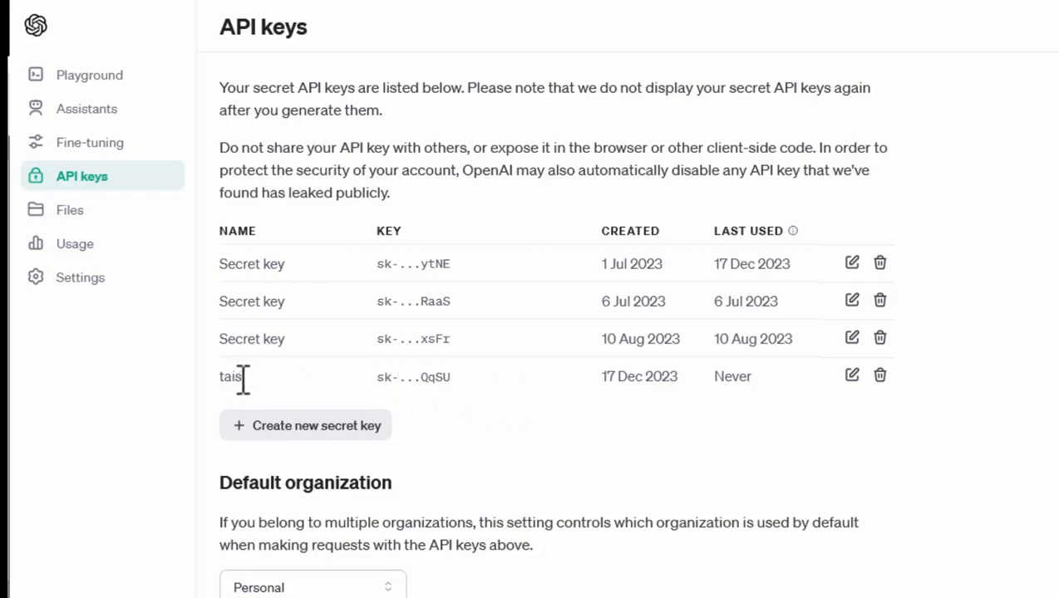
pyautogui.moveTo(851, 376)
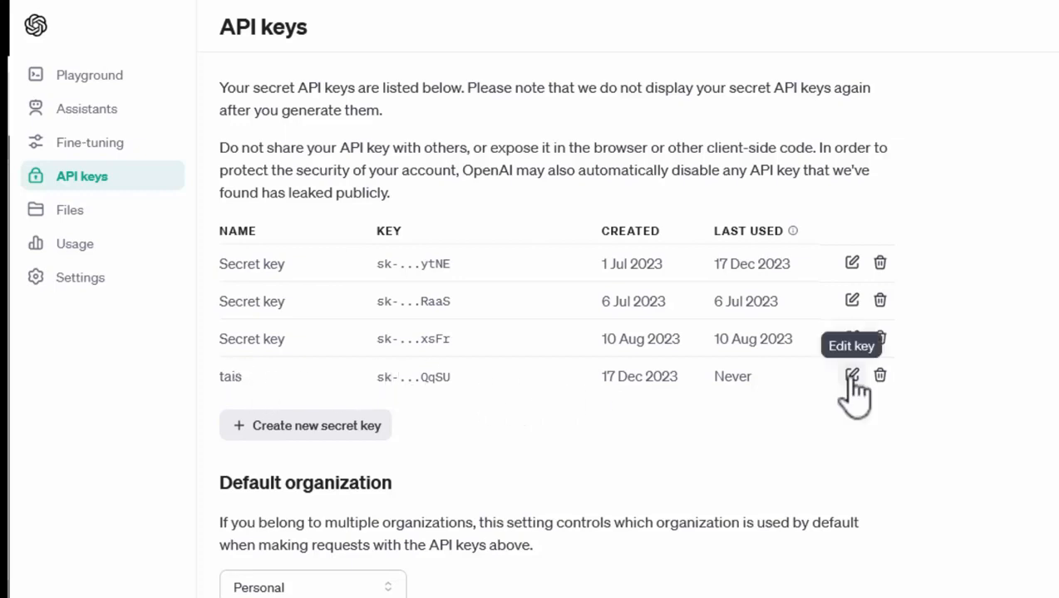
# Confirm the 'tais' key is listed, then return to the app's User Settings.
pyautogui.click(851, 377)
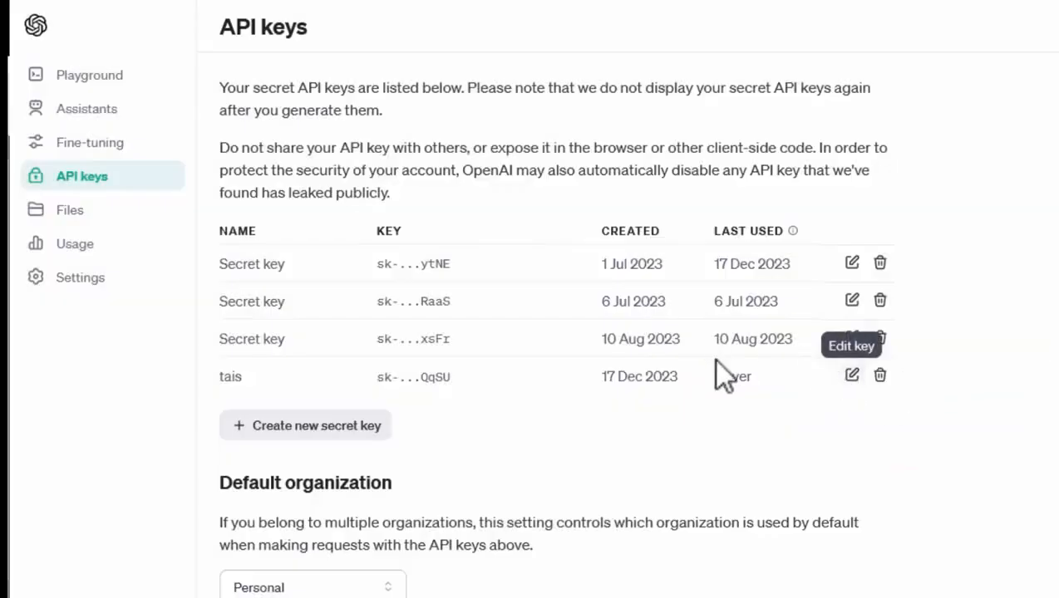
pyautogui.moveTo(554, 122)
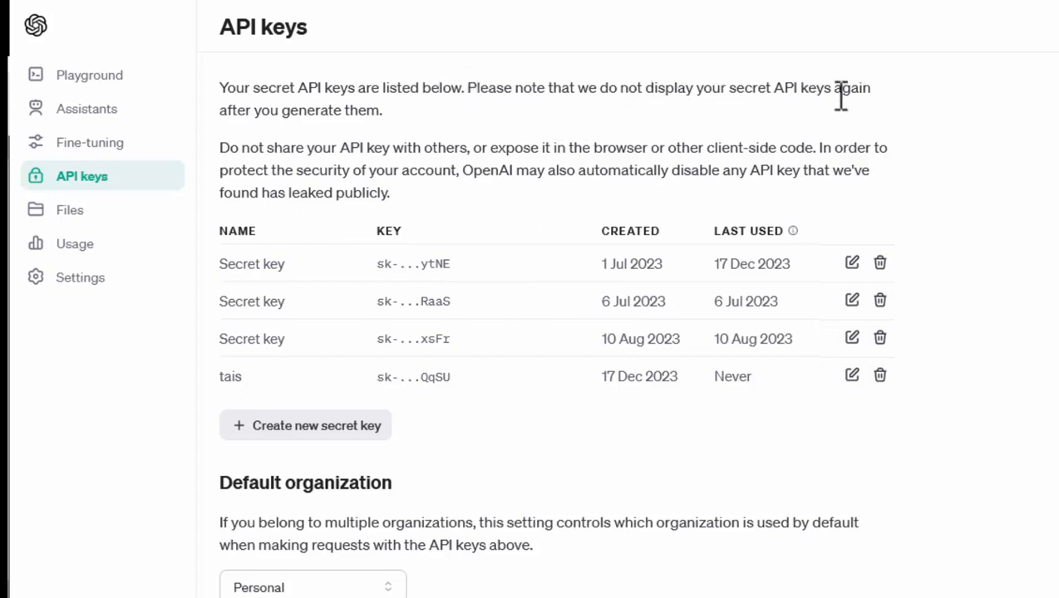
pyautogui.moveTo(374, 133)
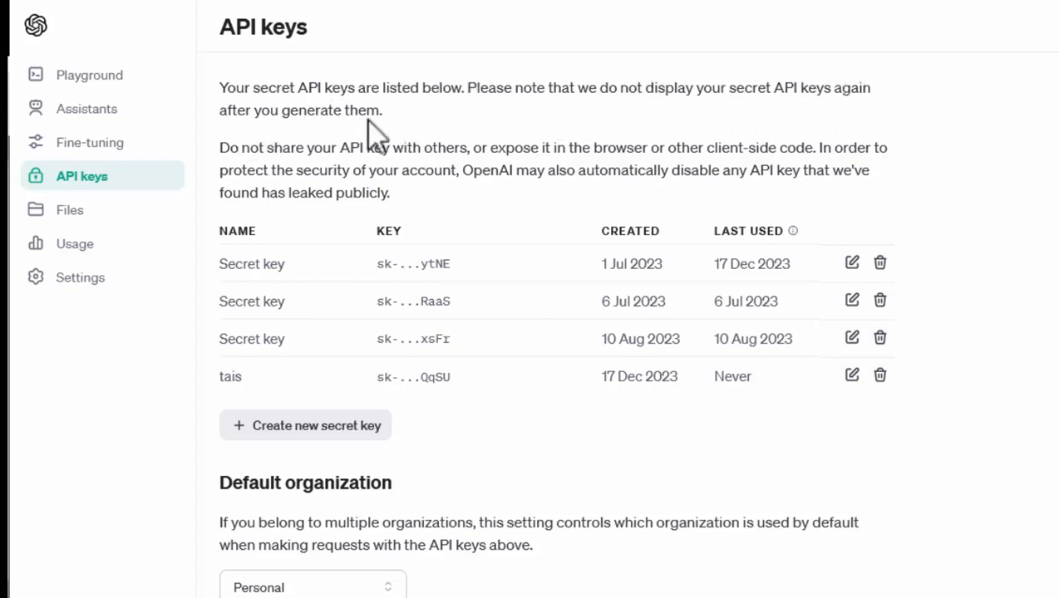
pyautogui.moveTo(542, 401)
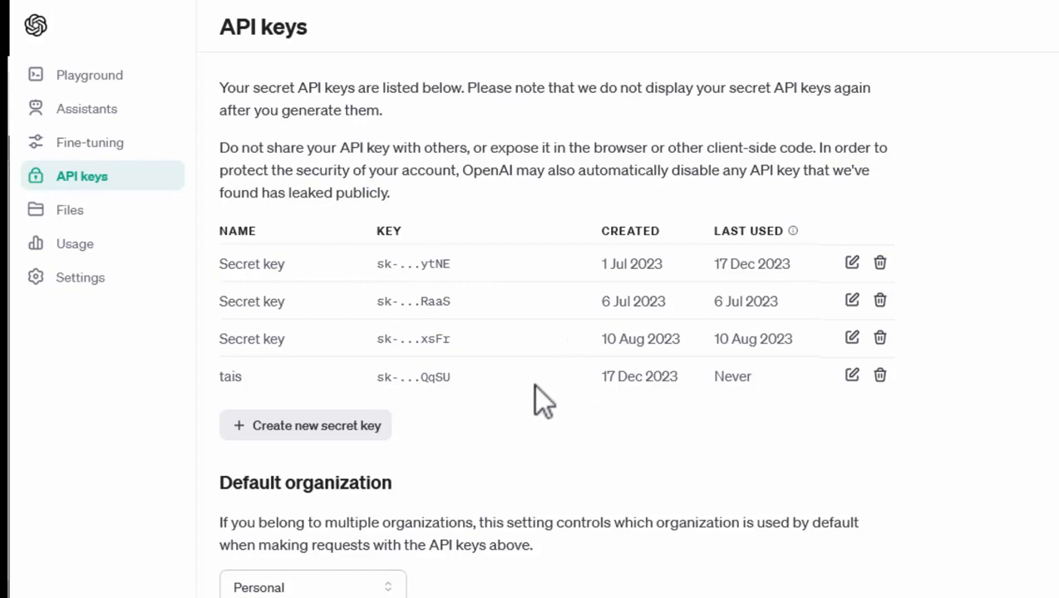
pyautogui.moveTo(589, 401)
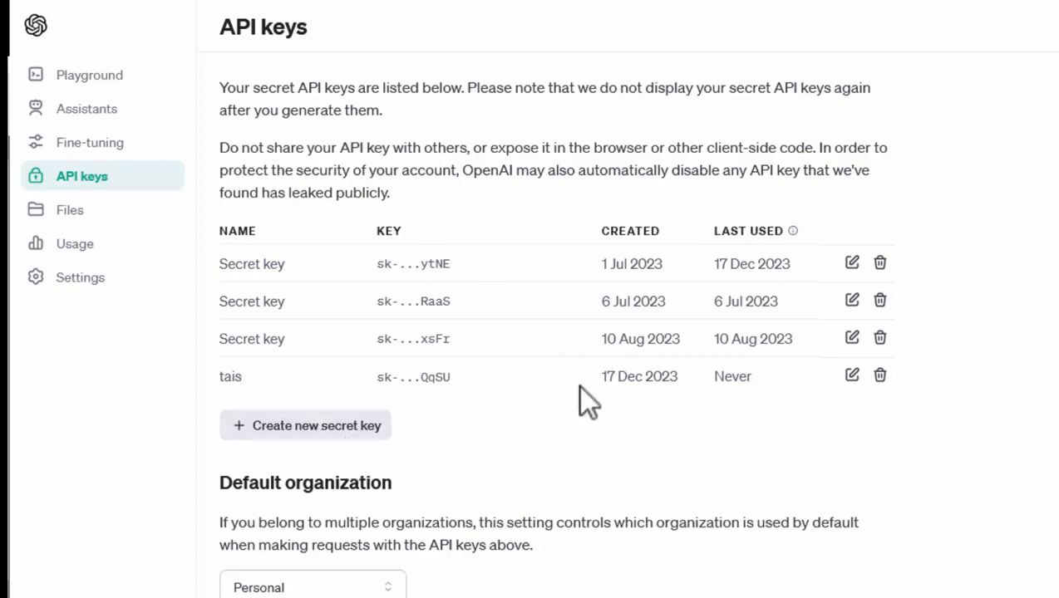
pyautogui.moveTo(348, 449)
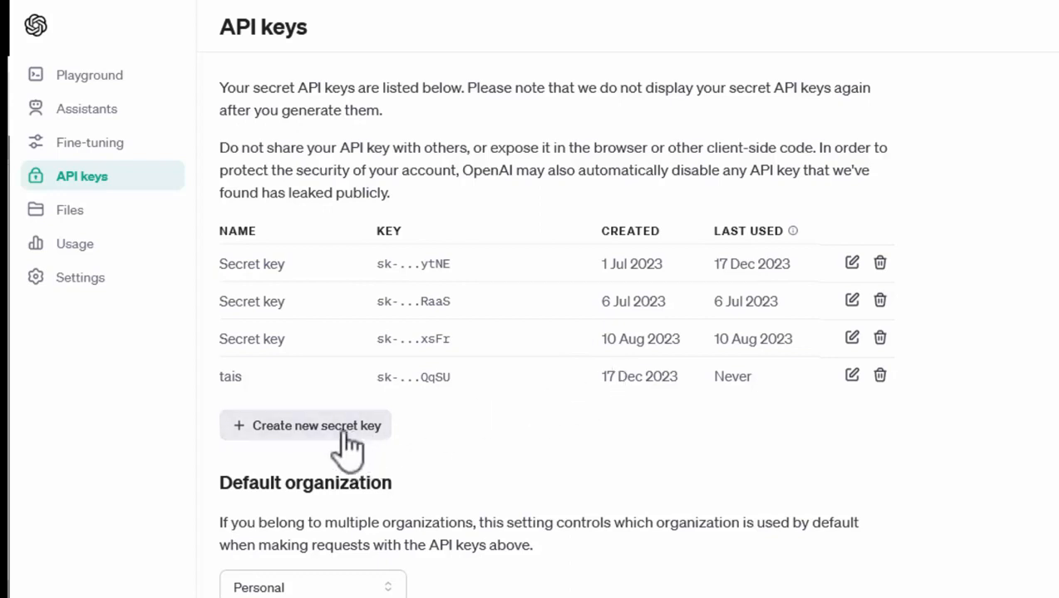
pyautogui.moveTo(416, 370)
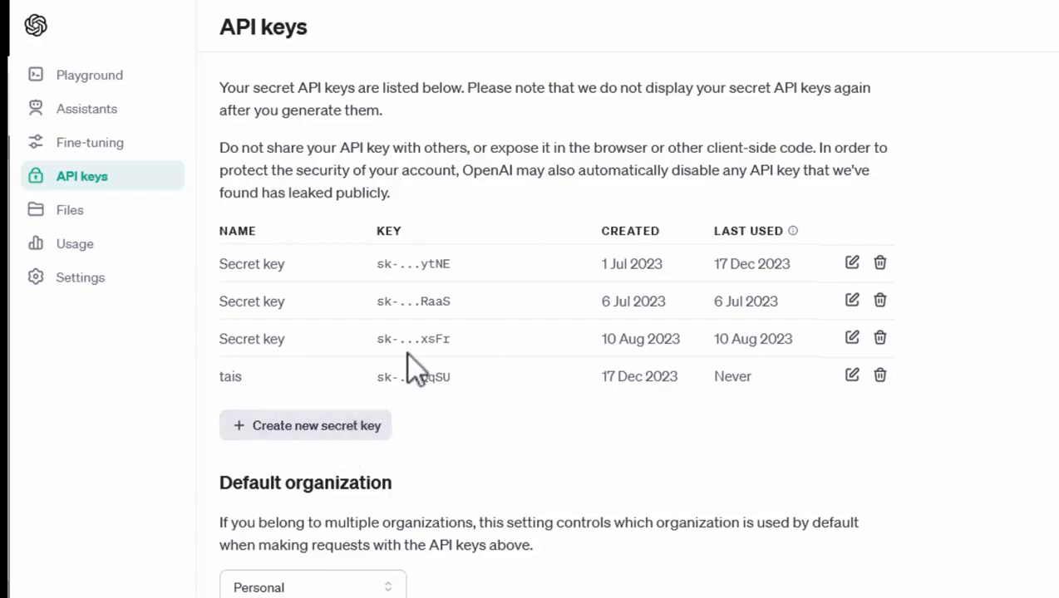
pyautogui.click(172, 3)
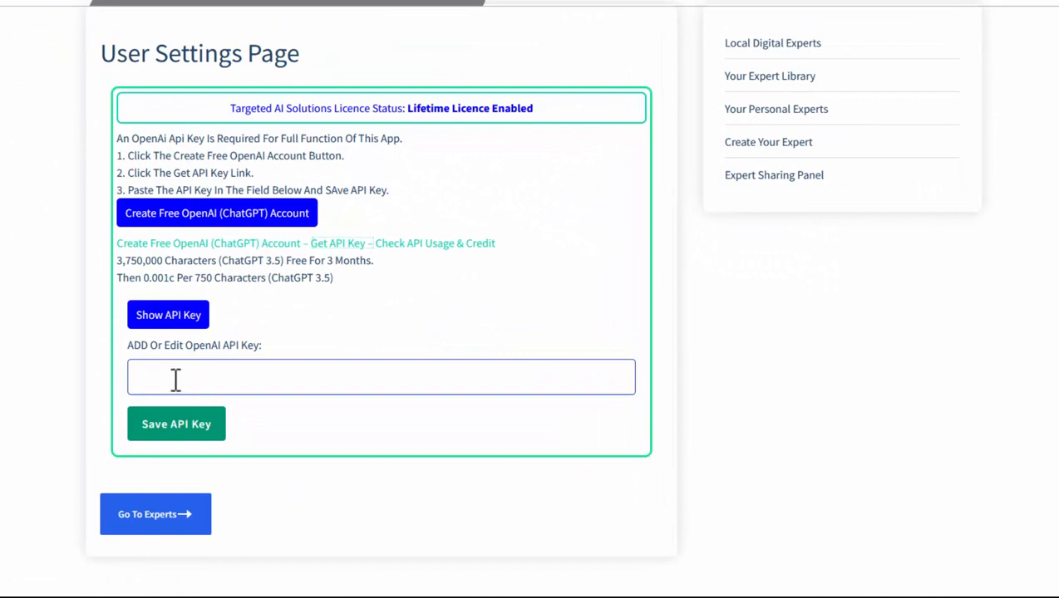
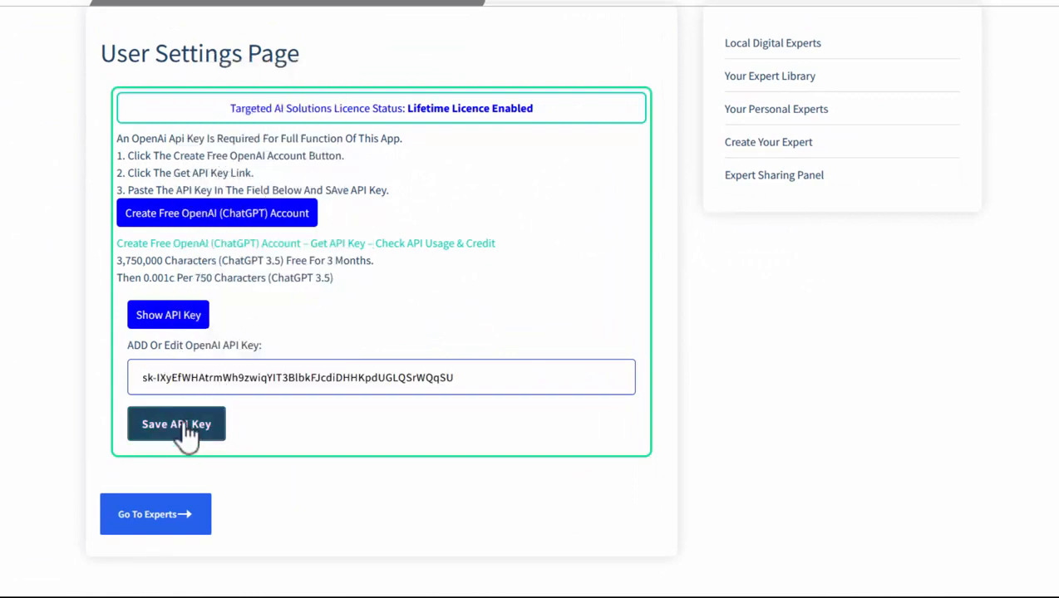
# Paste and save the OpenAI API key, then reveal the stored key.
pyautogui.click(176, 424)
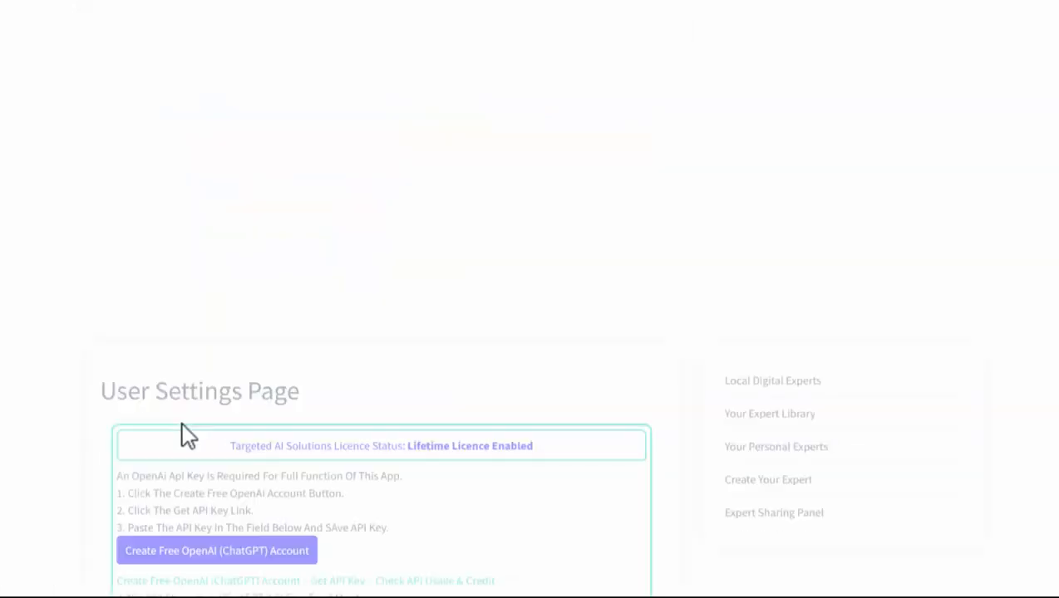
pyautogui.scroll(-3)
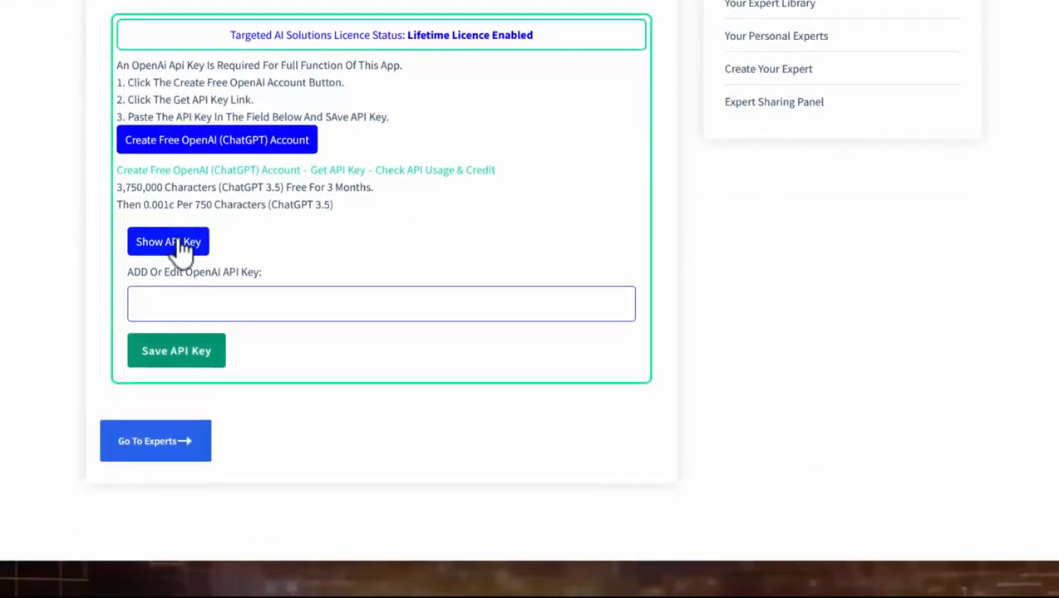
pyautogui.click(168, 241)
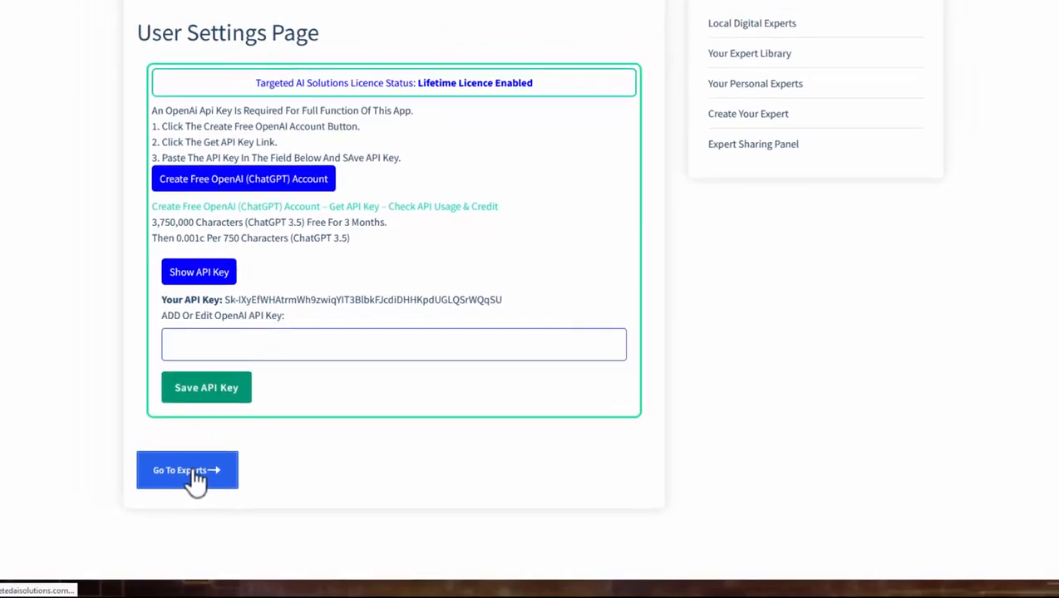
pyautogui.click(187, 471)
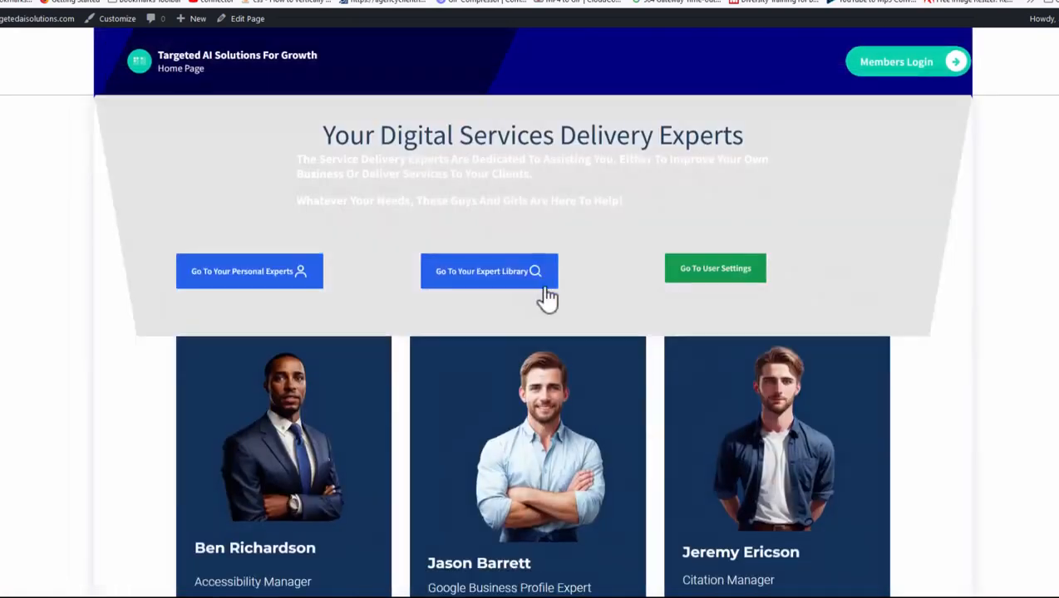
pyautogui.scroll(-3)
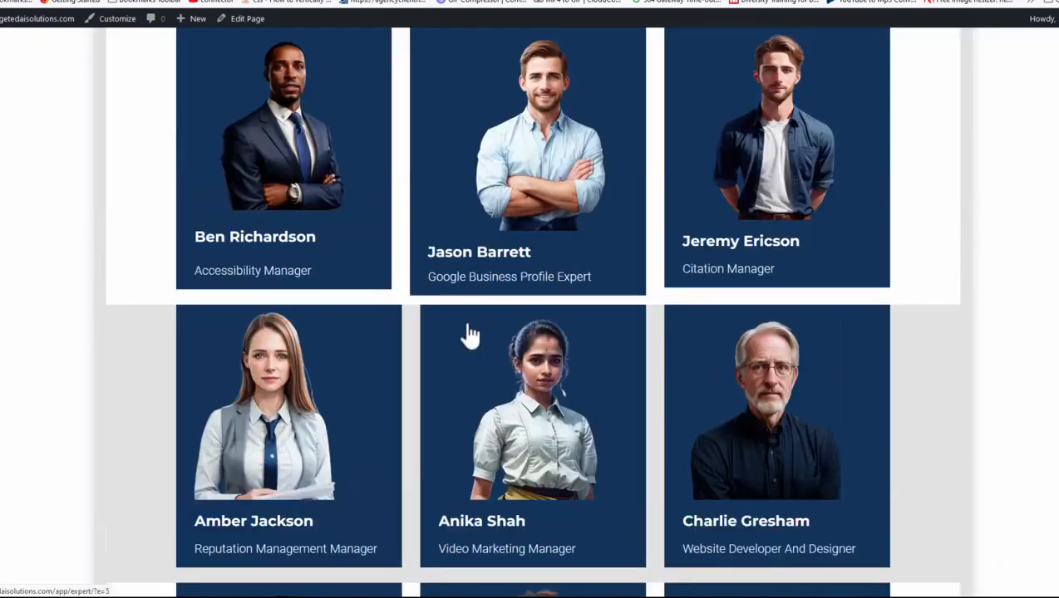
pyautogui.scroll(-3)
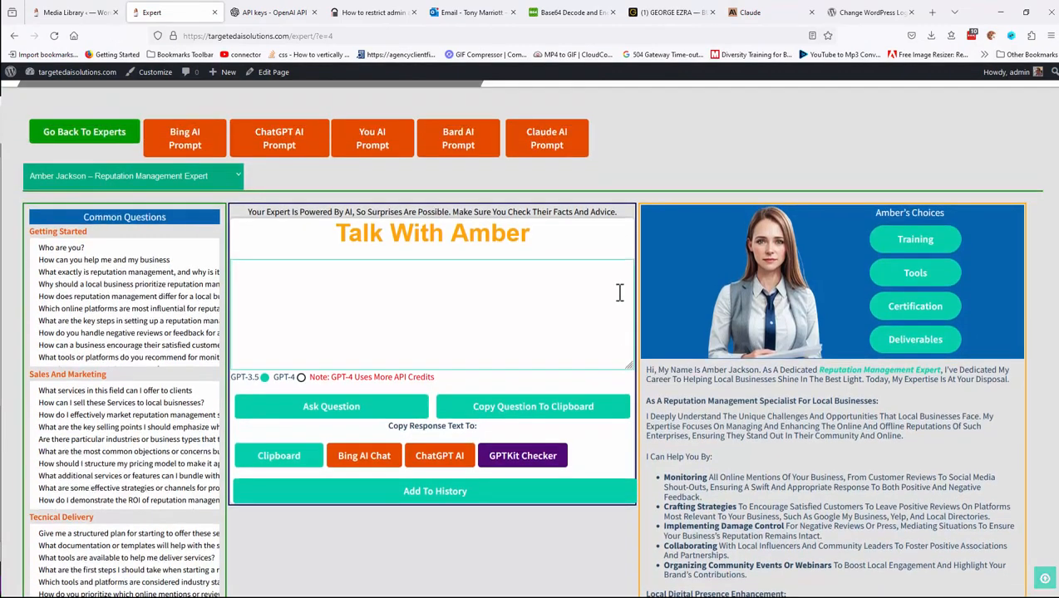
# Scroll Amber's common questions to Checklists for the Reputation Management Strategy and Planning Checklist.
pyautogui.scroll(-3)
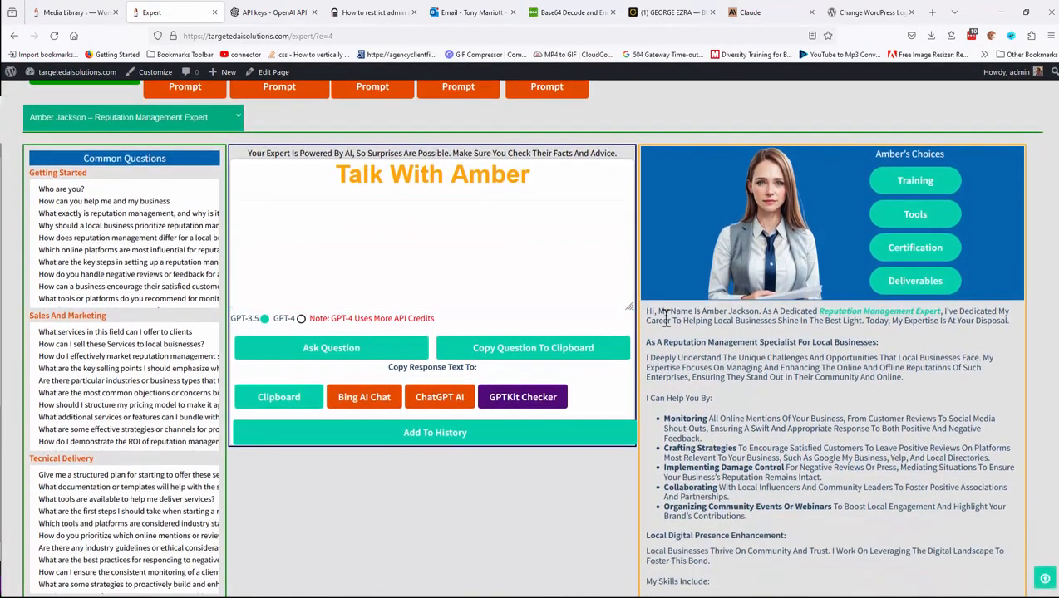
pyautogui.moveTo(656, 311); pyautogui.dragTo(902, 311)
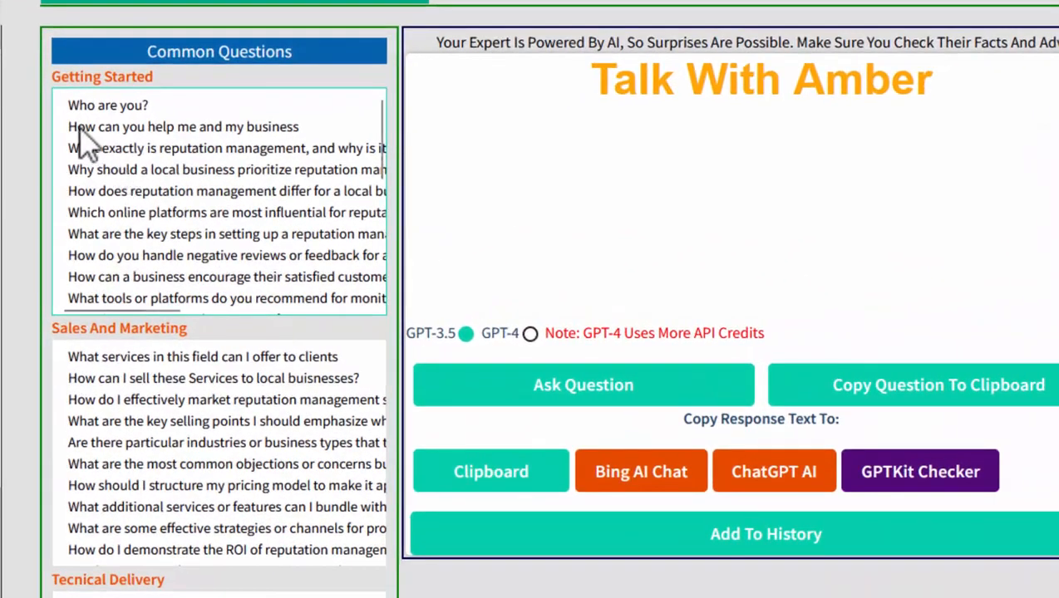
pyautogui.moveTo(183, 158)
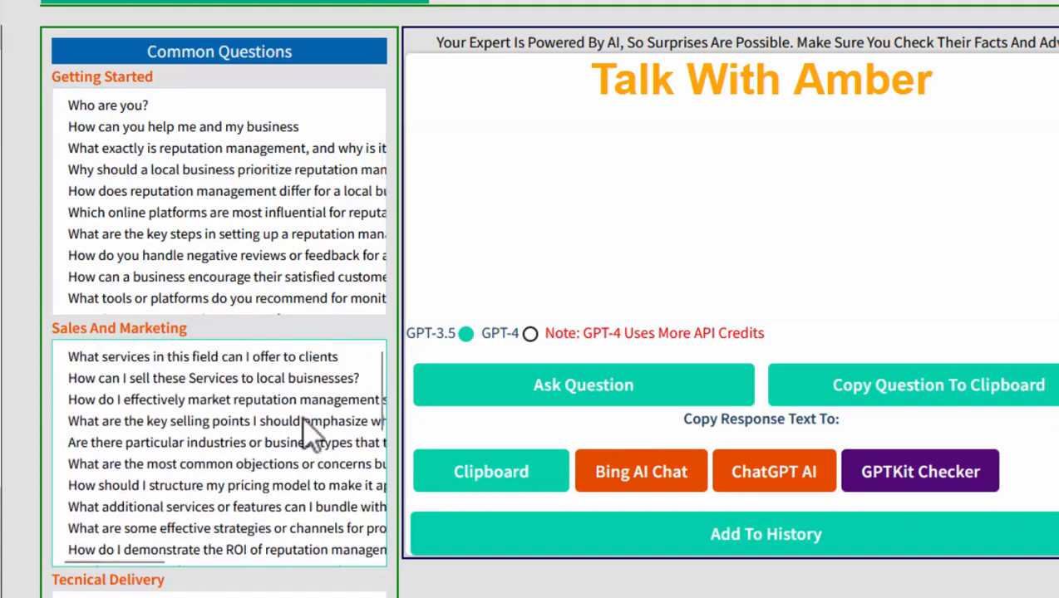
pyautogui.scroll(-3)
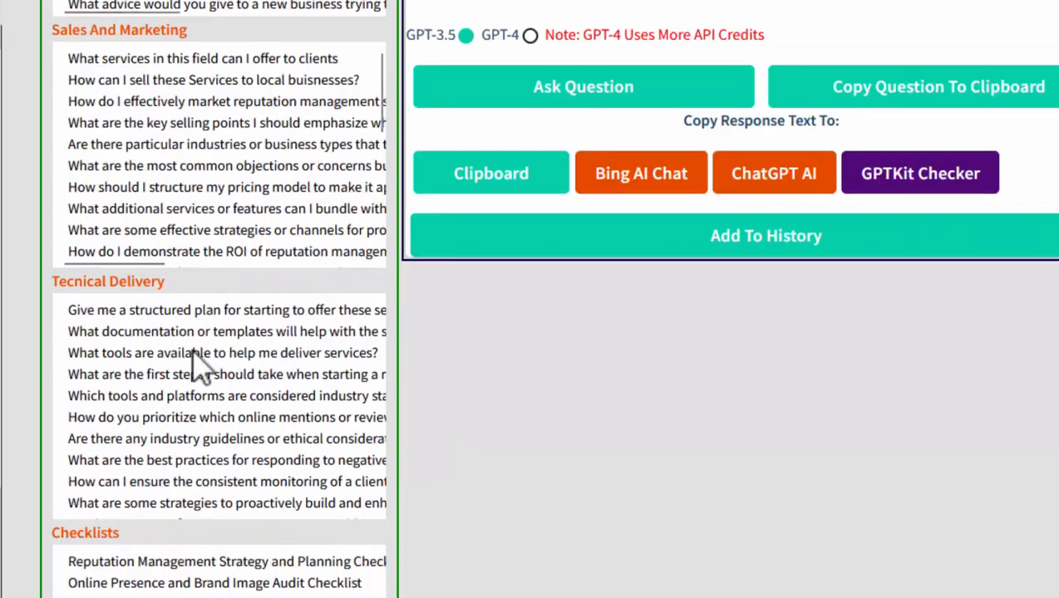
pyautogui.scroll(-3)
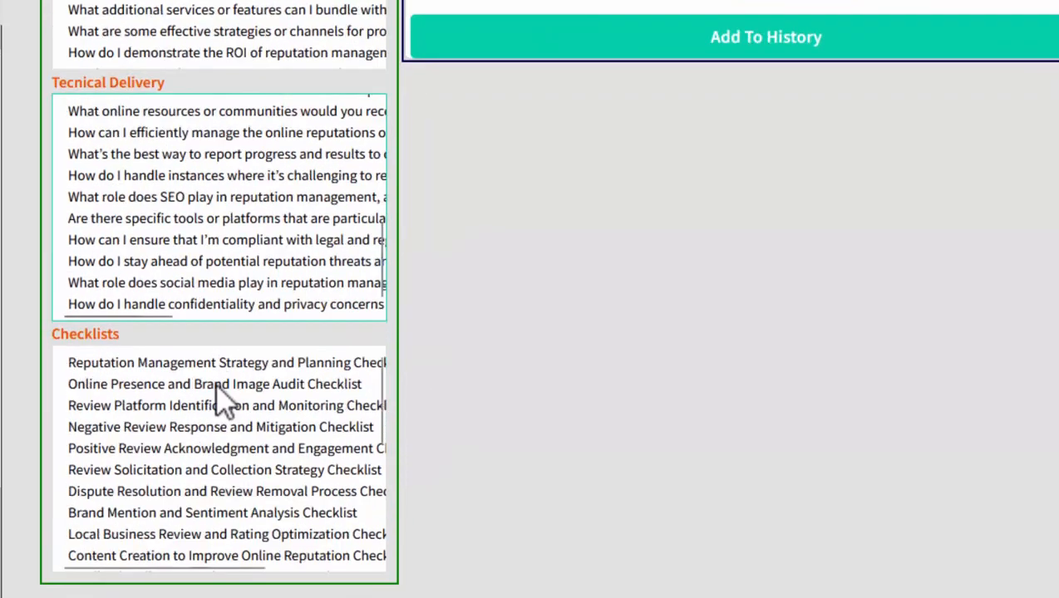
pyautogui.scroll(-3)
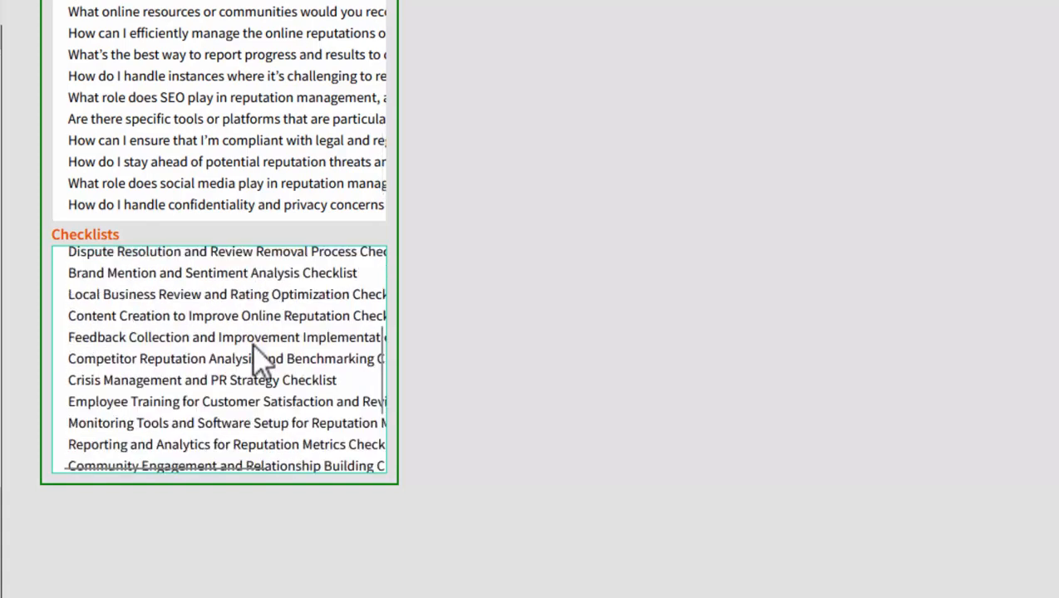
pyautogui.scroll(-3)
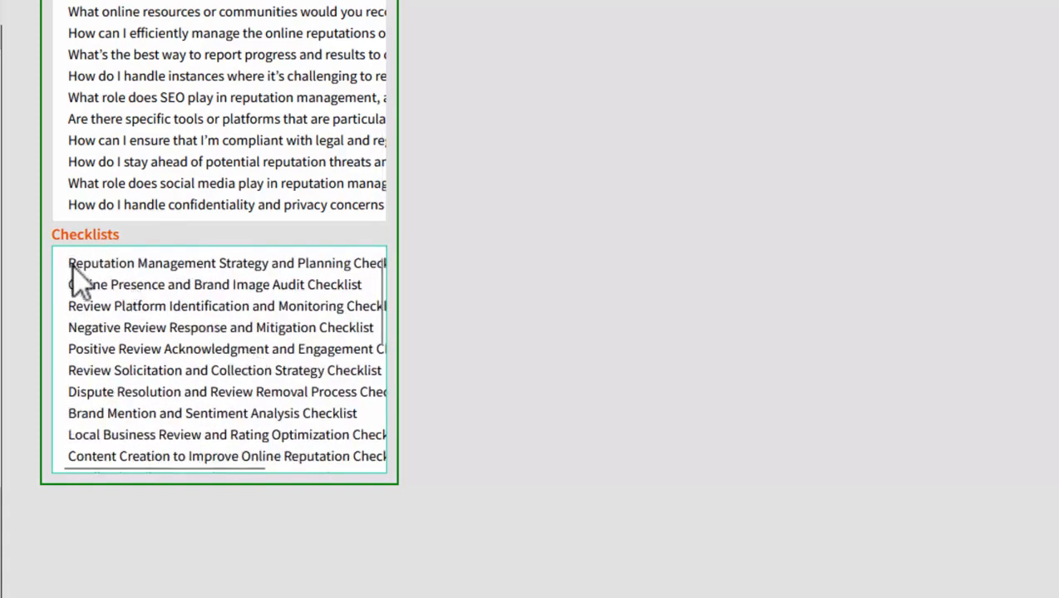
pyautogui.moveTo(225, 349)
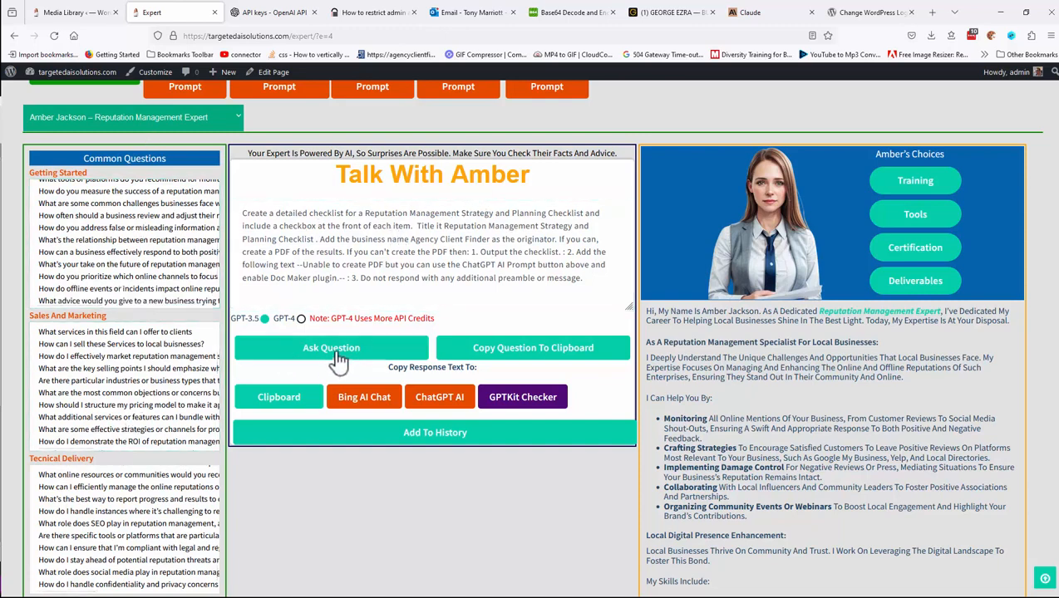
# Ask for the checklist and scroll through Amber's checkbox-item response.
pyautogui.click(331, 347)
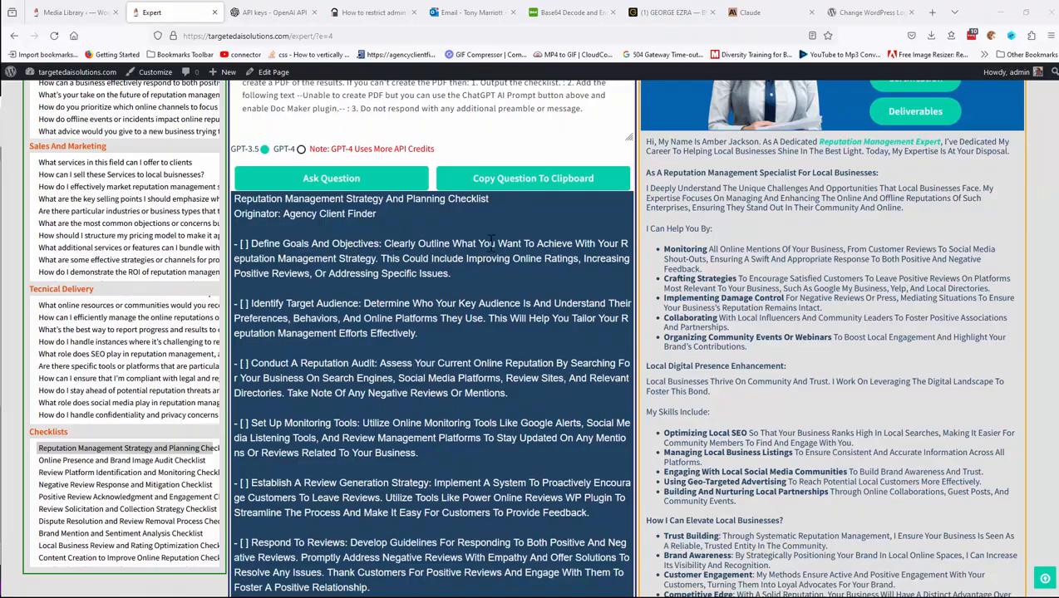
pyautogui.scroll(-3)
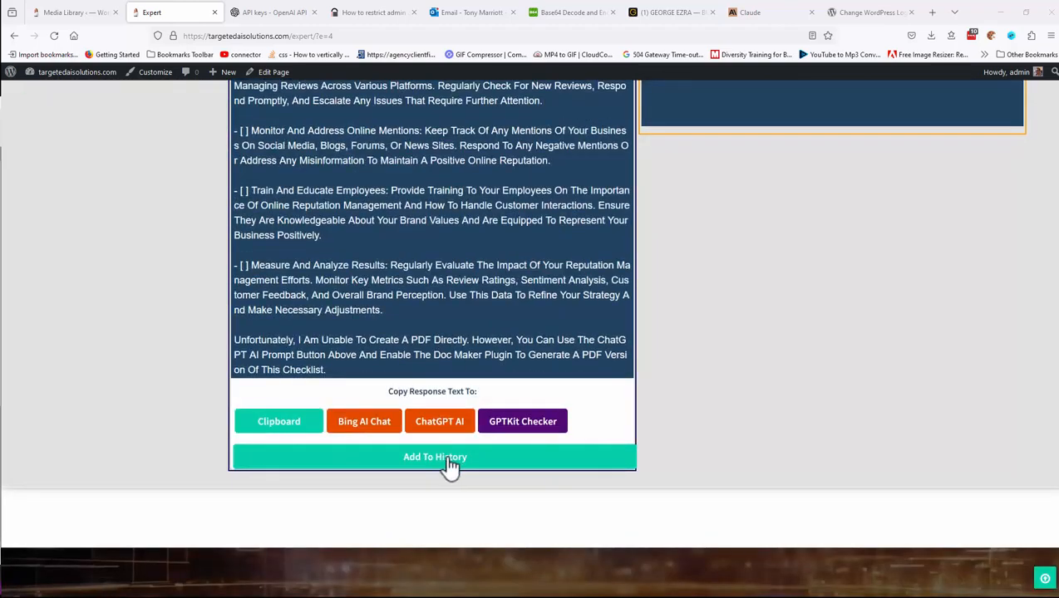
# Add Amber's checklist answer to history, confirm it, and scroll to the expanded history panel.
pyautogui.click(435, 456)
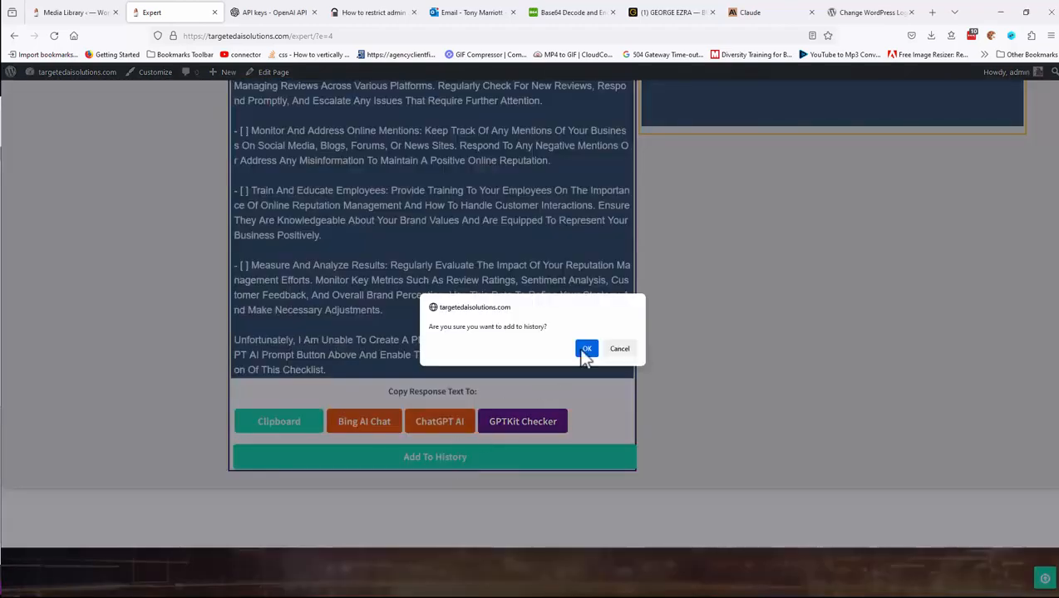
pyautogui.click(587, 348)
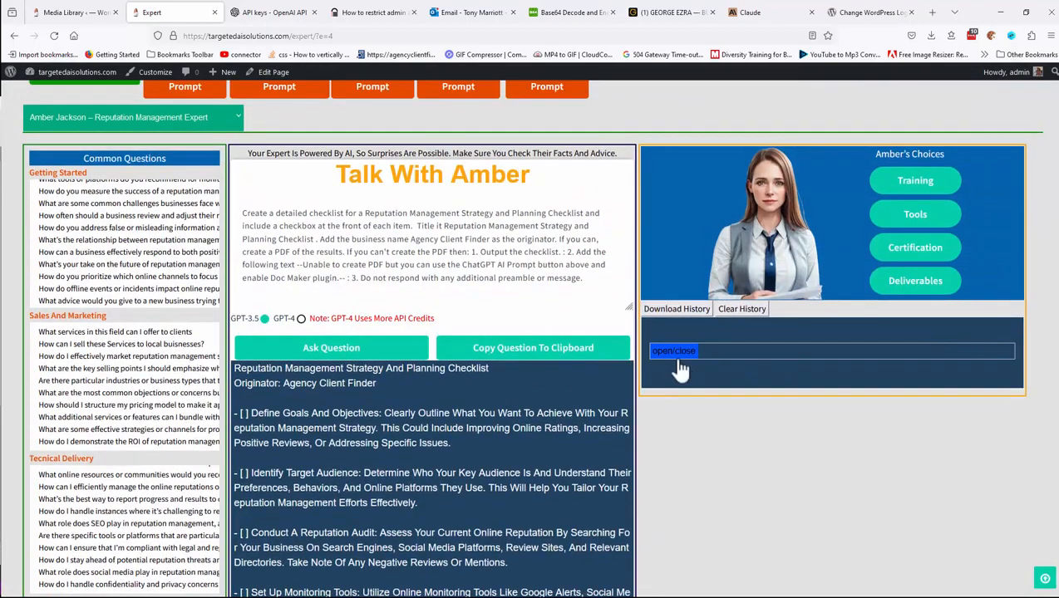
pyautogui.scroll(-3)
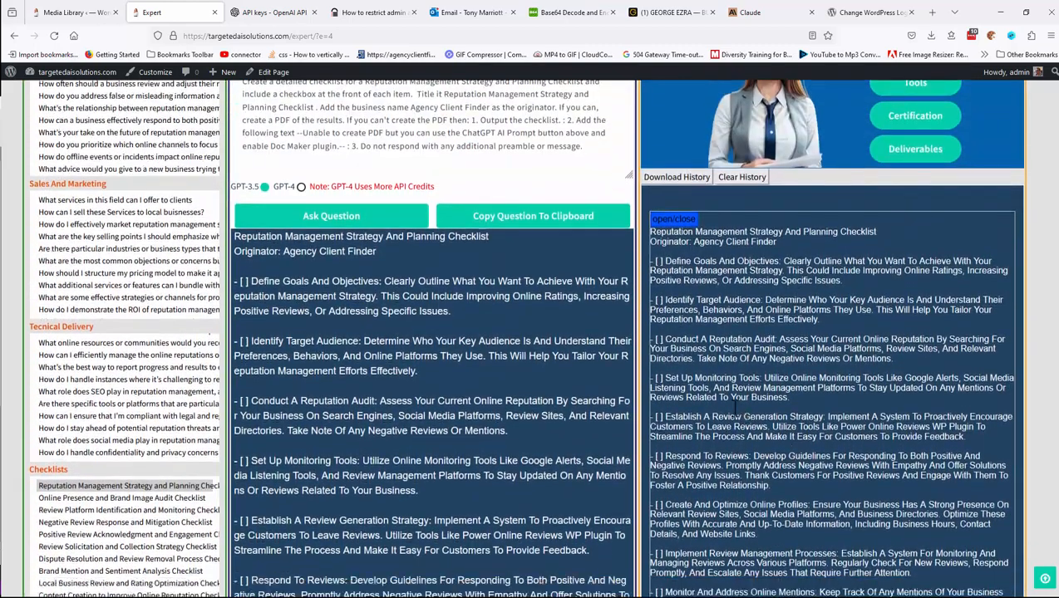
pyautogui.scroll(-3)
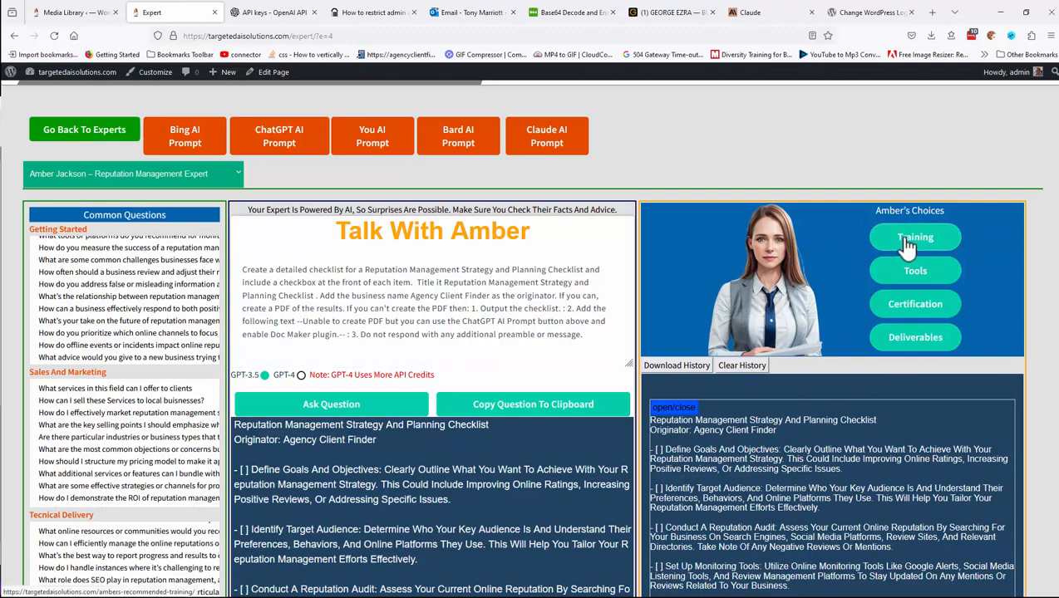
# Browse Amber's Reputation Management Training page, then return to her expert chat page.
pyautogui.click(914, 237)
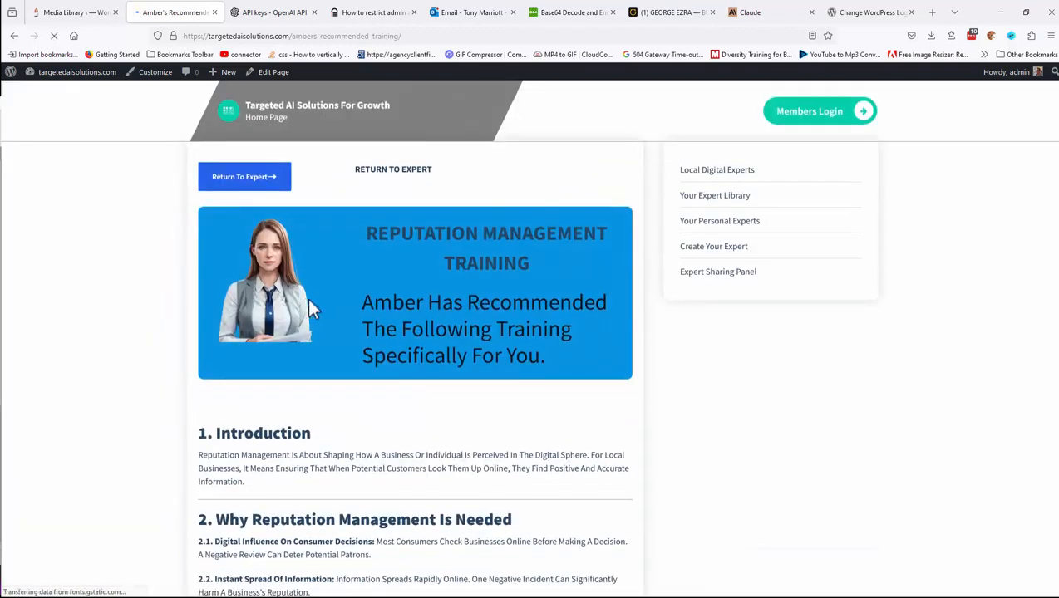
pyautogui.scroll(-3)
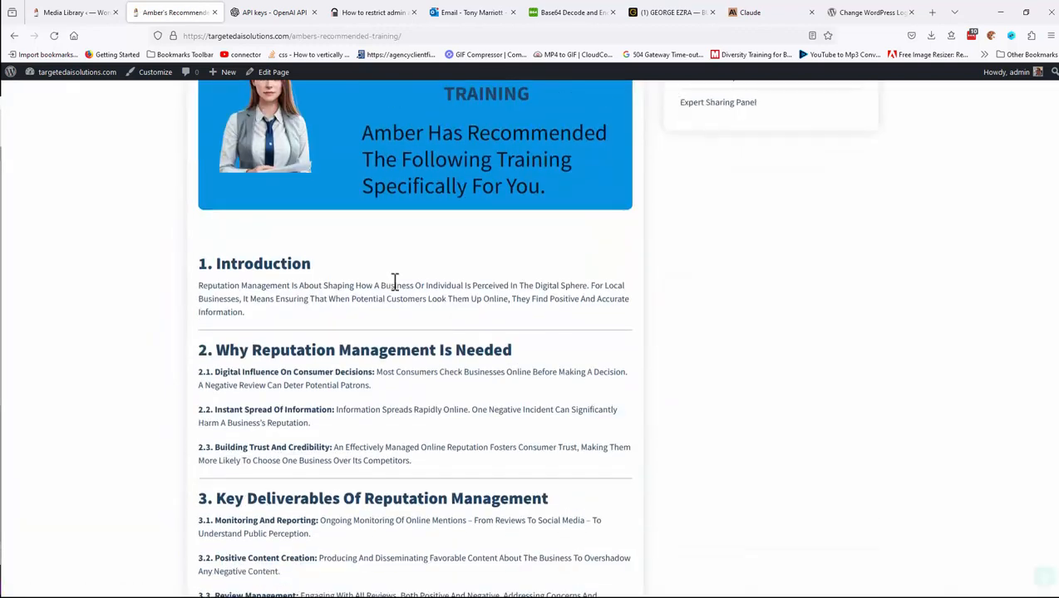
pyautogui.scroll(-3)
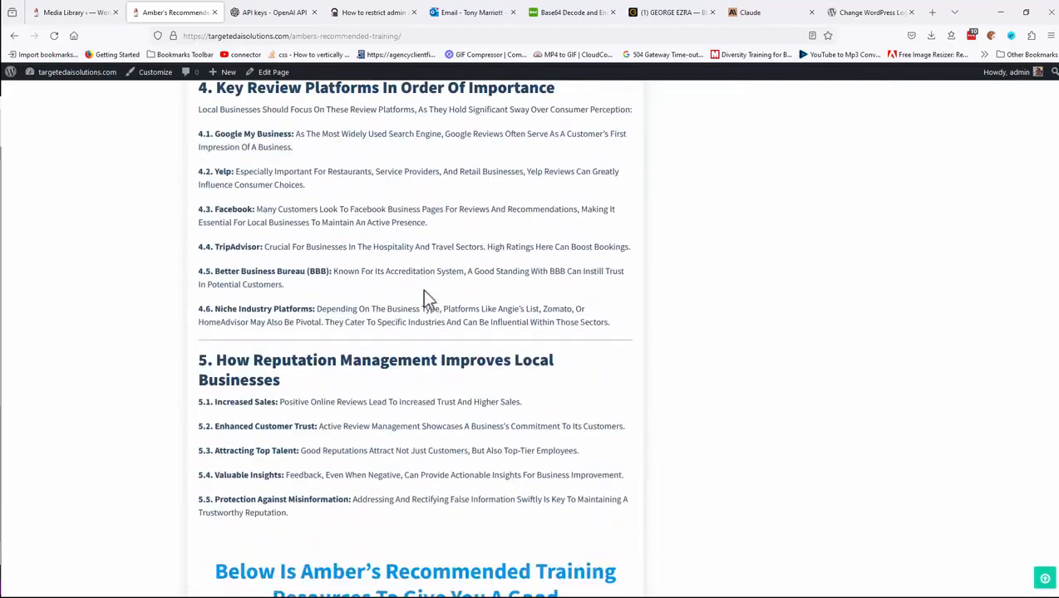
pyautogui.scroll(3)
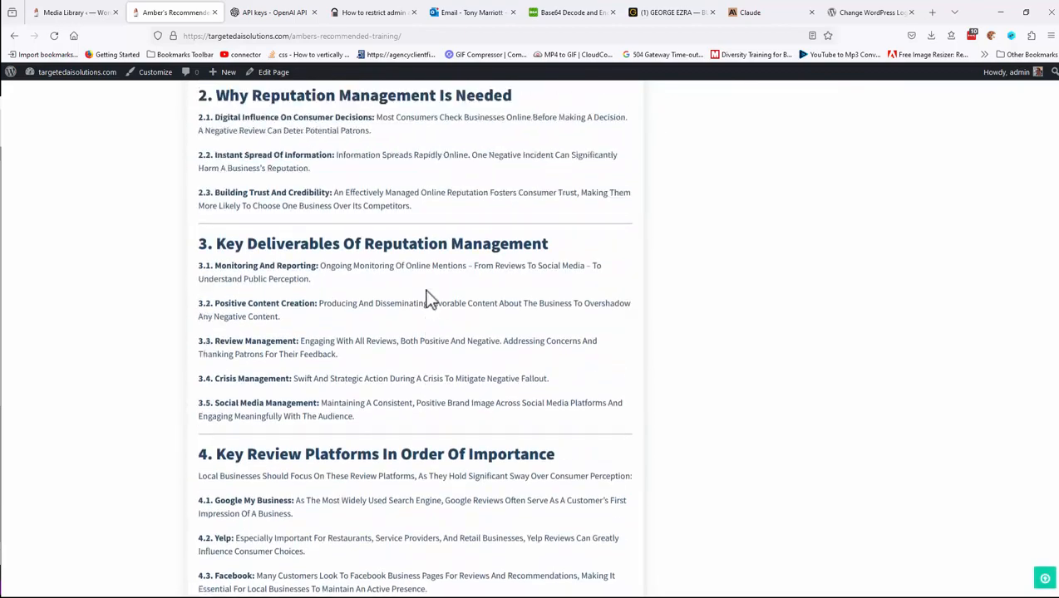
pyautogui.scroll(3)
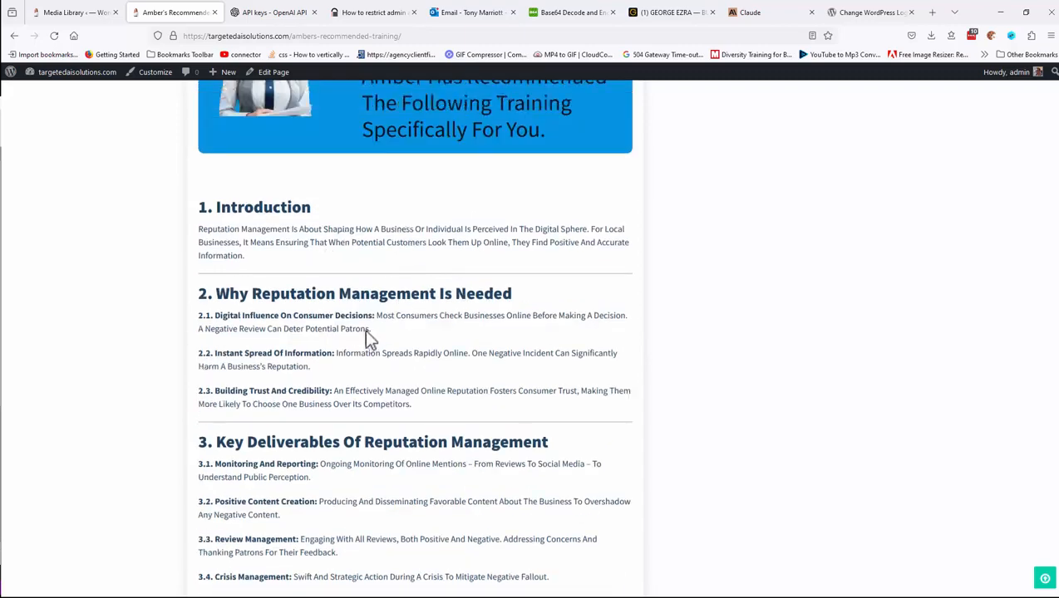
pyautogui.scroll(-3)
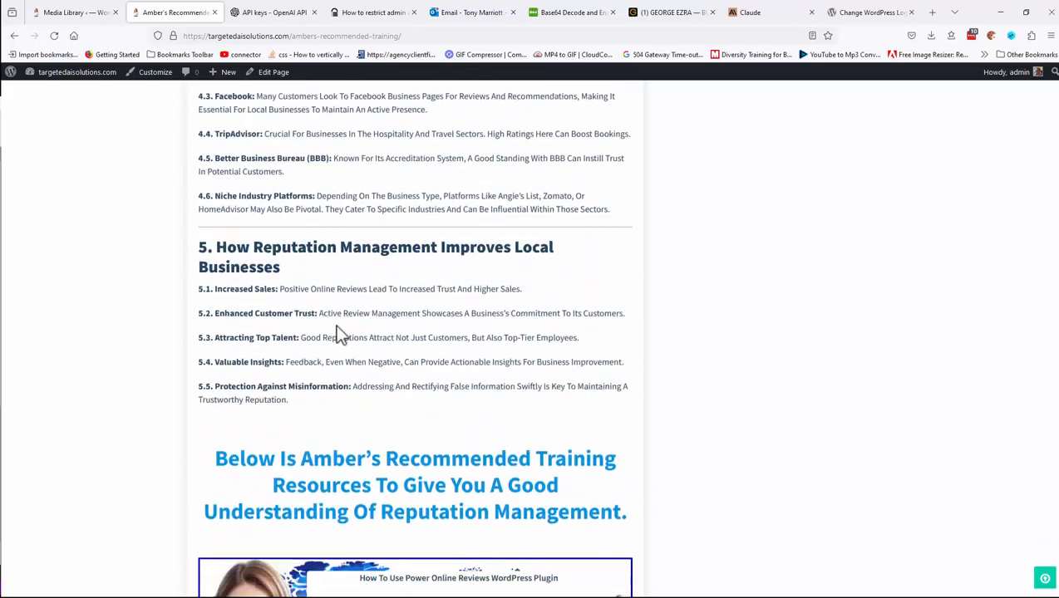
pyautogui.scroll(-3)
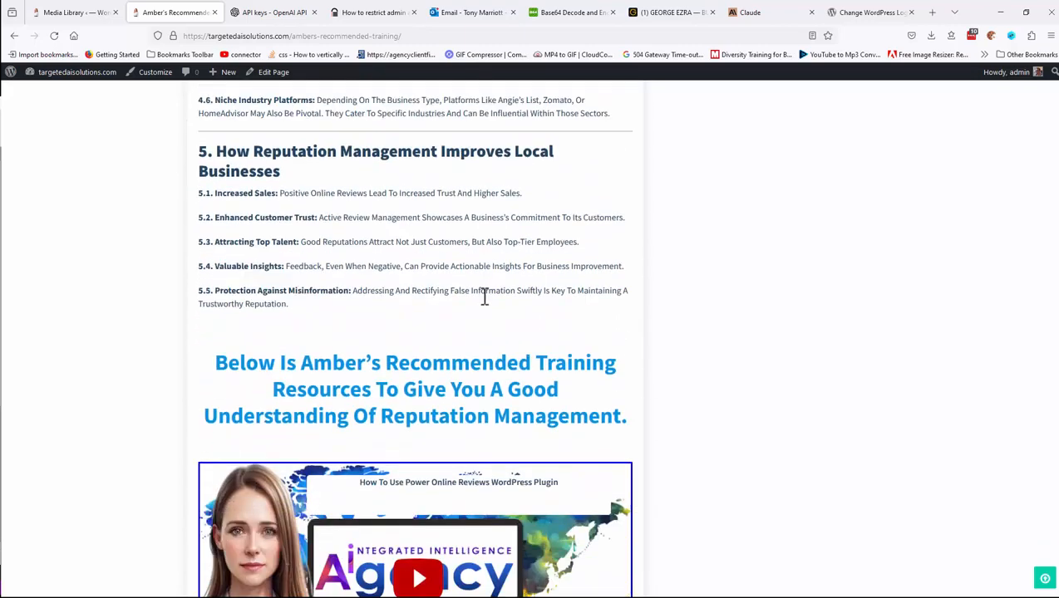
pyautogui.scroll(-3)
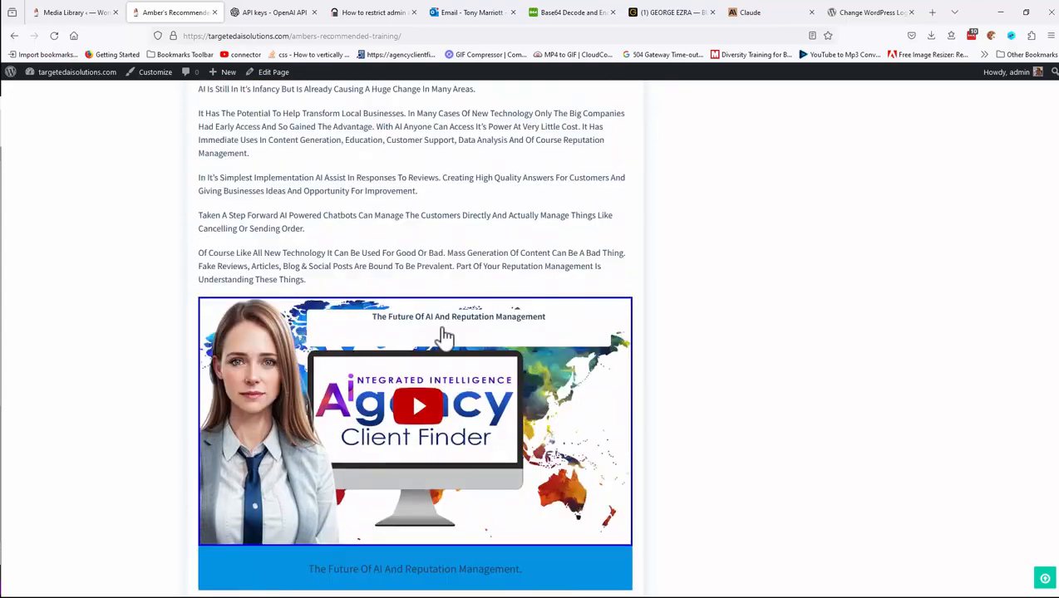
pyautogui.scroll(-3)
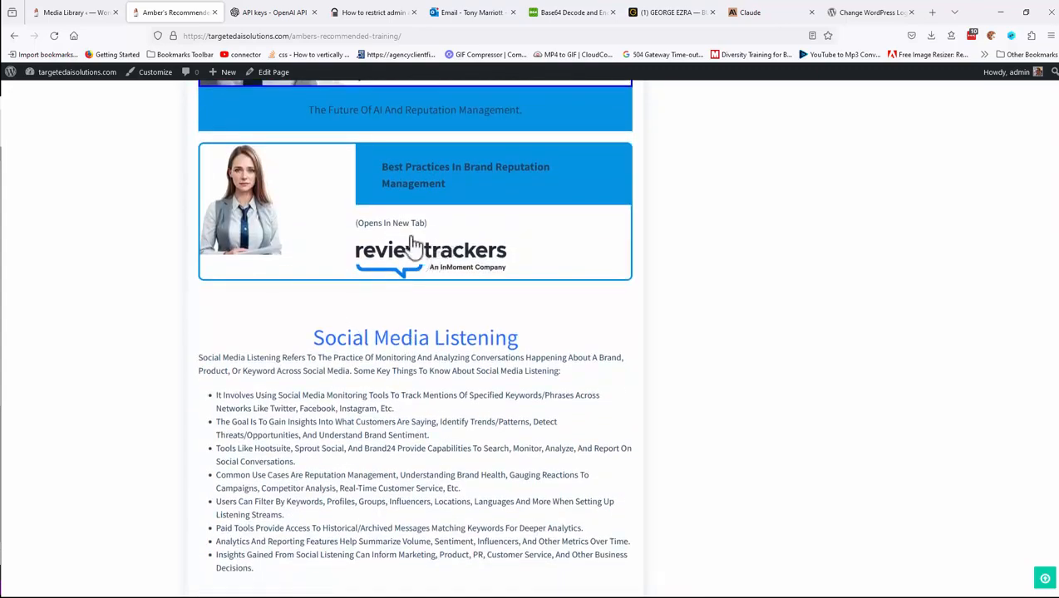
pyautogui.scroll(-3)
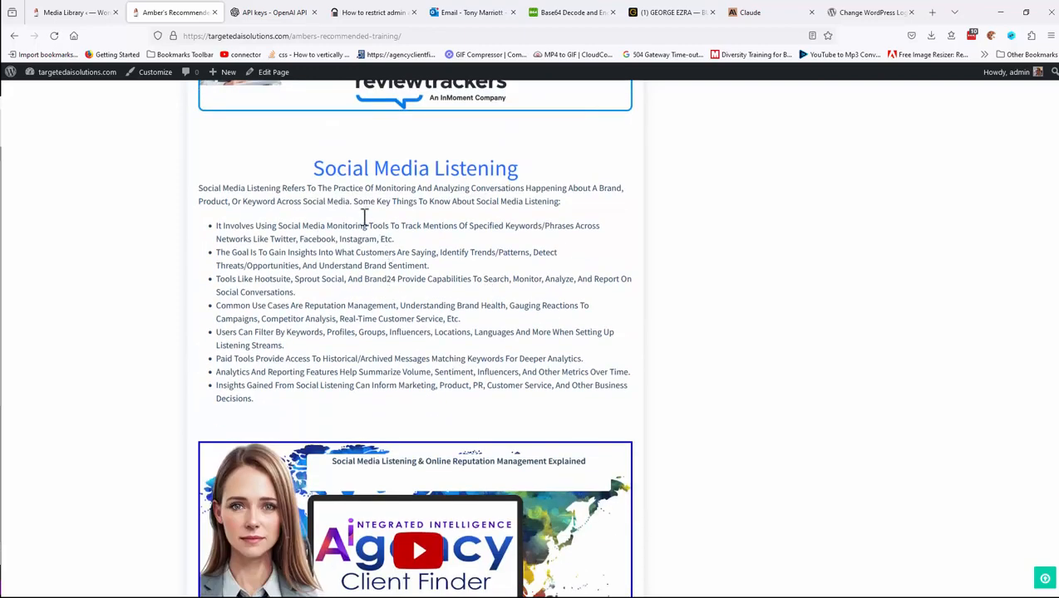
pyautogui.scroll(-3)
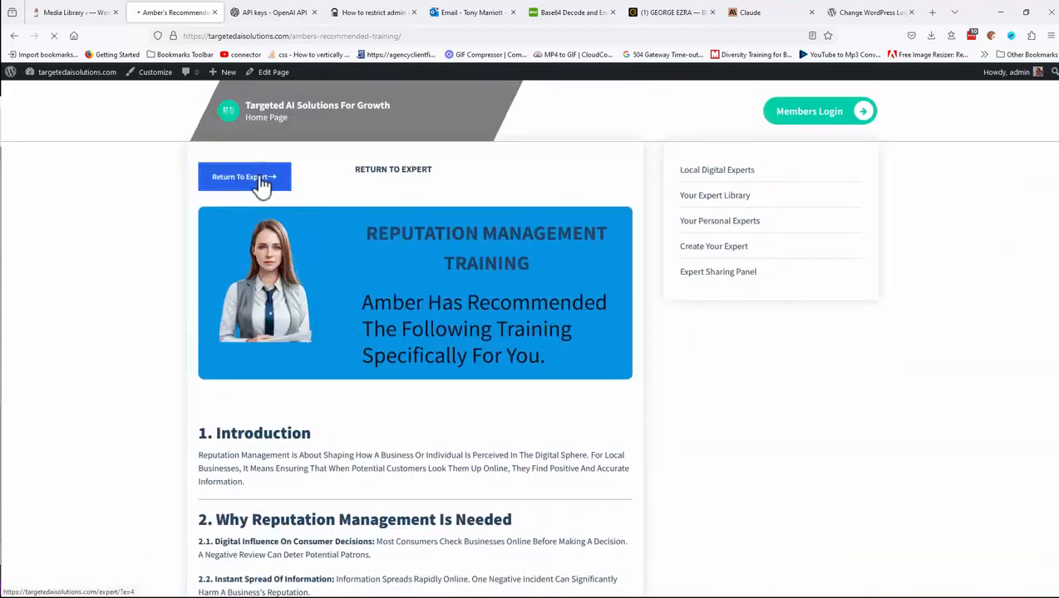
pyautogui.click(245, 176)
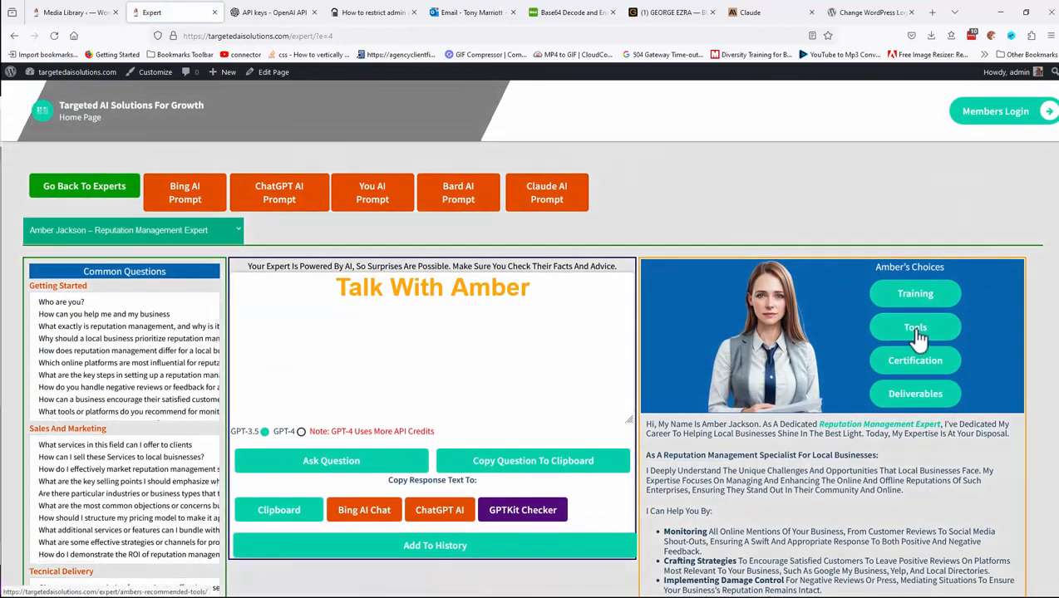
pyautogui.click(914, 326)
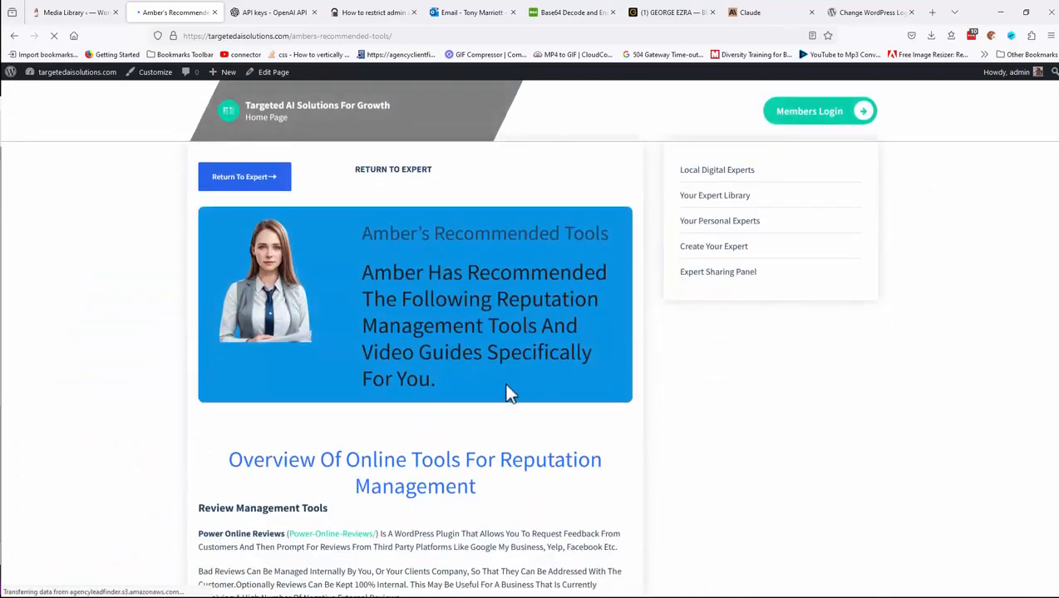
pyautogui.scroll(-3)
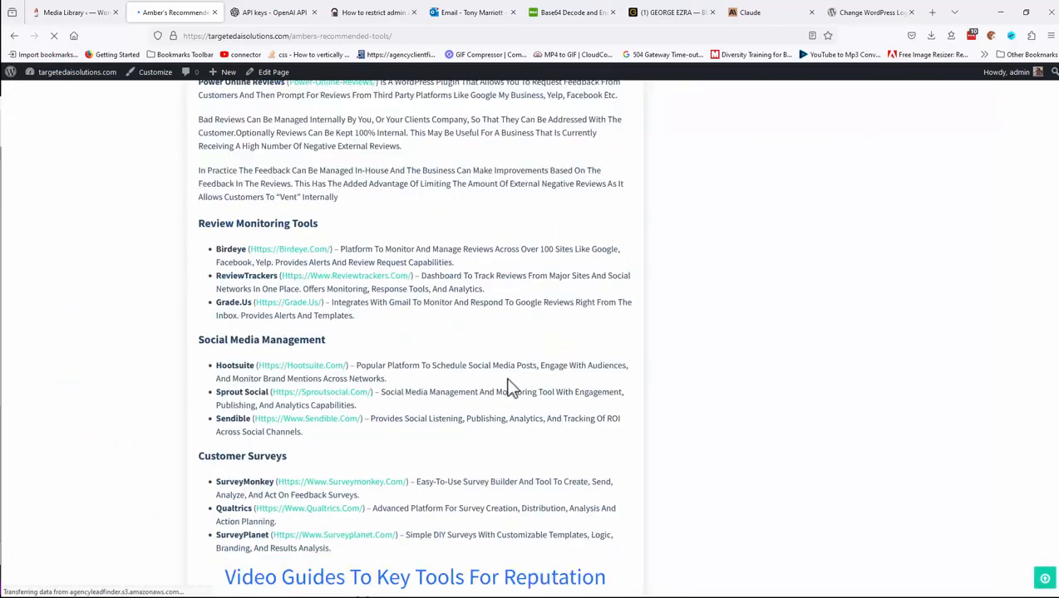
pyautogui.scroll(-3)
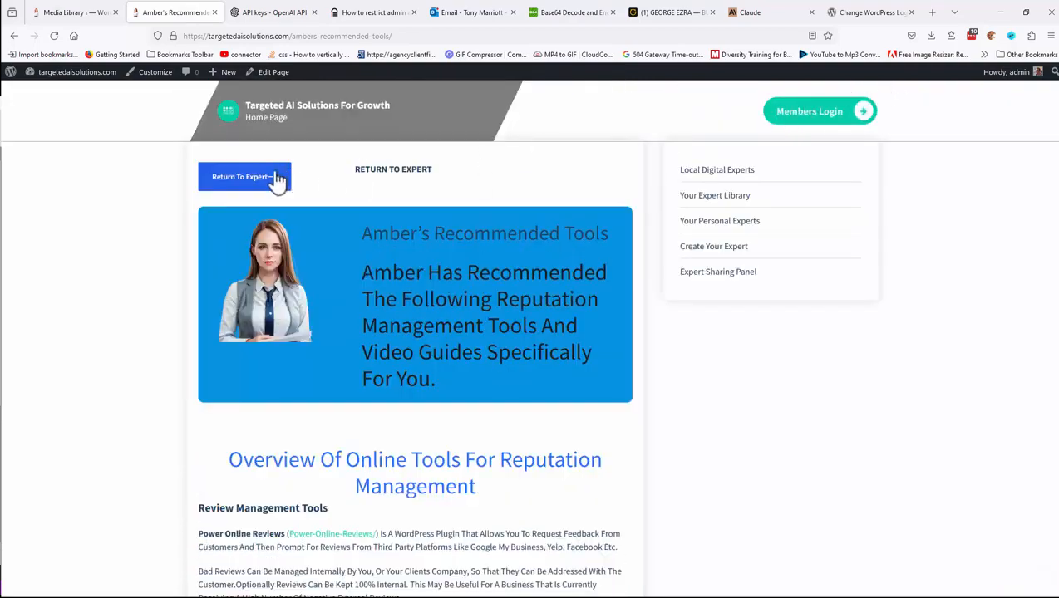
pyautogui.click(244, 176)
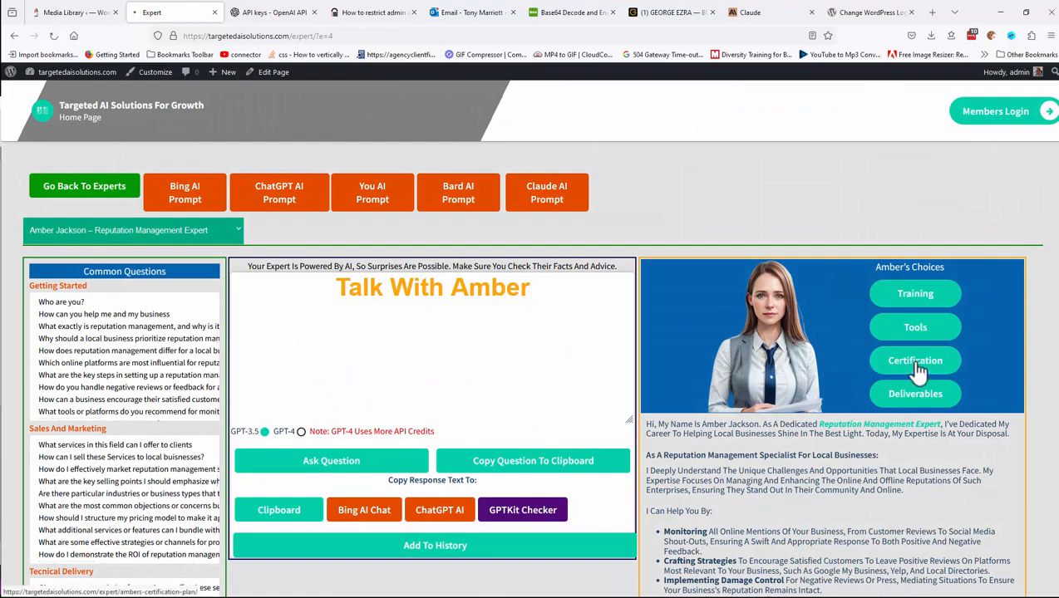
pyautogui.click(914, 360)
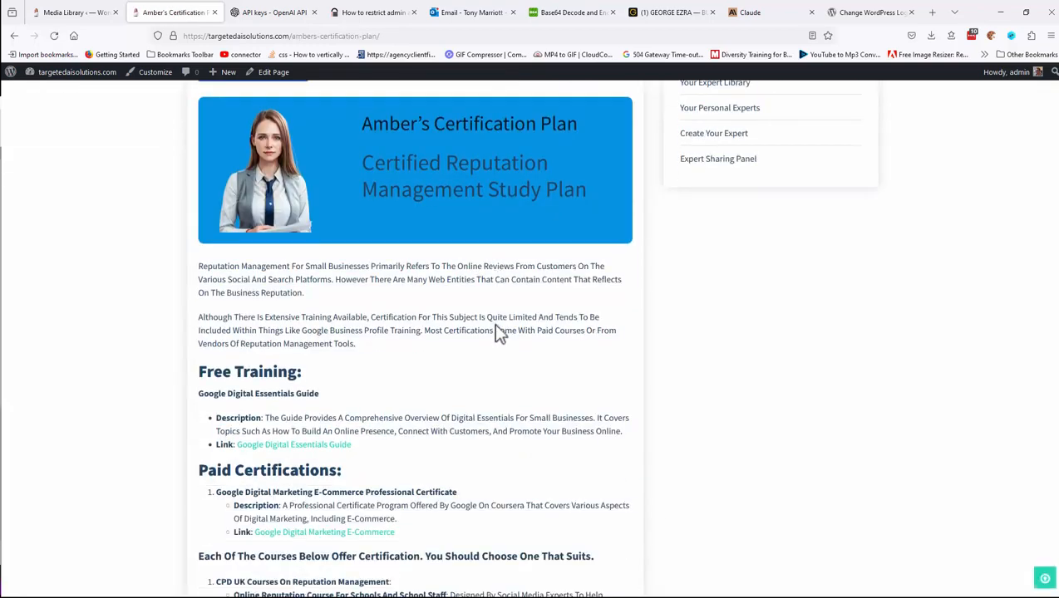
pyautogui.scroll(-3)
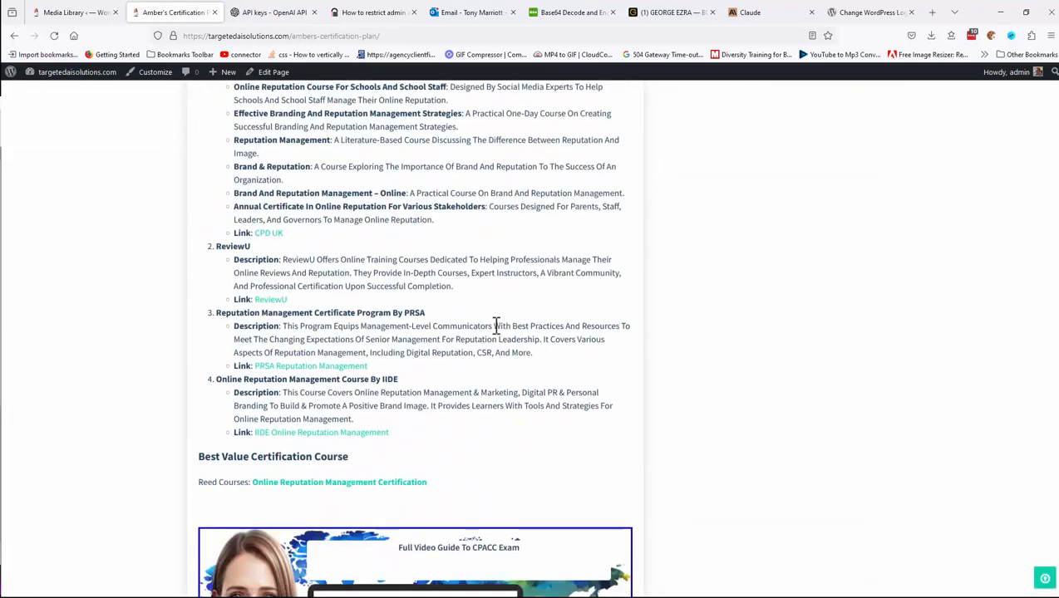
pyautogui.scroll(-3)
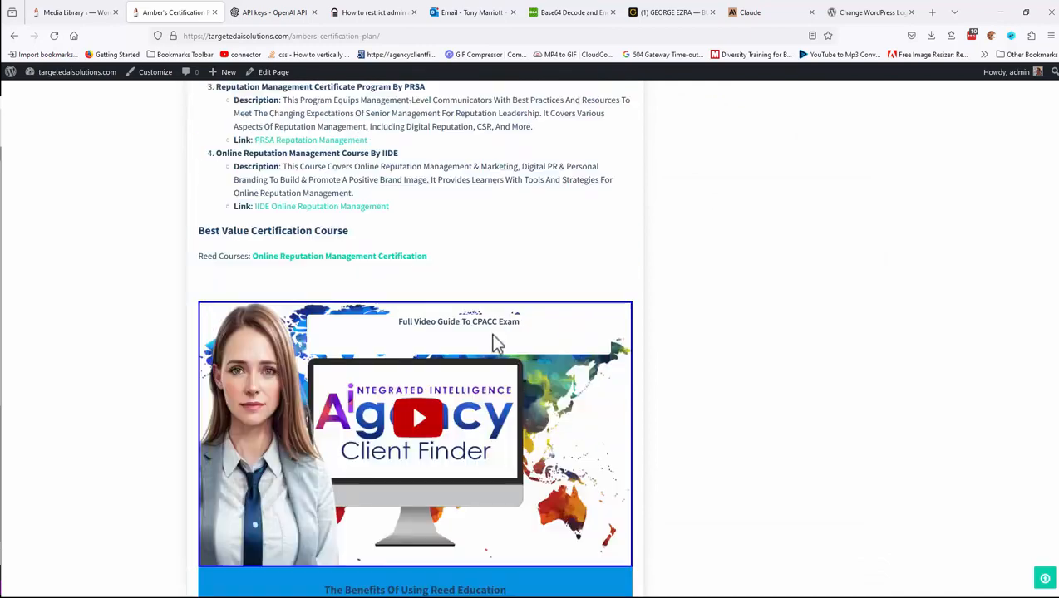
pyautogui.scroll(-3)
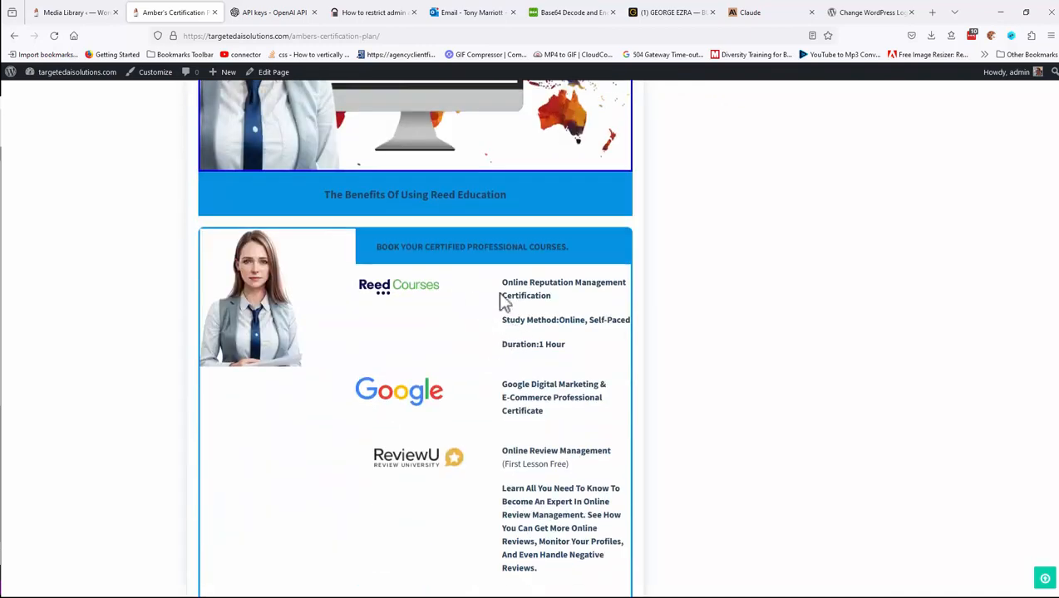
pyautogui.moveTo(601, 491)
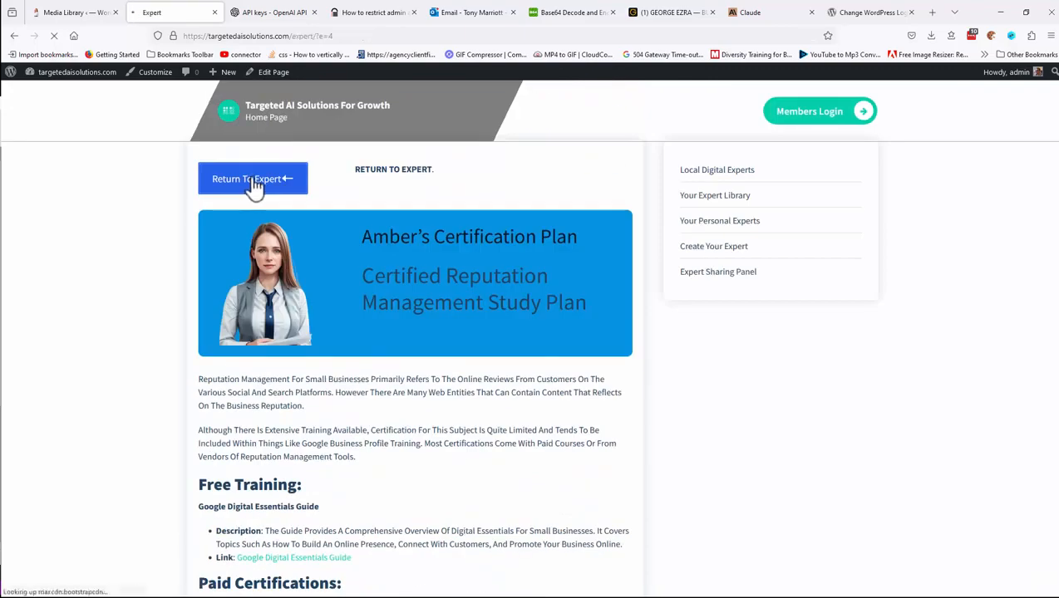
pyautogui.click(252, 179)
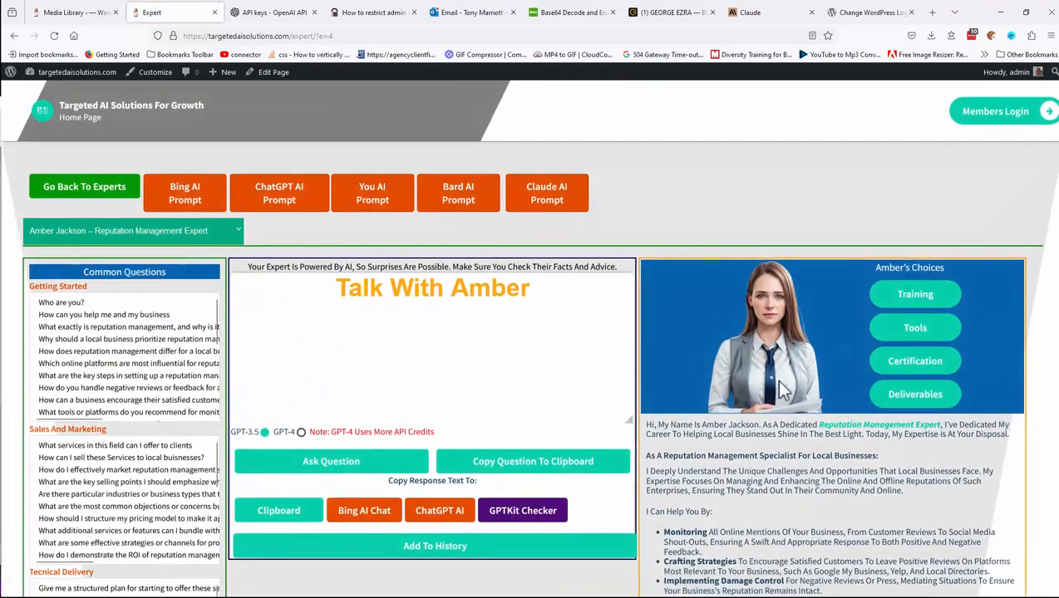
# Open Amber's Delivery Guide page and scroll down to the reviews display tutorial video.
pyautogui.click(914, 394)
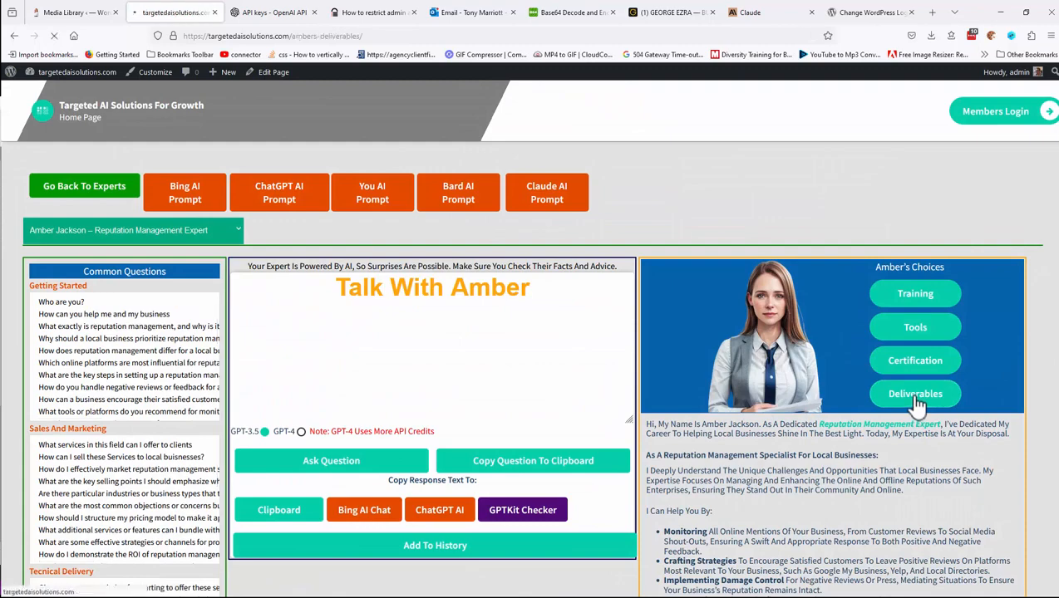
pyautogui.click(914, 394)
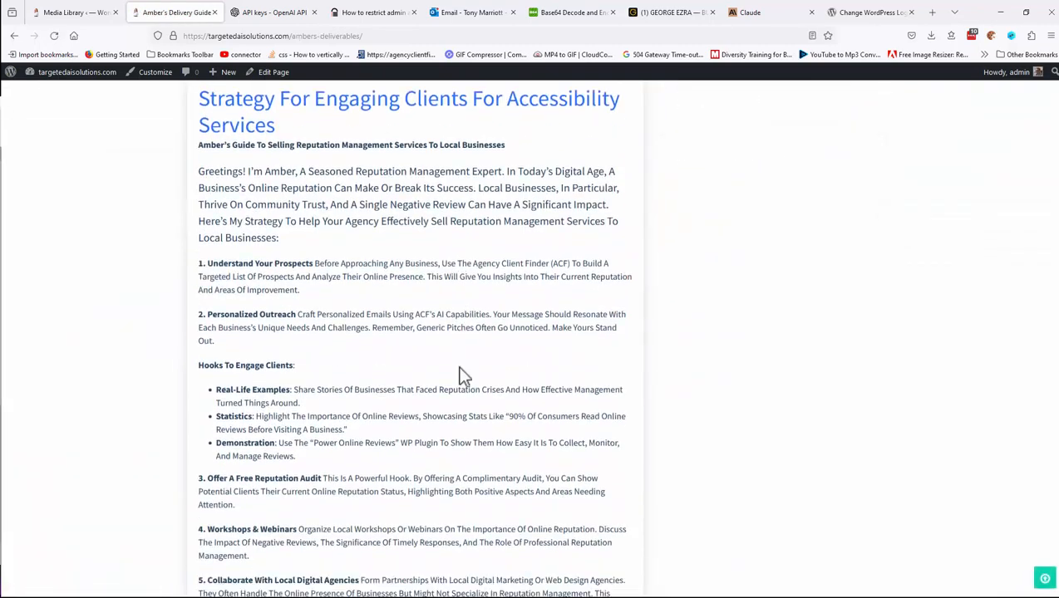
pyautogui.scroll(-3)
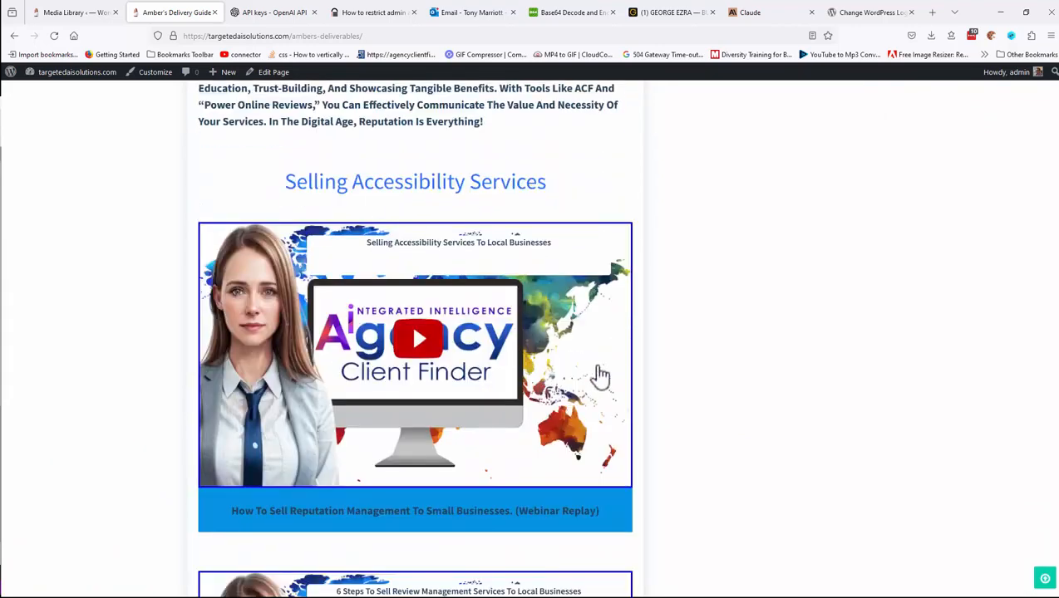
pyautogui.scroll(-3)
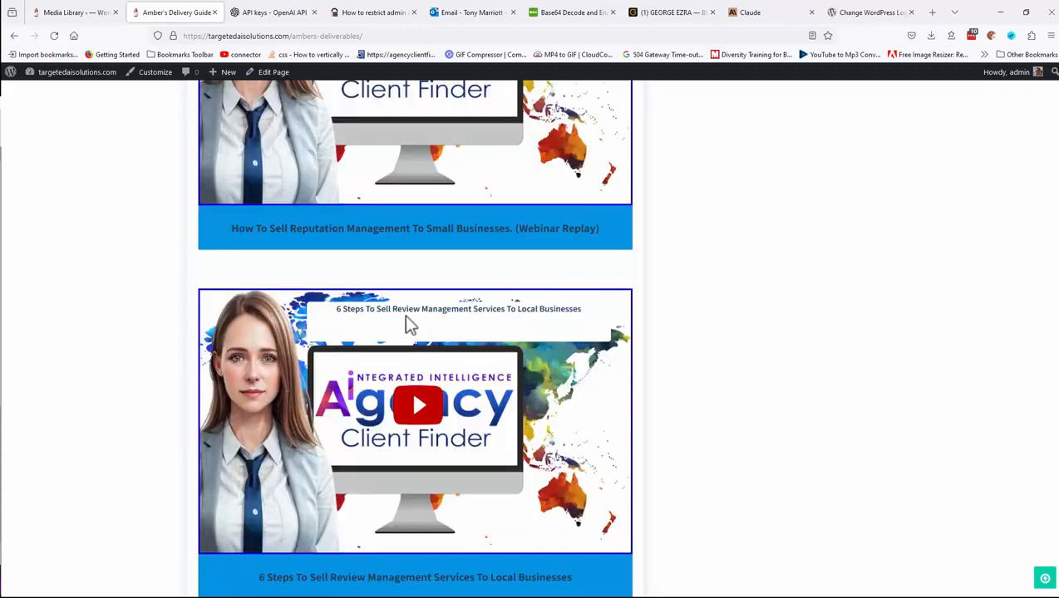
pyautogui.moveTo(577, 367)
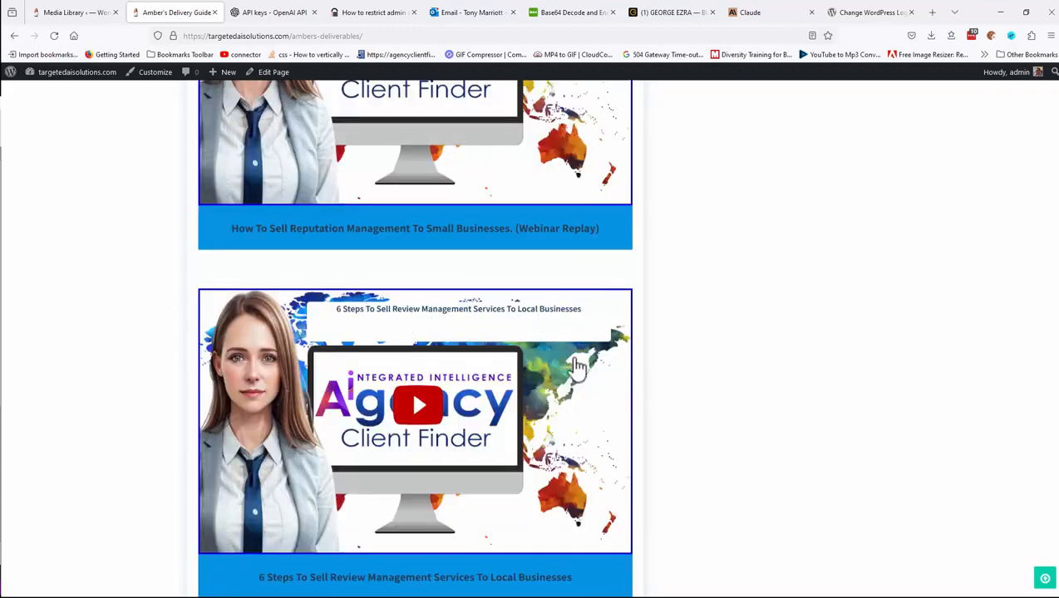
pyautogui.scroll(-3)
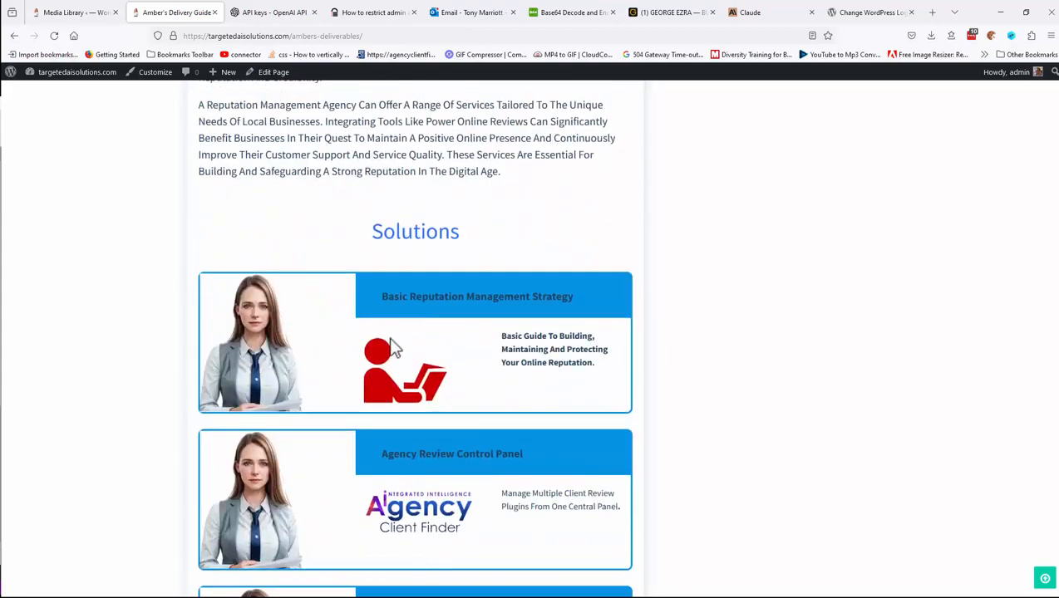
pyautogui.scroll(-3)
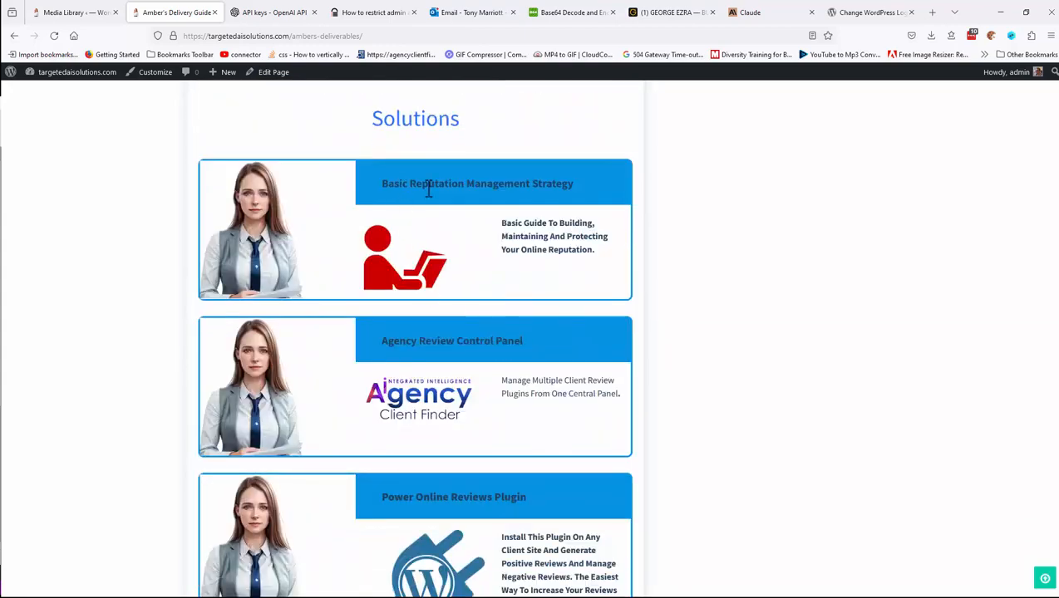
pyautogui.scroll(-3)
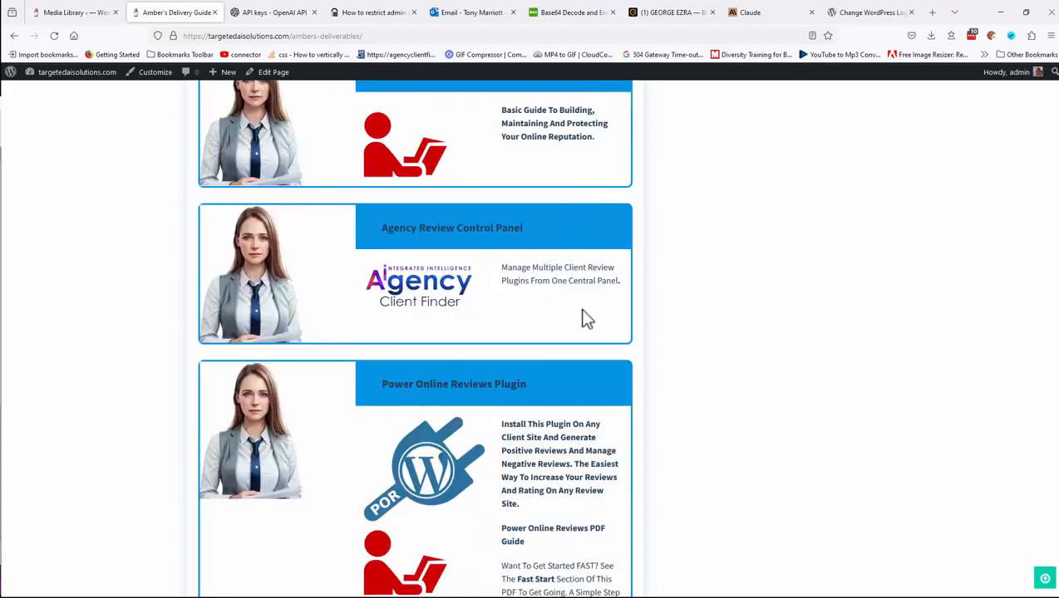
pyautogui.moveTo(584, 266)
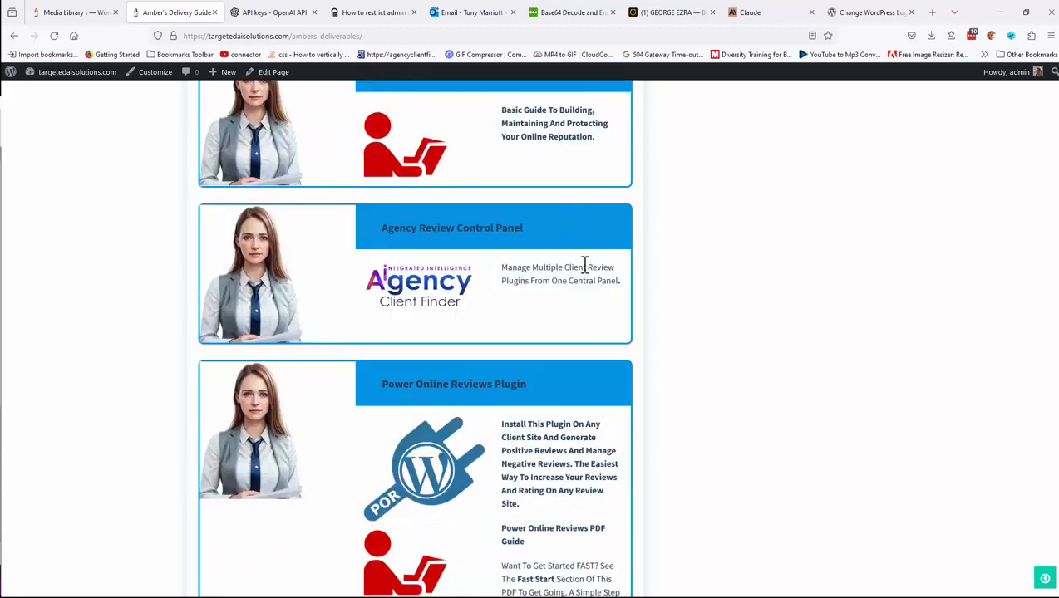
pyautogui.scroll(-3)
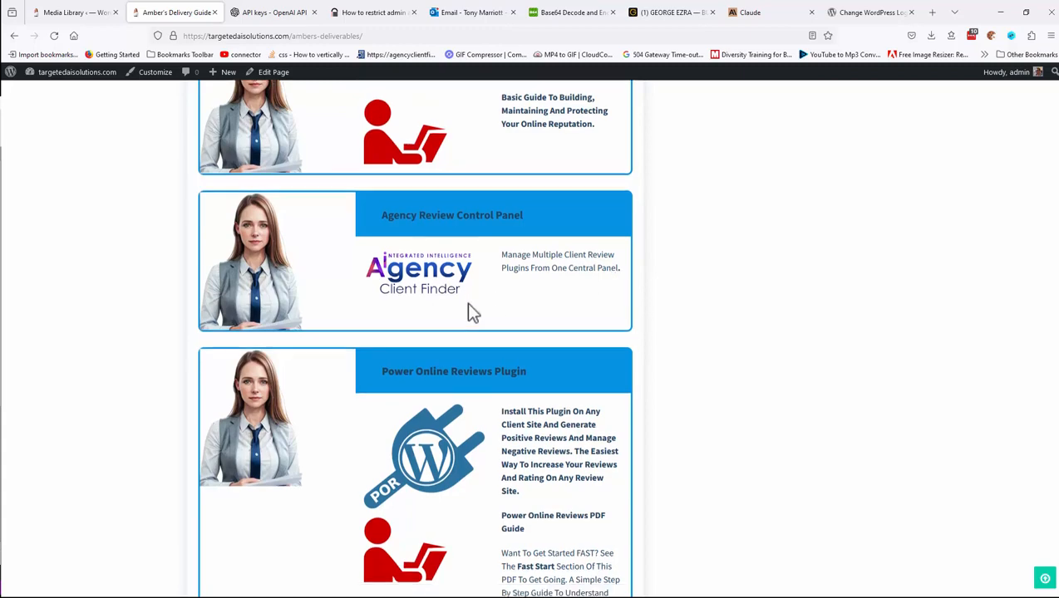
pyautogui.scroll(-3)
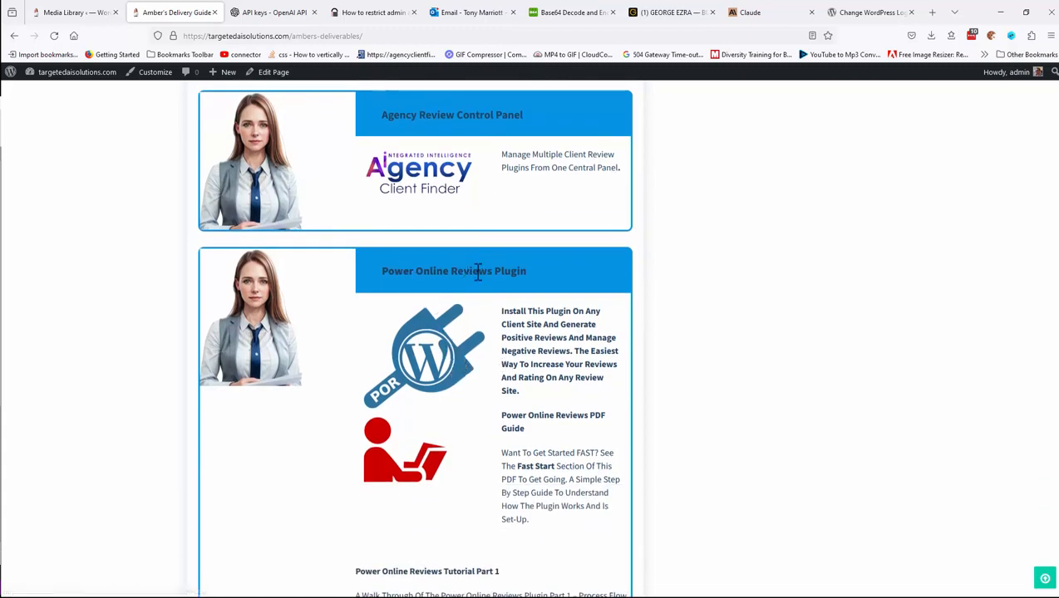
pyautogui.scroll(-3)
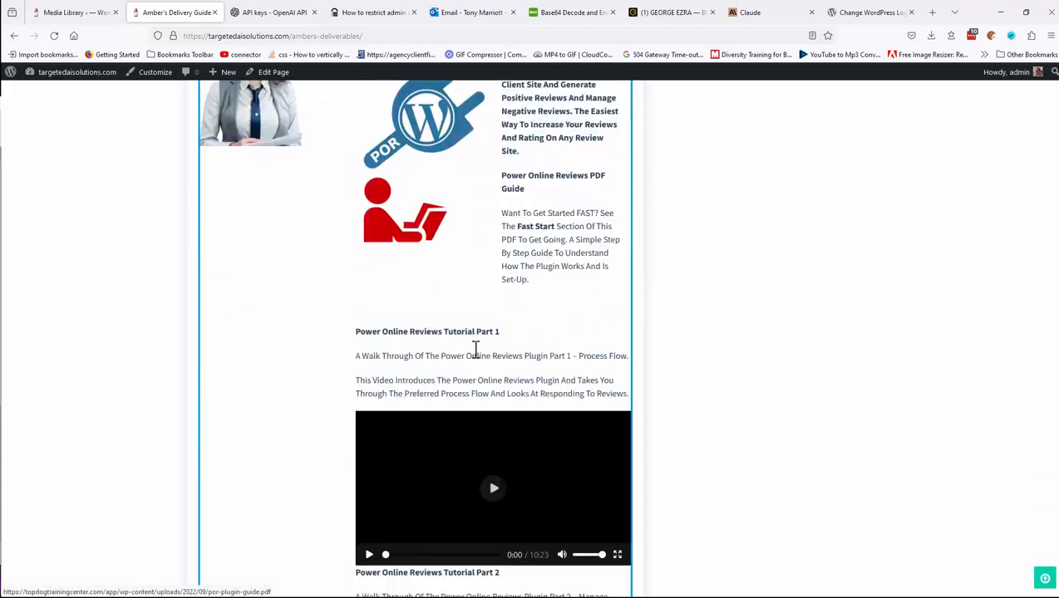
pyautogui.scroll(-3)
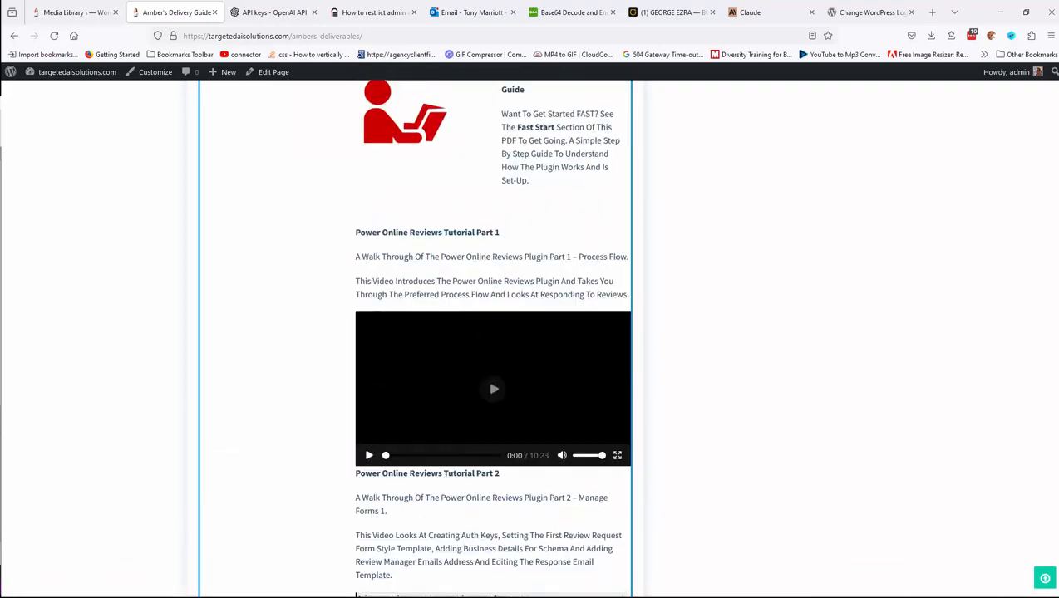
pyautogui.scroll(-3)
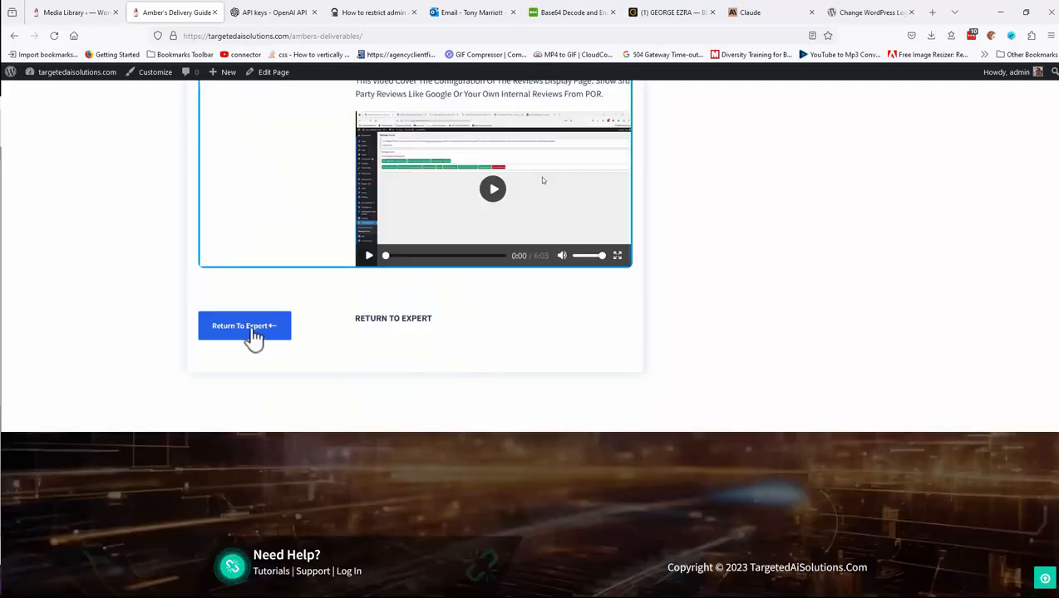
# Load 'How can I sell these Services to local businesses?' in Amber's chat and copy it.
pyautogui.click(245, 326)
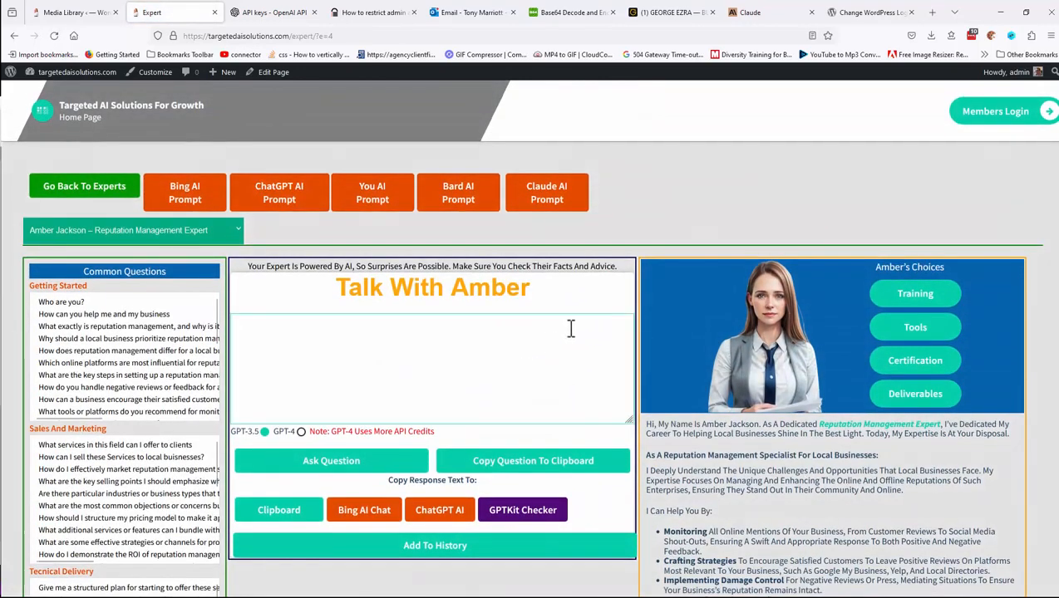
pyautogui.scroll(-3)
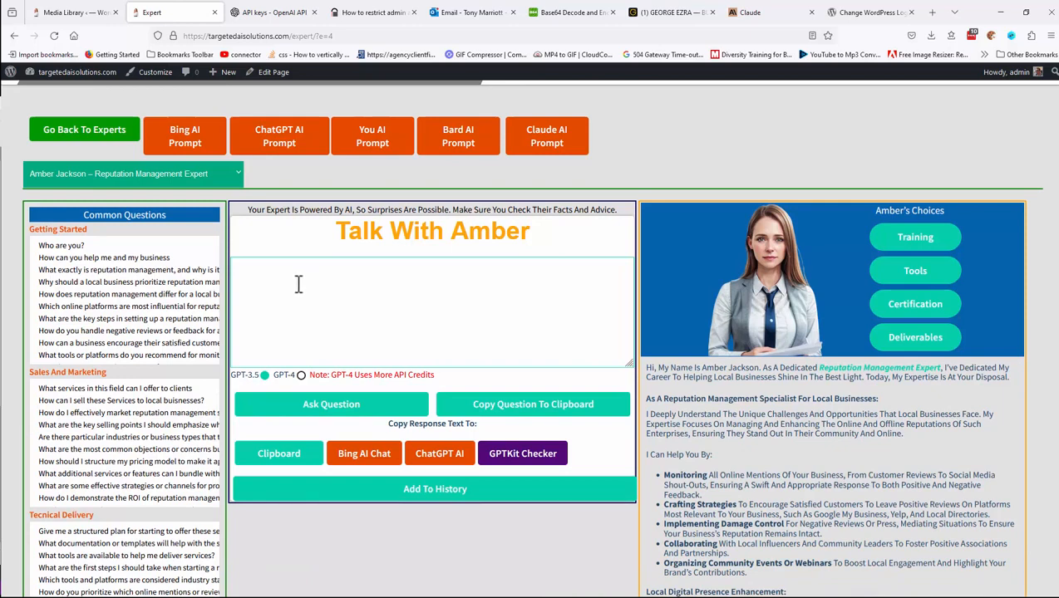
pyautogui.moveTo(438, 301)
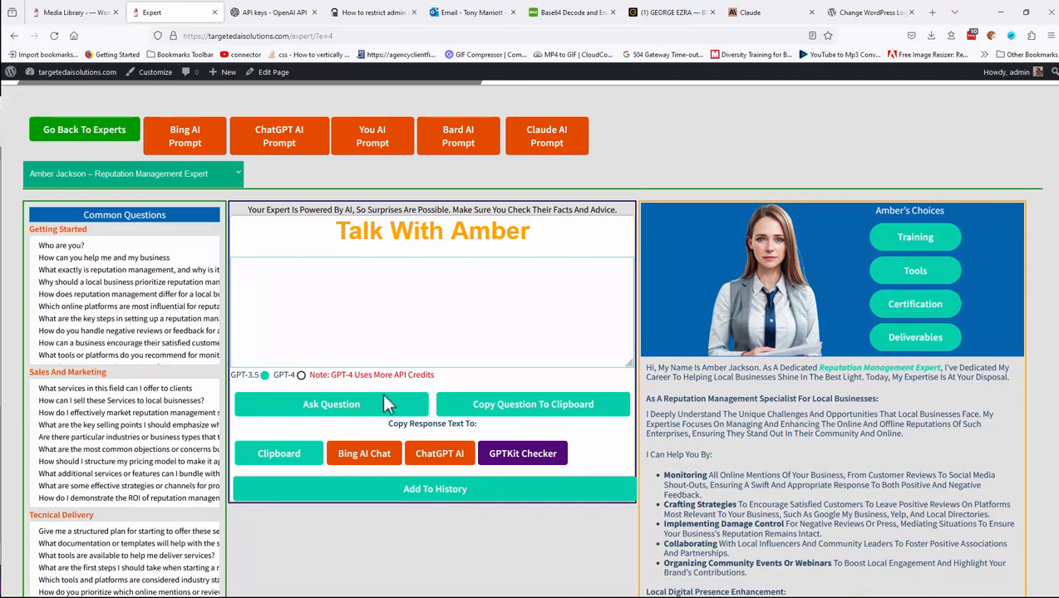
pyautogui.click(432, 312)
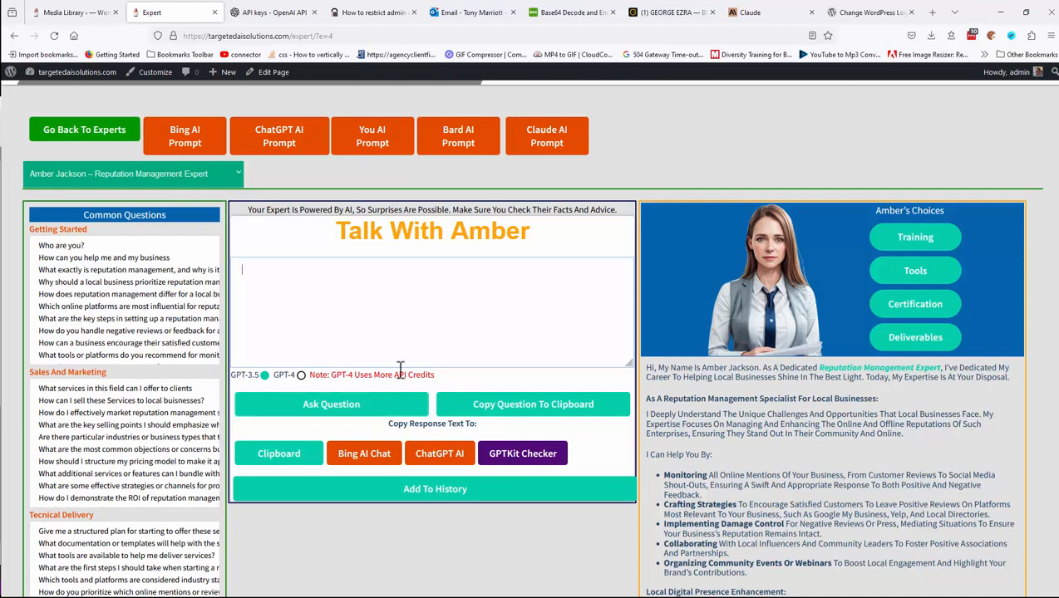
pyautogui.scroll(-3)
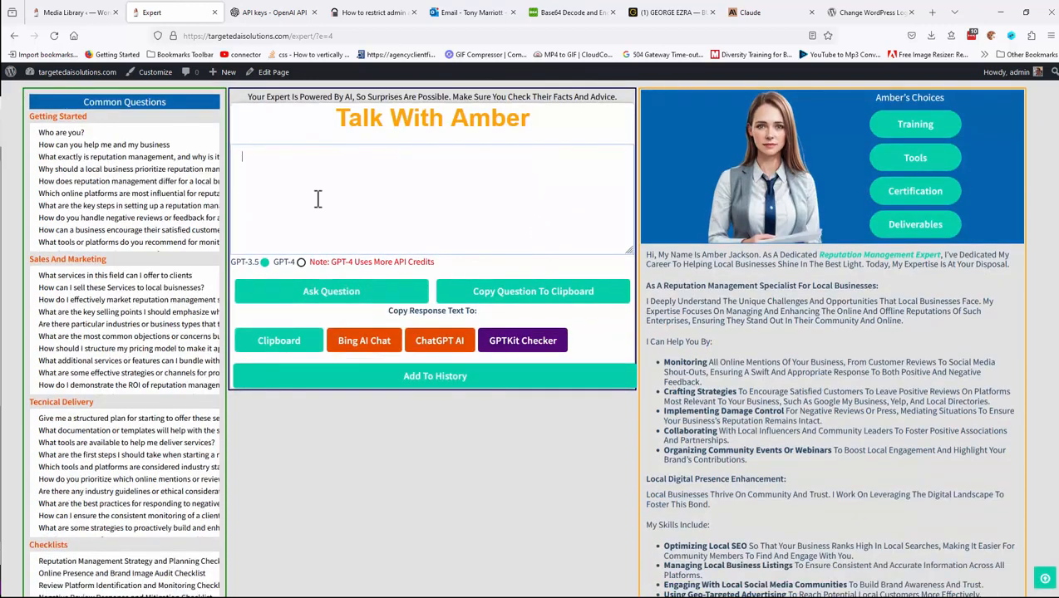
pyautogui.click(122, 288)
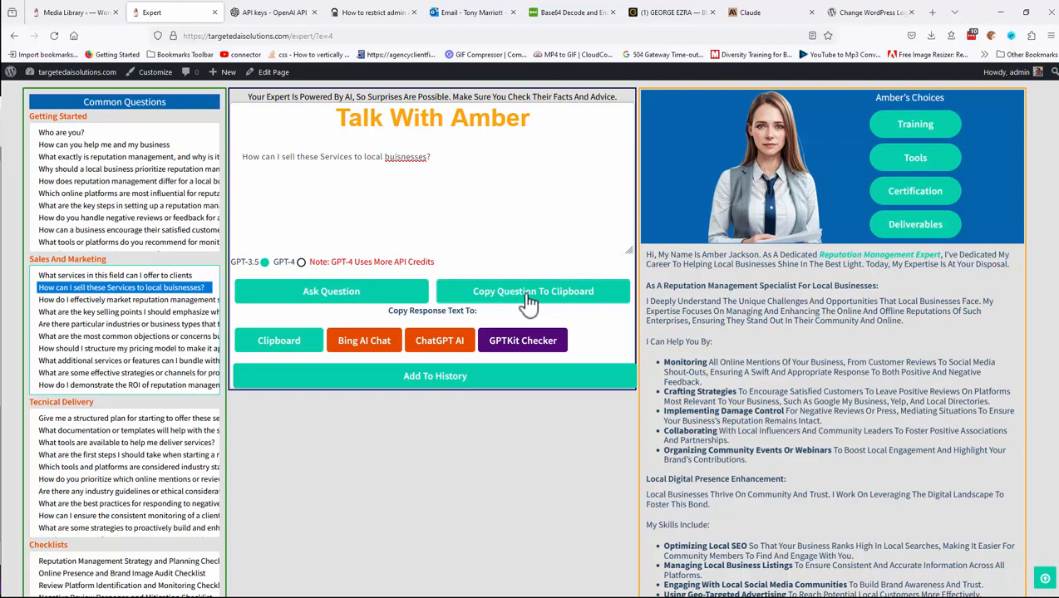
pyautogui.click(533, 291)
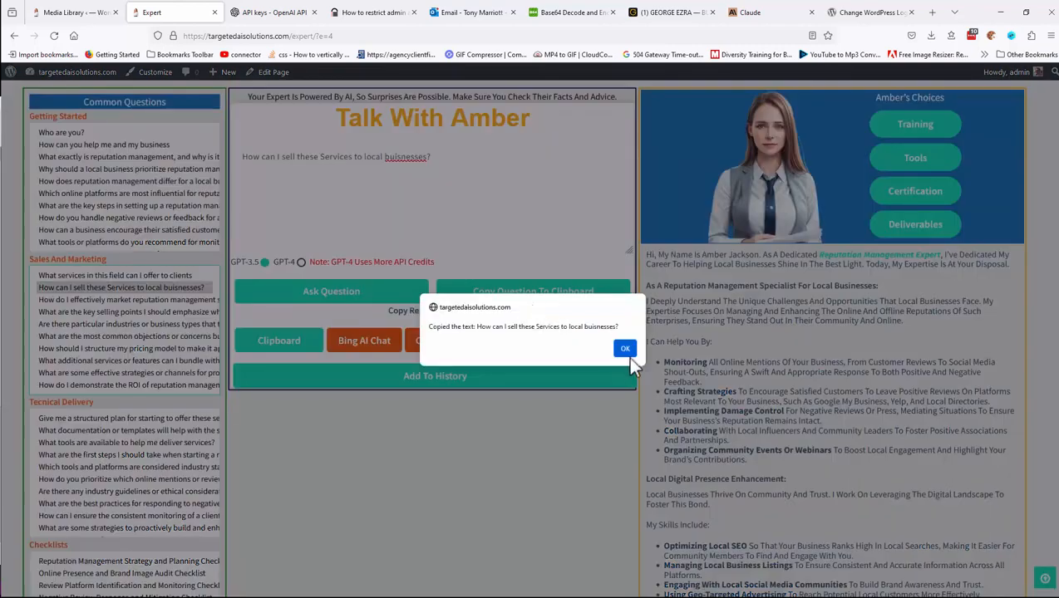
pyautogui.click(625, 348)
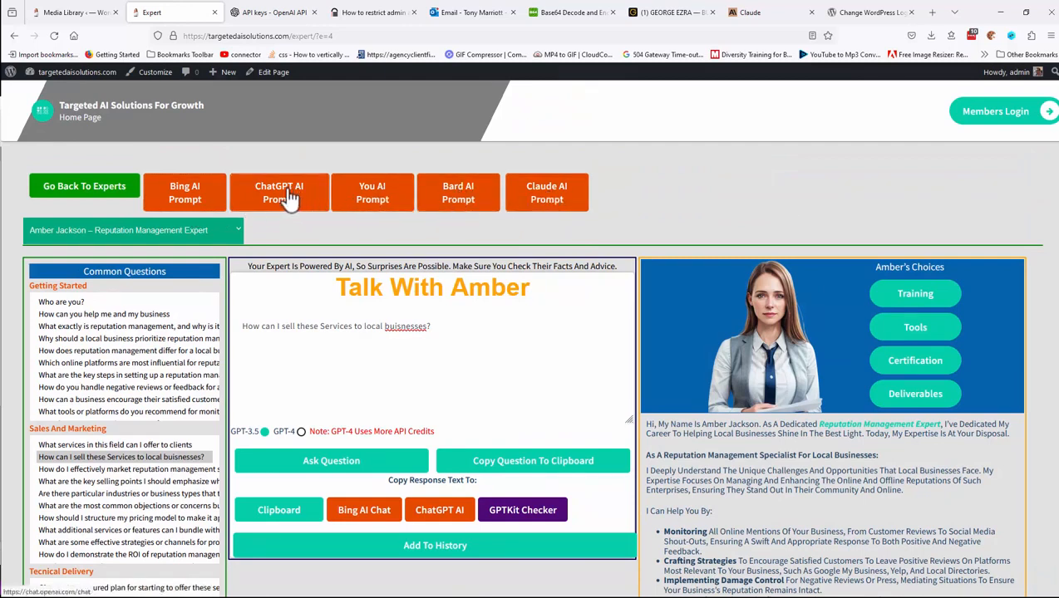
pyautogui.moveTo(185, 192)
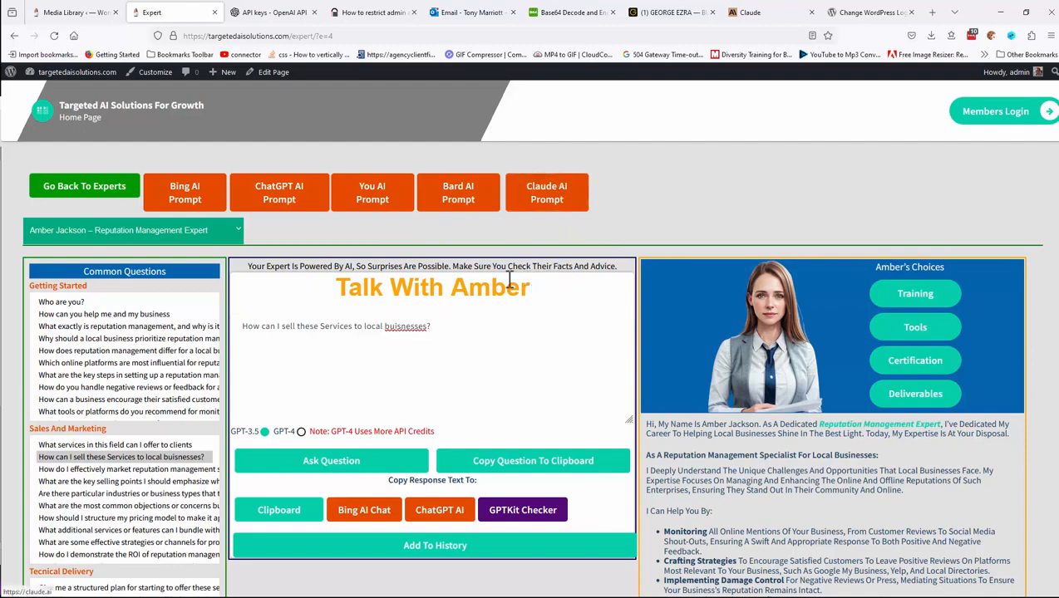
# Ask Amber the local-business sales question and copy her response for GPTKit checking.
pyautogui.scroll(-3)
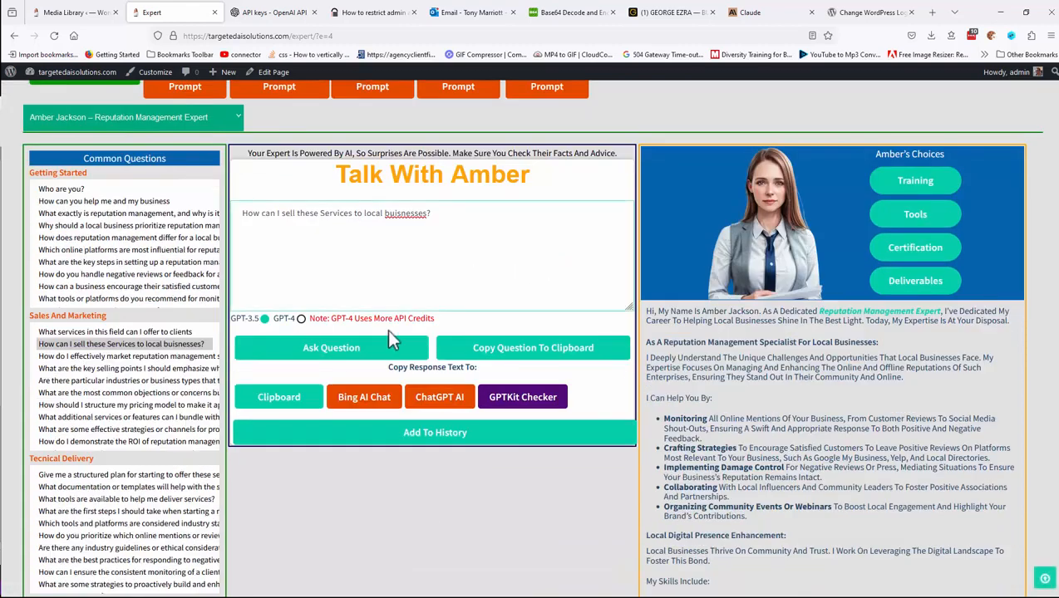
pyautogui.click(331, 347)
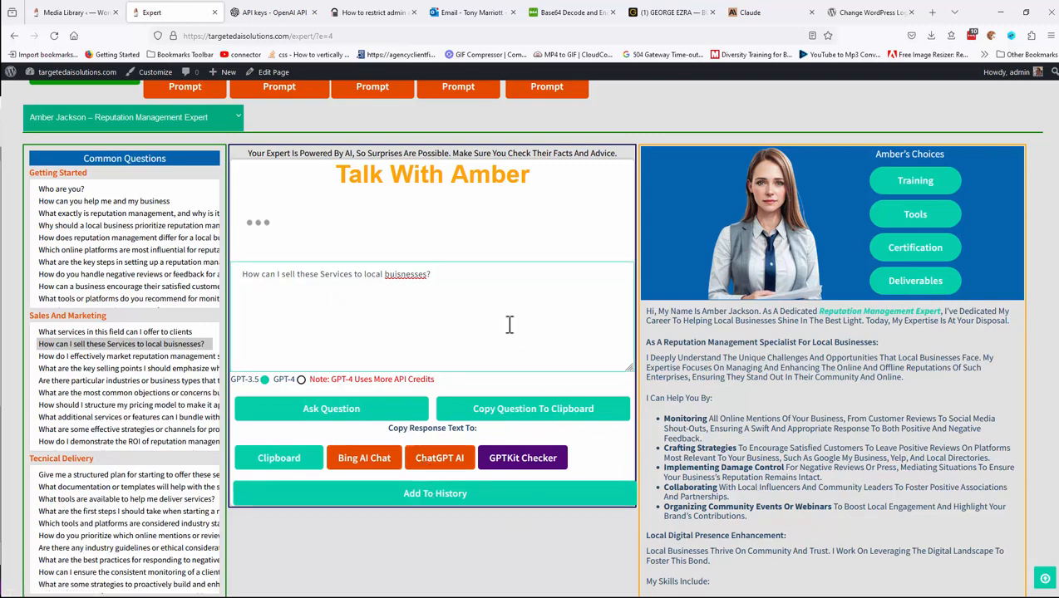
pyautogui.click(331, 408)
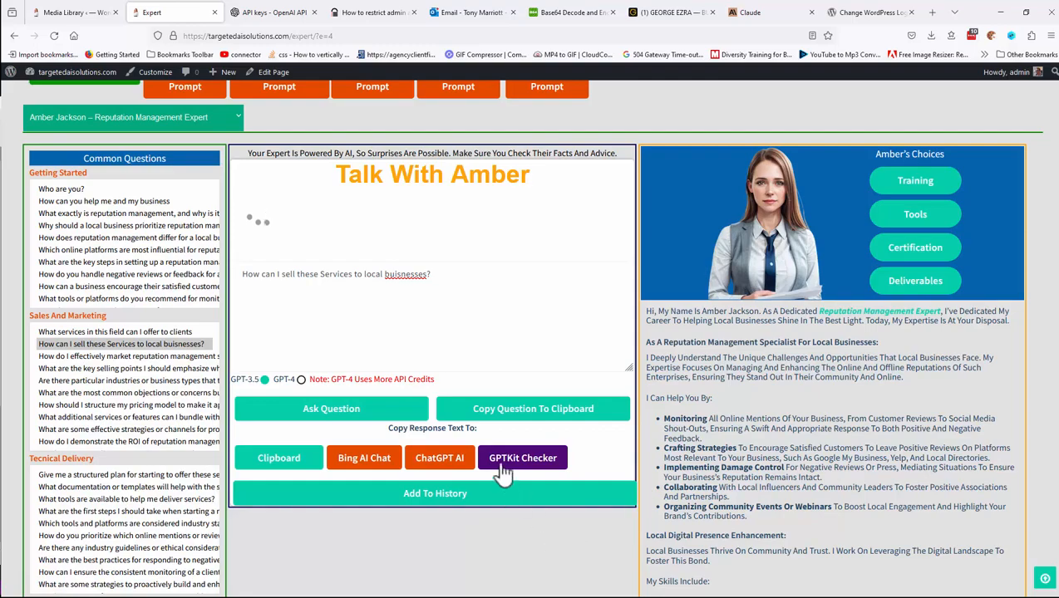
pyautogui.moveTo(522, 463)
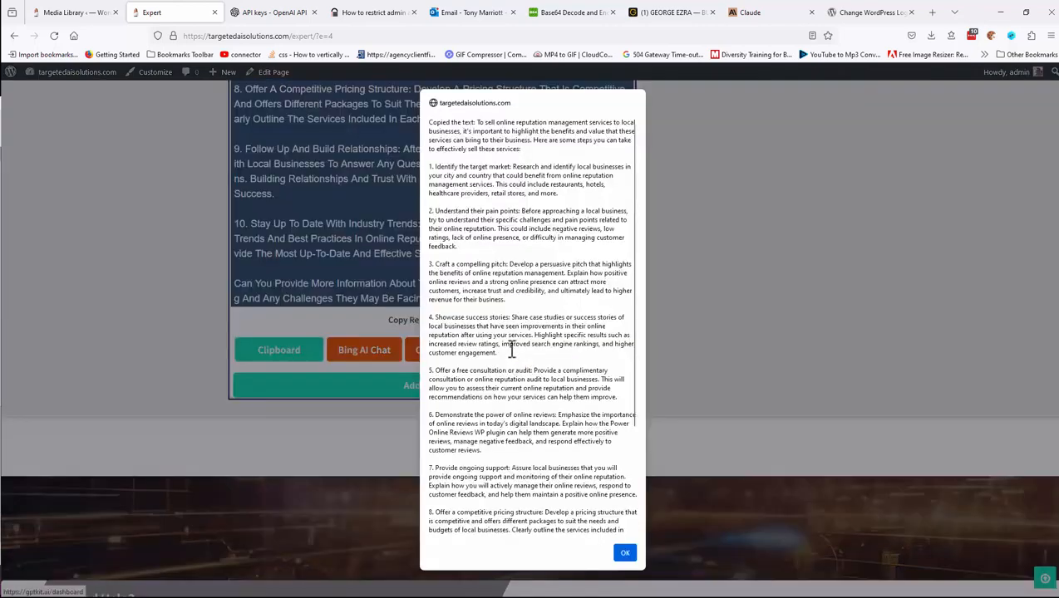
pyautogui.moveTo(428, 172)
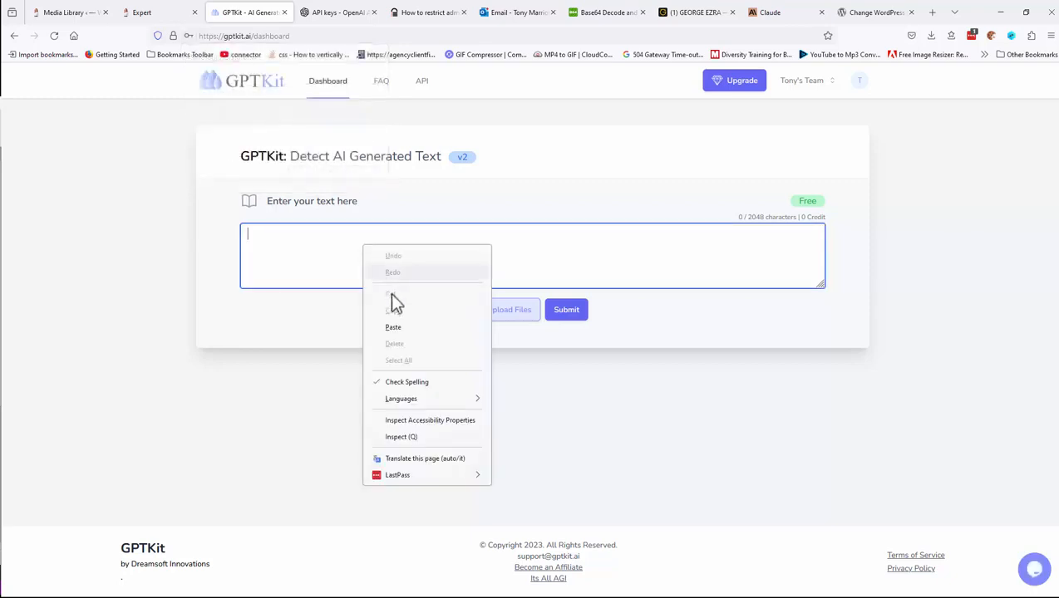
# Paste Amber's answer into GPTKit, submit it, and review the 50% real, 50% fake results.
pyautogui.click(393, 327)
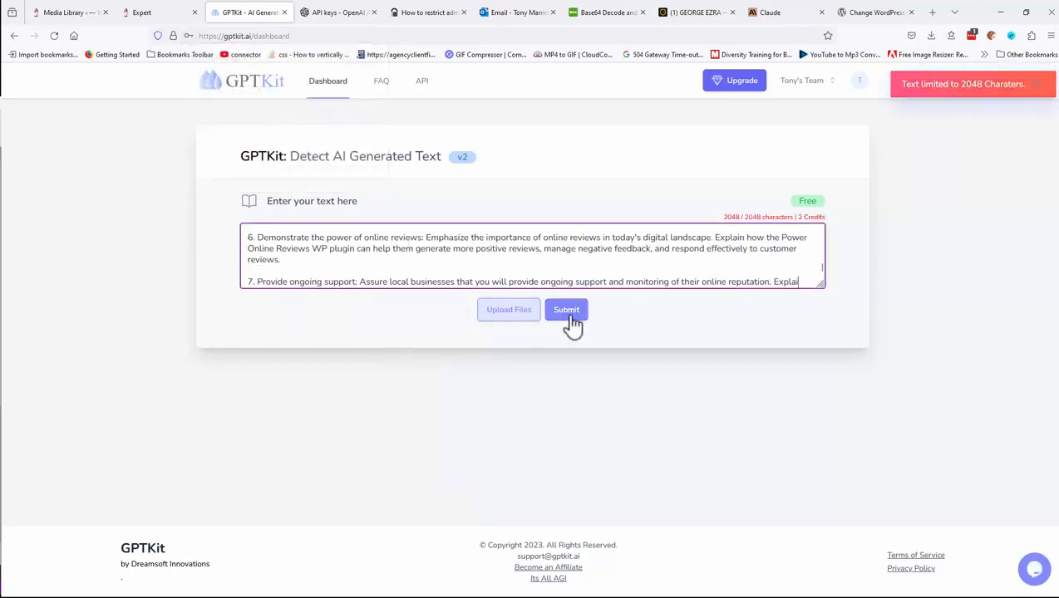
pyautogui.click(566, 309)
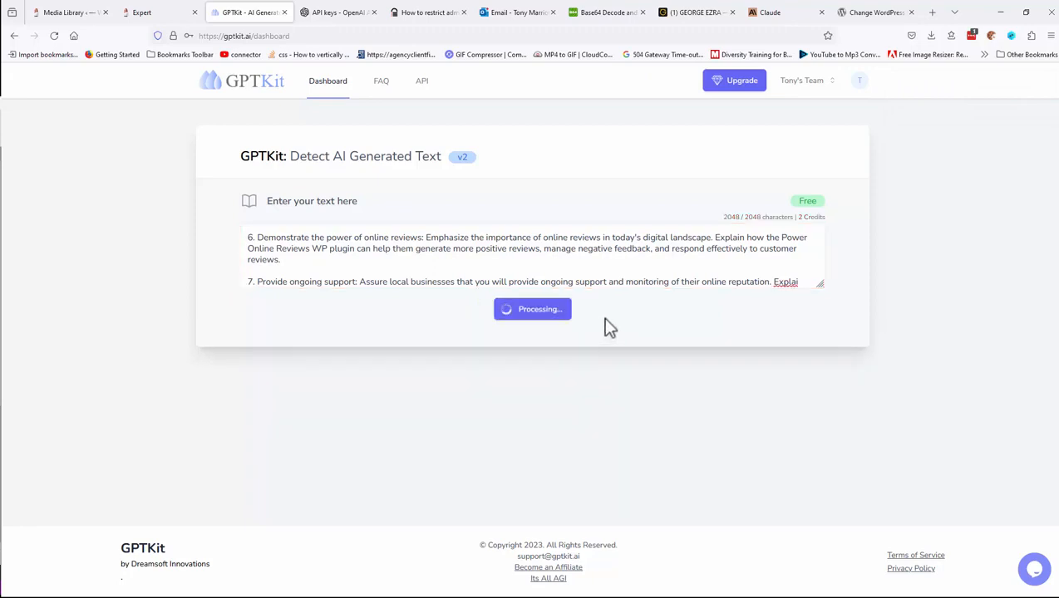
pyautogui.click(532, 309)
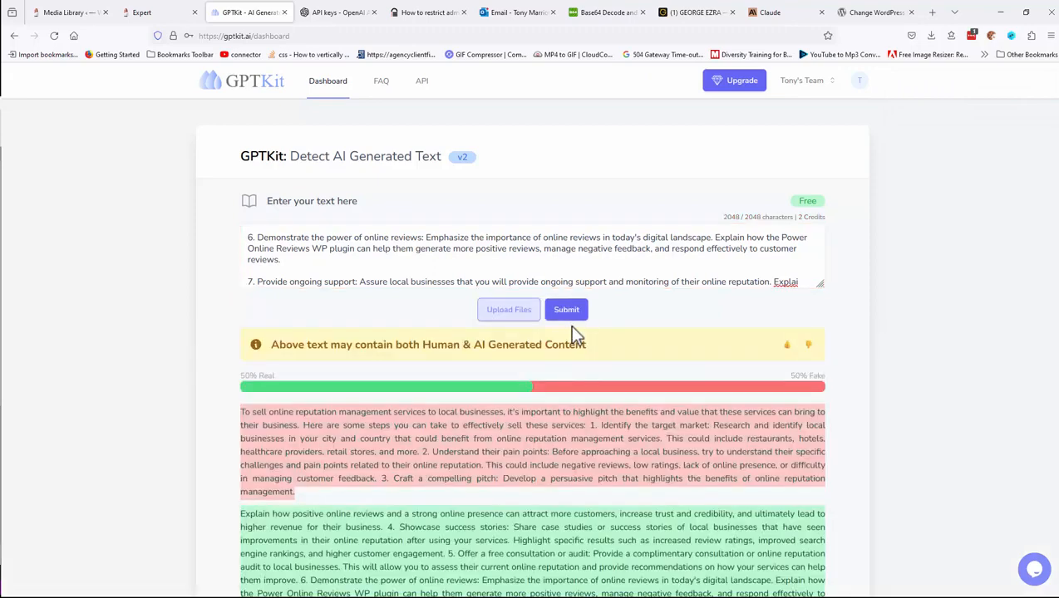
pyautogui.scroll(-3)
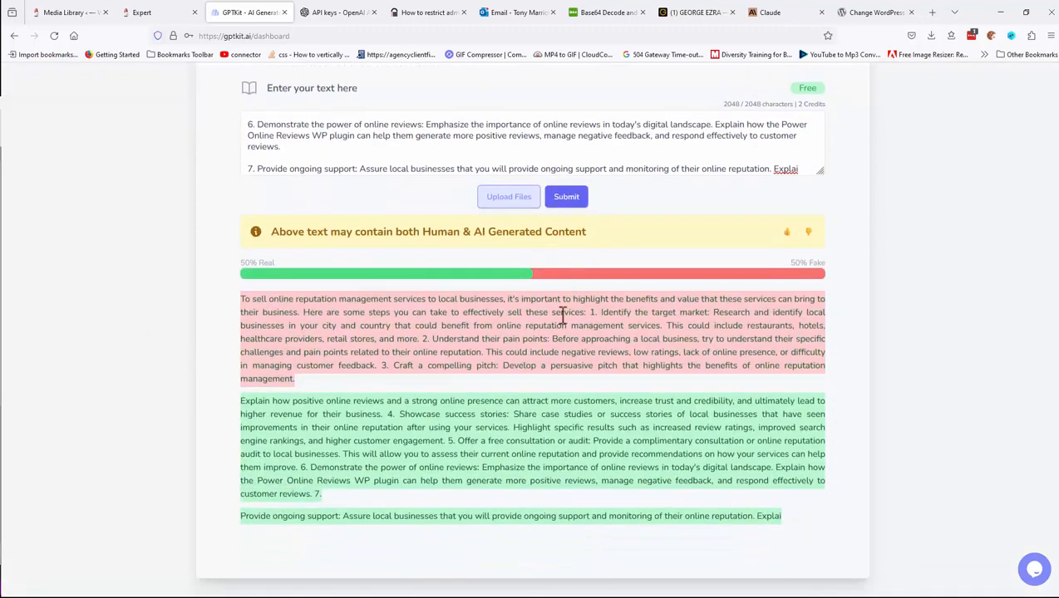
pyautogui.scroll(-3)
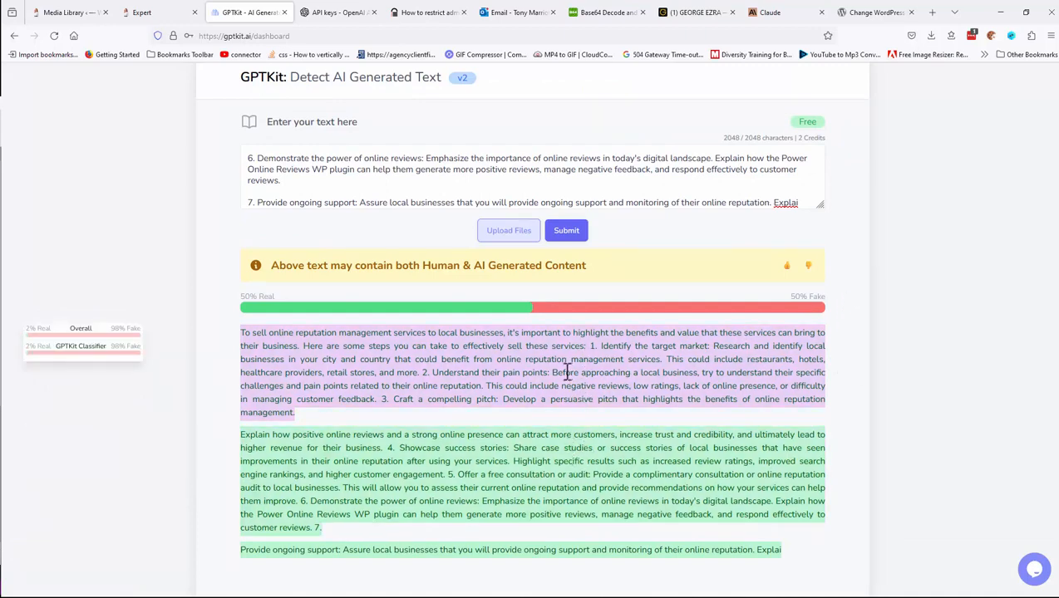
pyautogui.moveTo(494, 360)
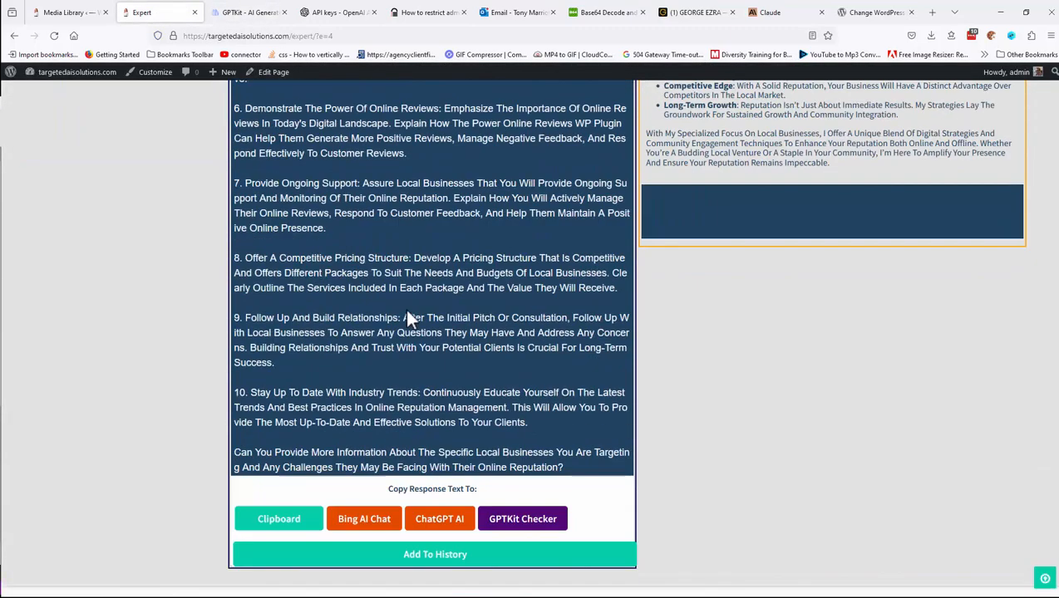
# Add Amber's answer about selling to local businesses to history and confirm with OK.
pyautogui.click(435, 555)
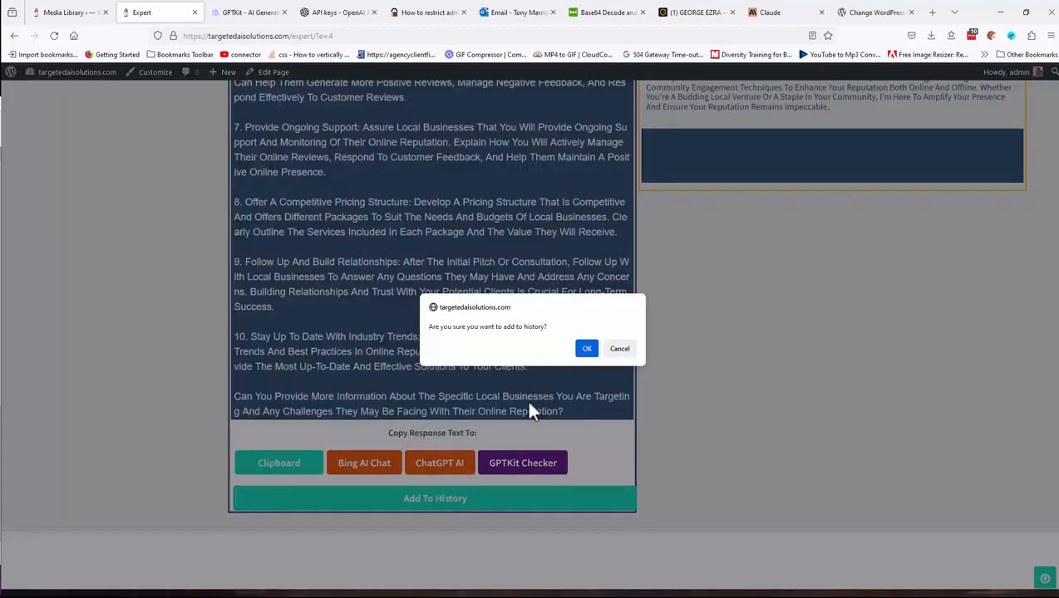
pyautogui.click(587, 348)
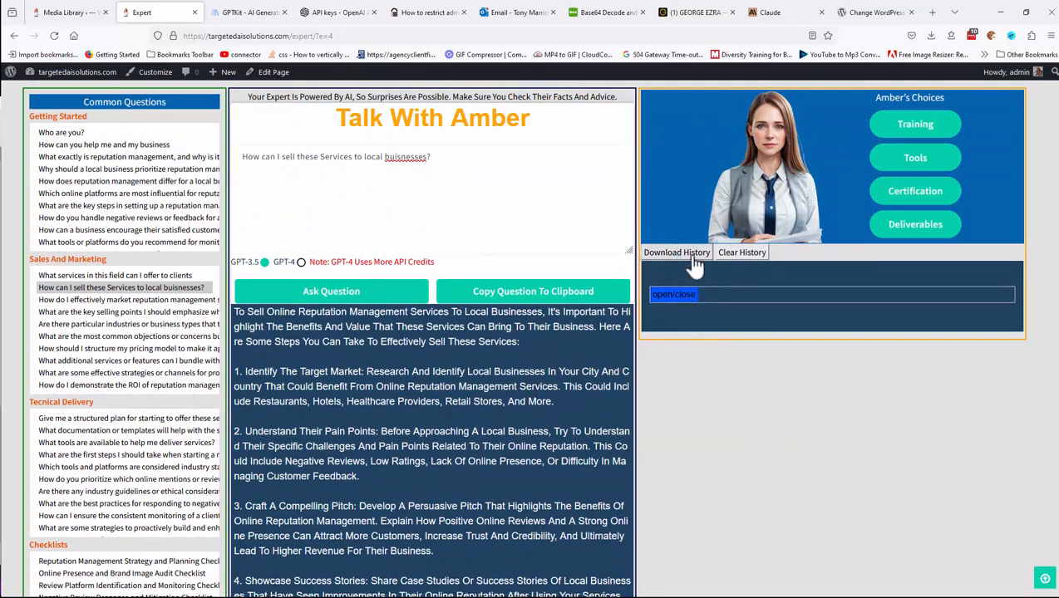
pyautogui.moveTo(788, 452)
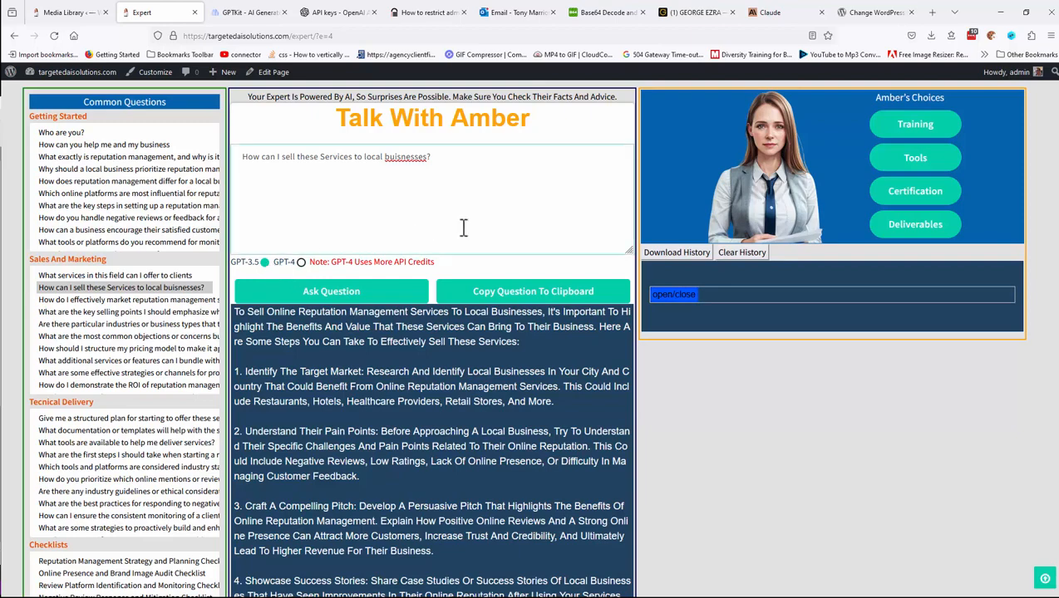
pyautogui.moveTo(605, 254)
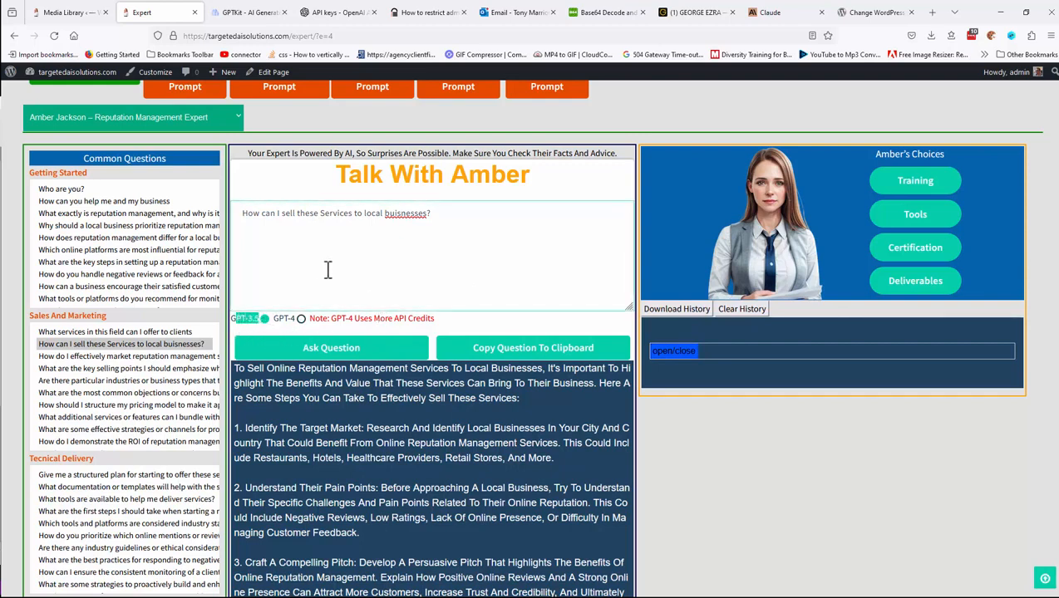
pyautogui.scroll(-3)
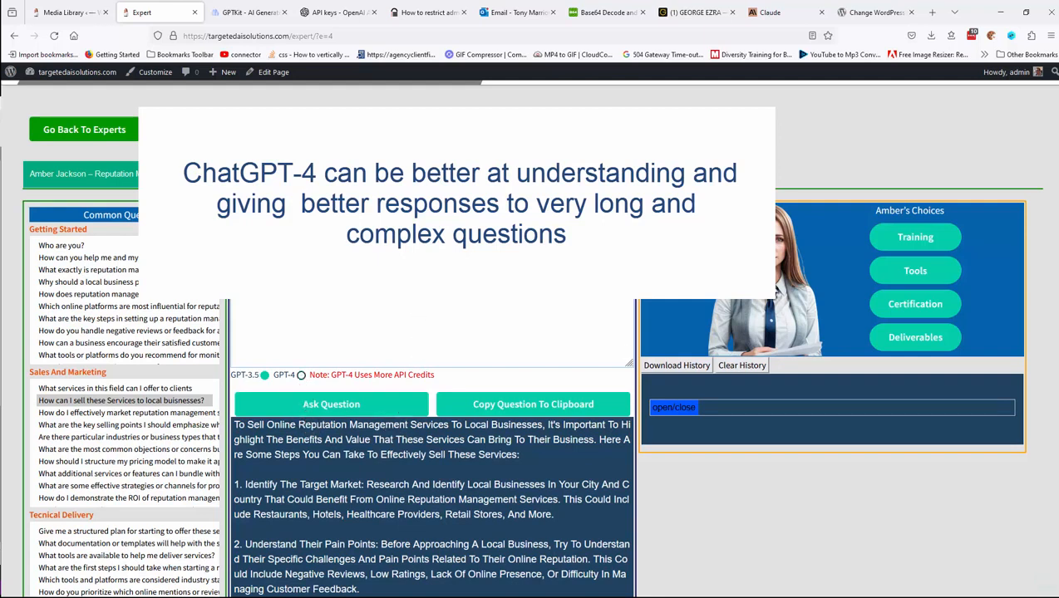
pyautogui.scroll(-3)
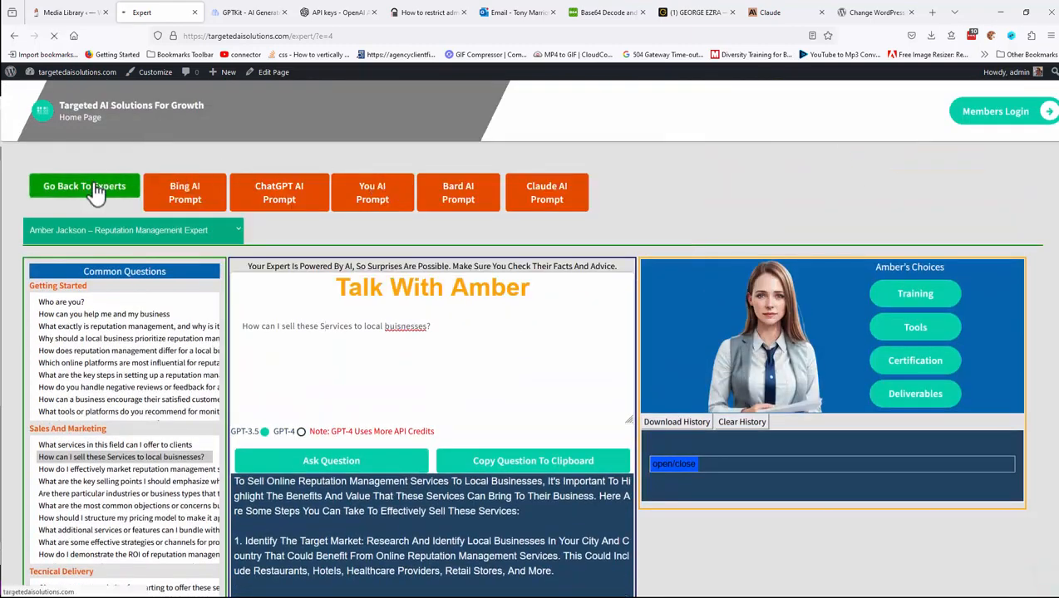
# Go back to the Digital Services Delivery Experts page and scroll through the expert cards.
pyautogui.click(84, 186)
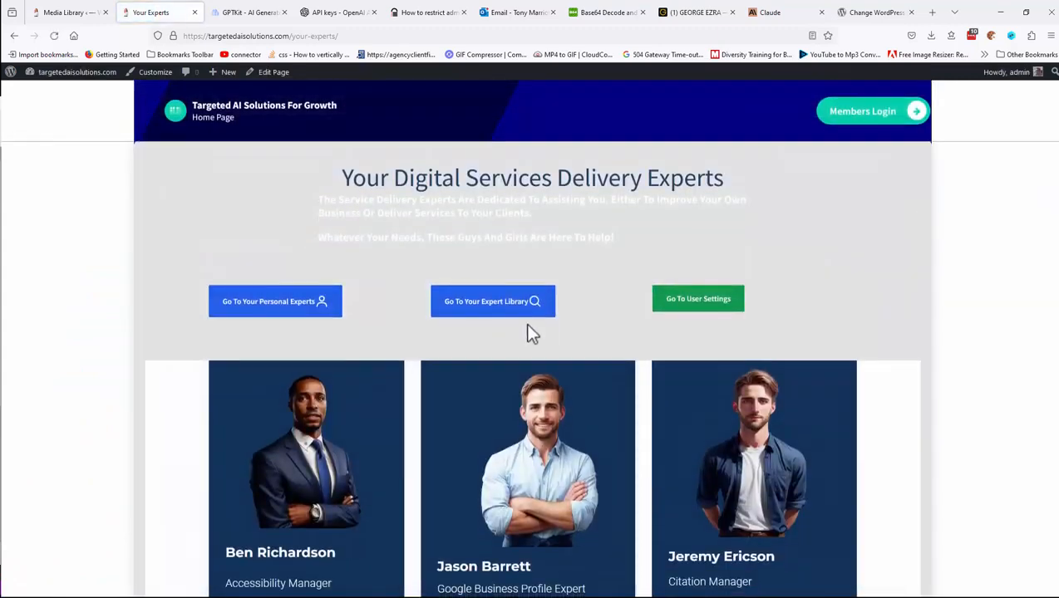
pyautogui.moveTo(490, 323)
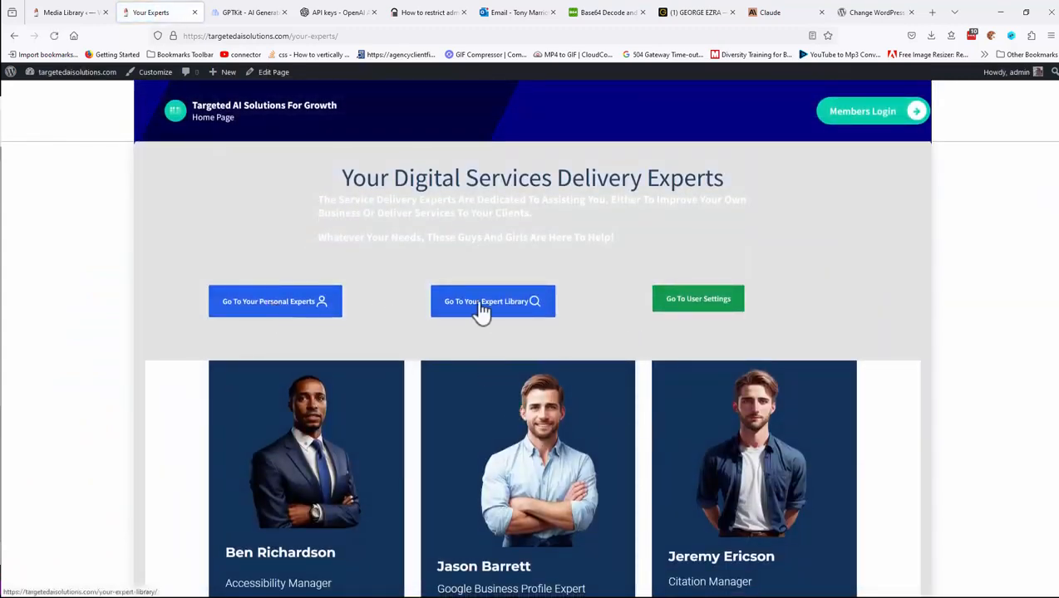
pyautogui.moveTo(540, 383)
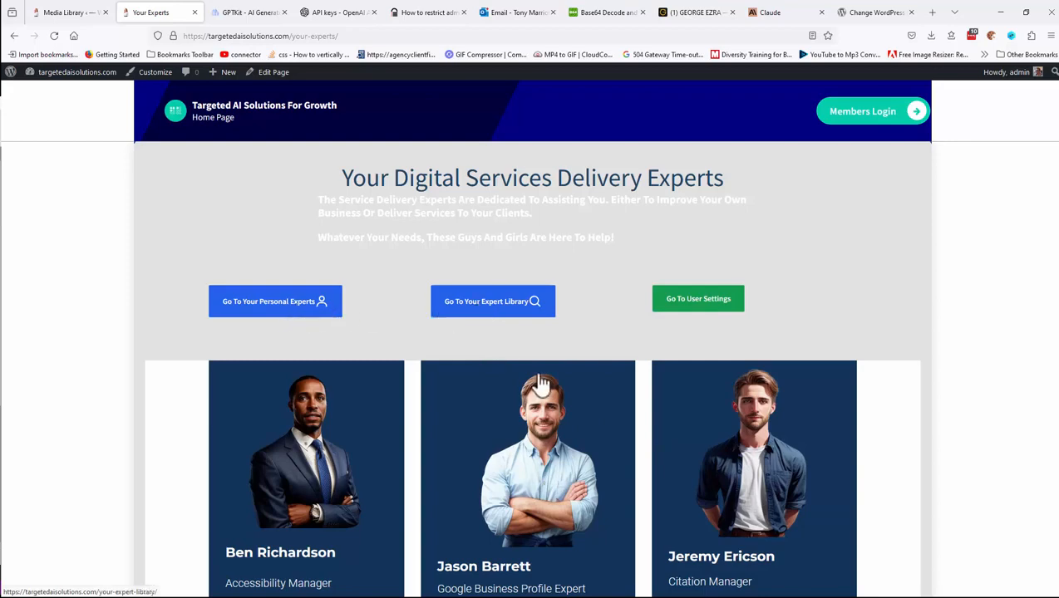
pyautogui.scroll(-3)
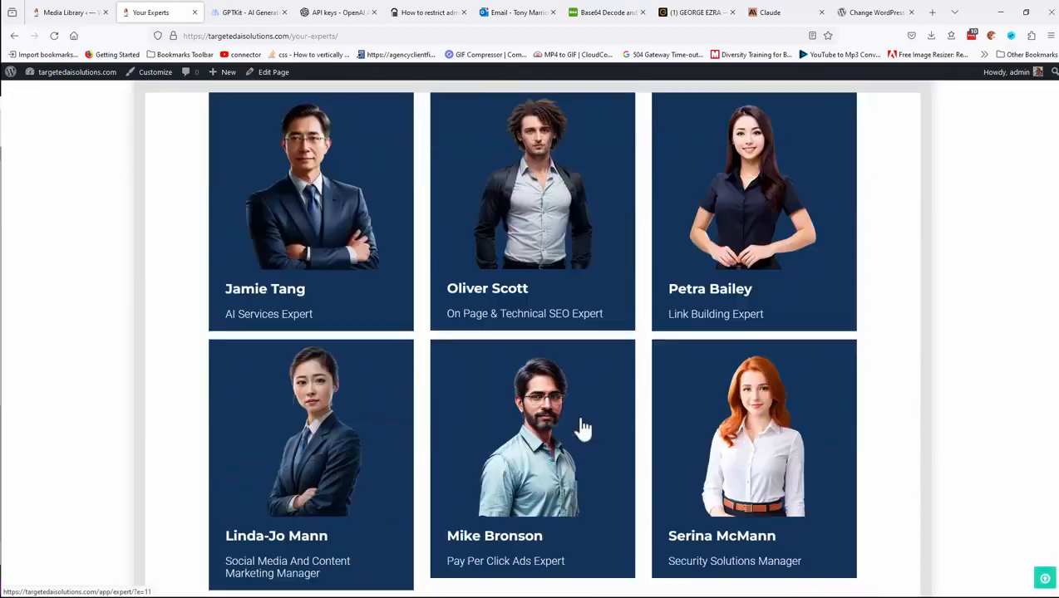